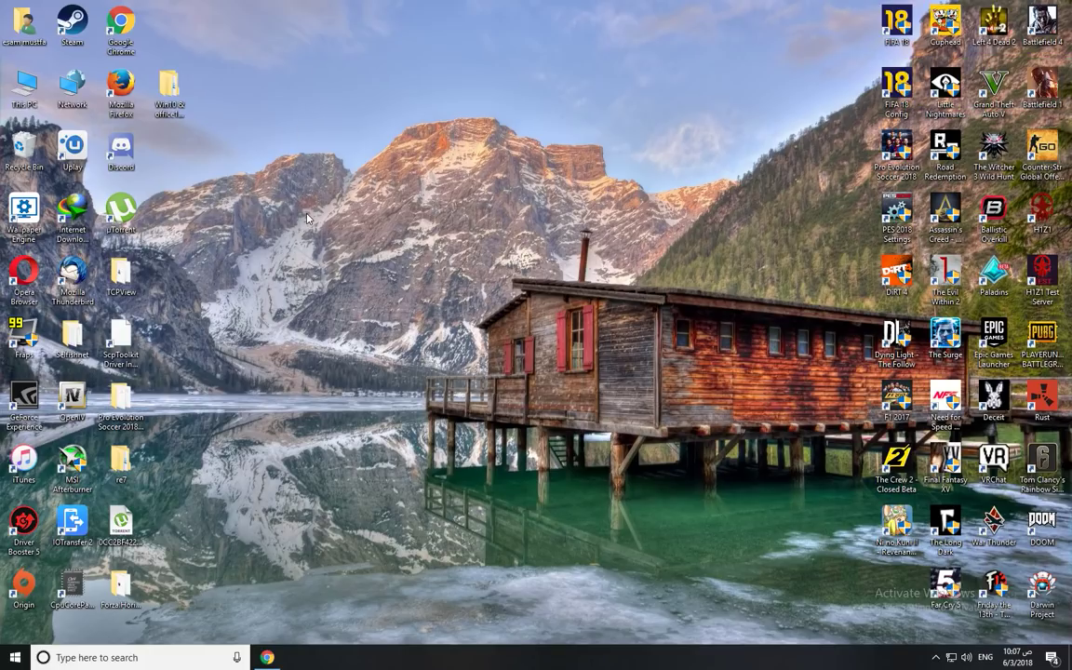
{"action": "mouse_move", "coordinate": [417, 320]}
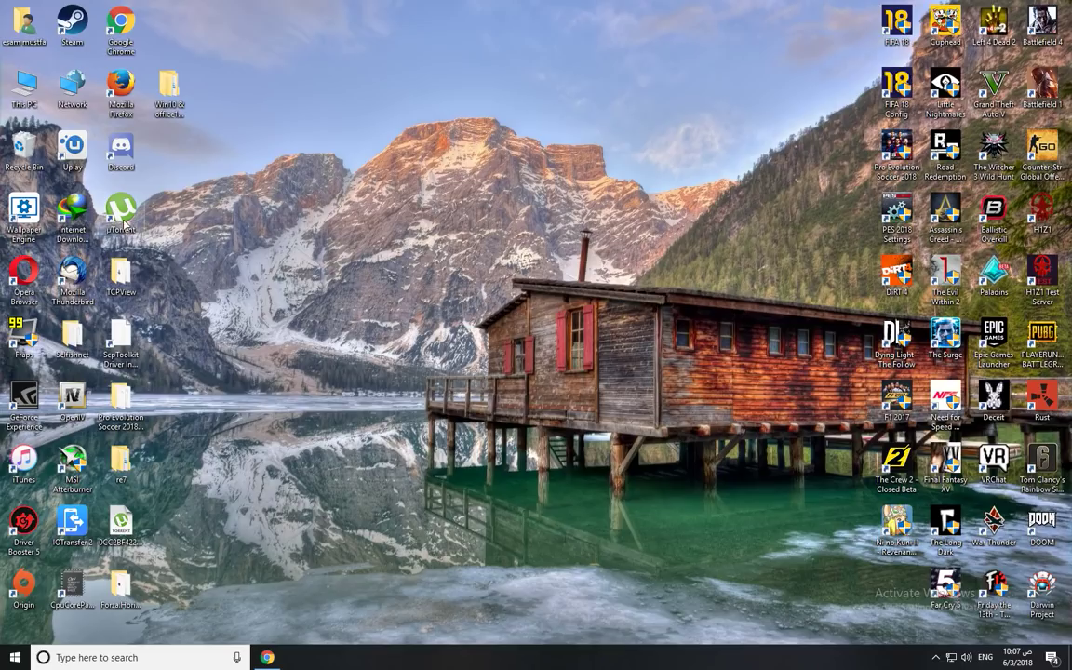
Open This PC from the desktop to show local drives and user folders.
{"action": "double_click", "coordinate": [26, 85]}
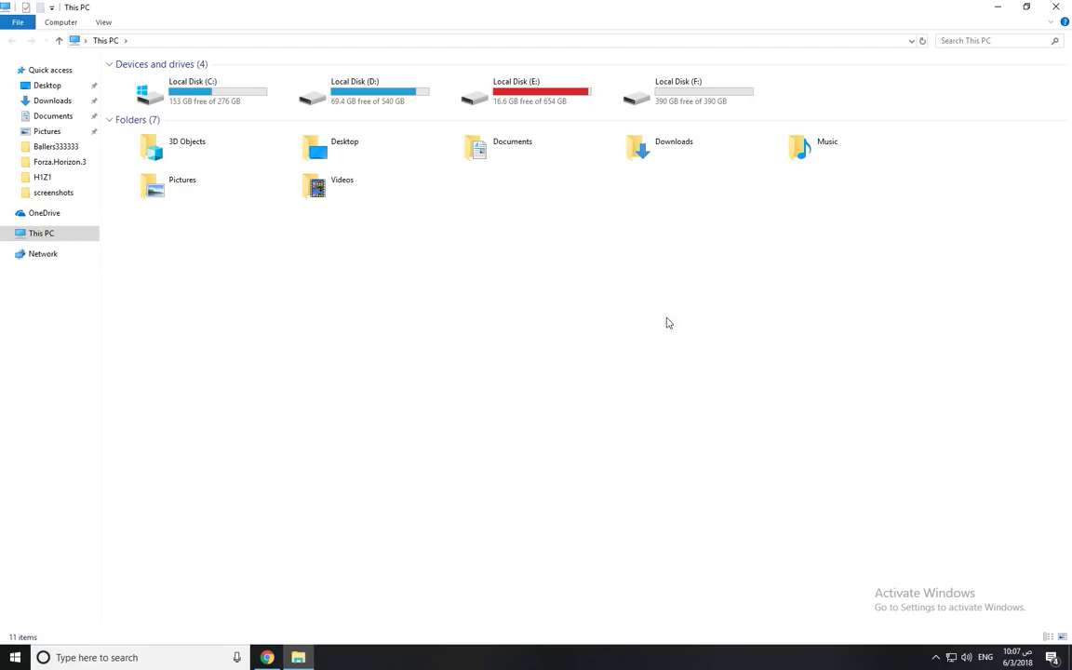
{"action": "mouse_move", "coordinate": [744, 408]}
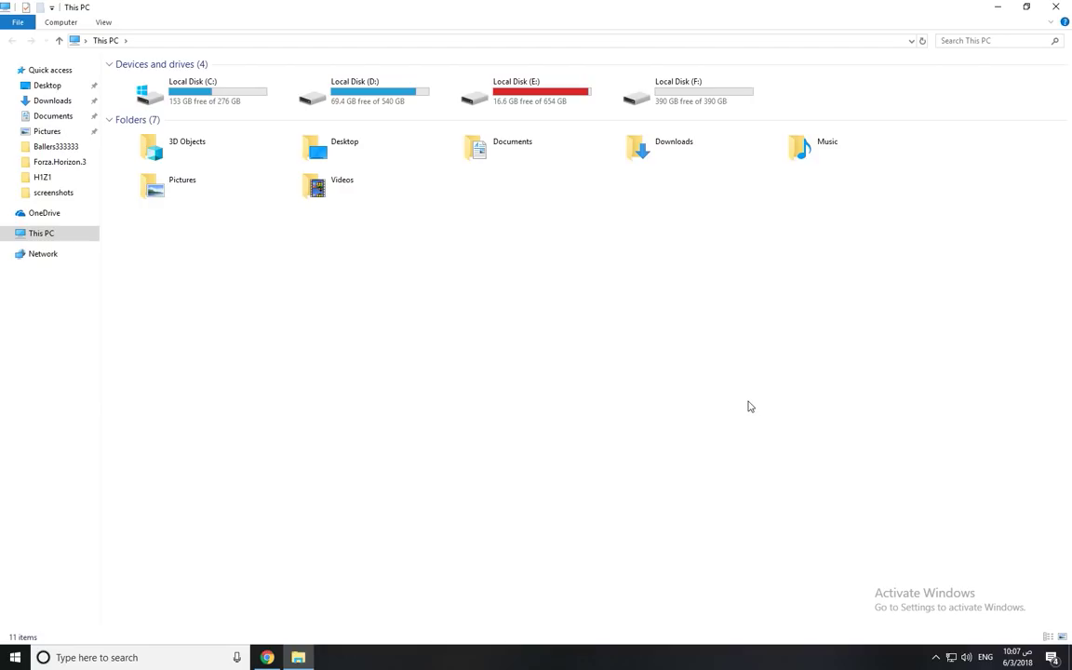
{"action": "mouse_move", "coordinate": [767, 411]}
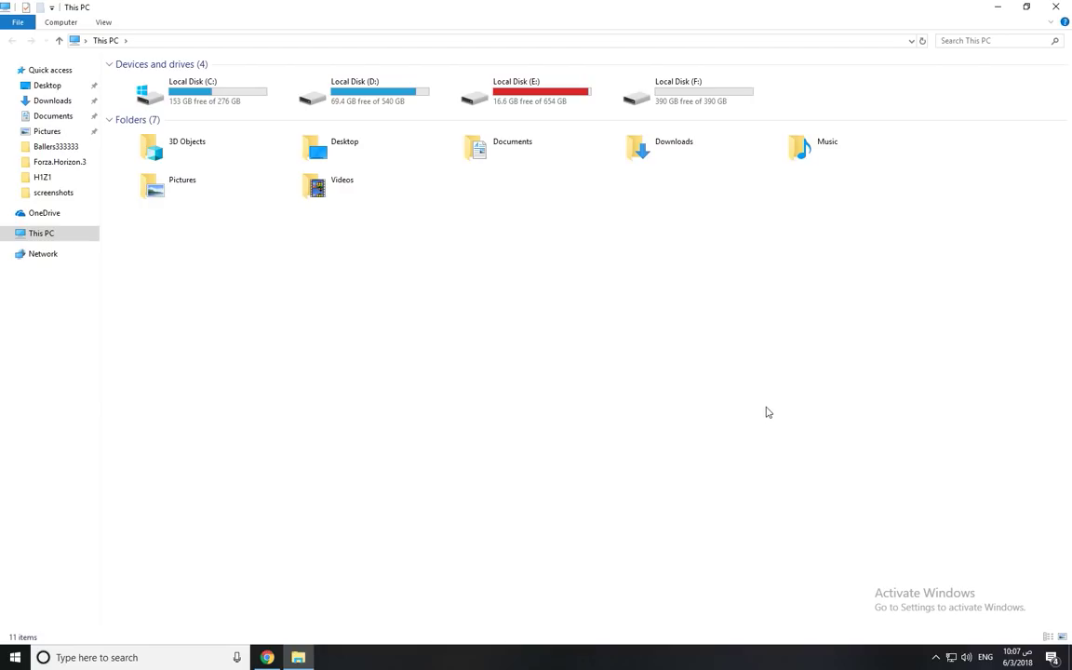
{"action": "mouse_move", "coordinate": [830, 459]}
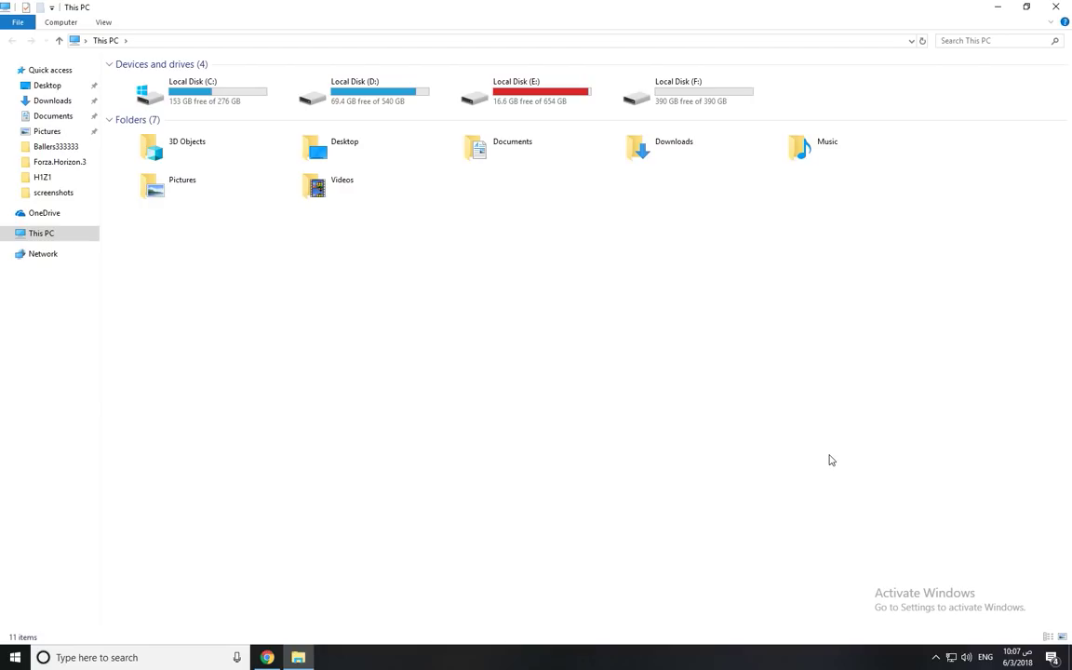
{"action": "mouse_move", "coordinate": [976, 615]}
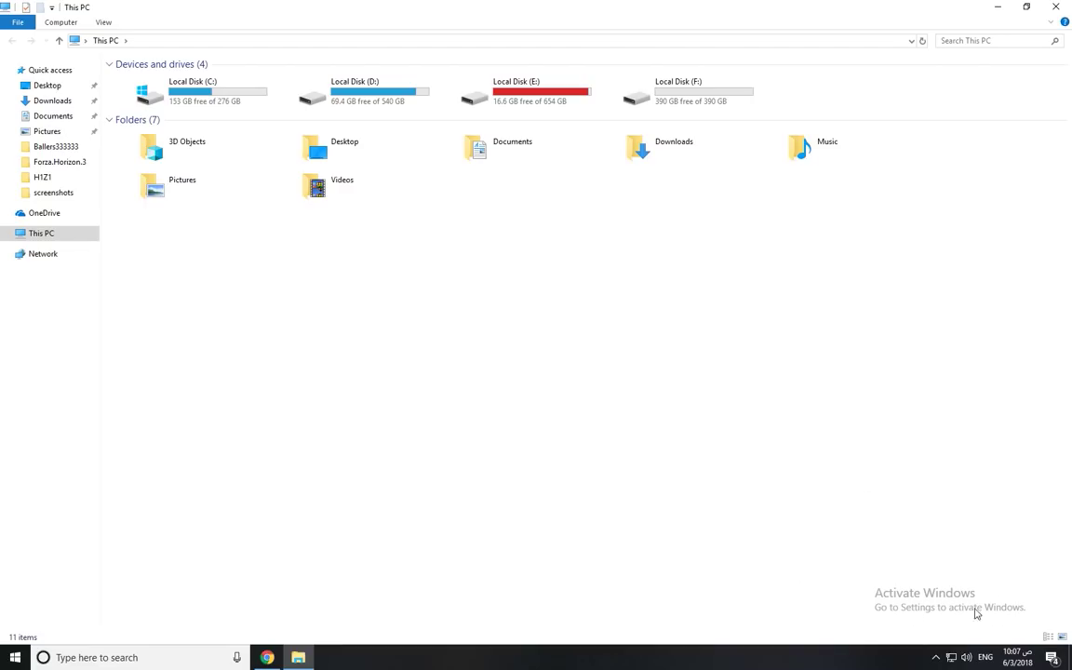
{"action": "mouse_move", "coordinate": [998, 614]}
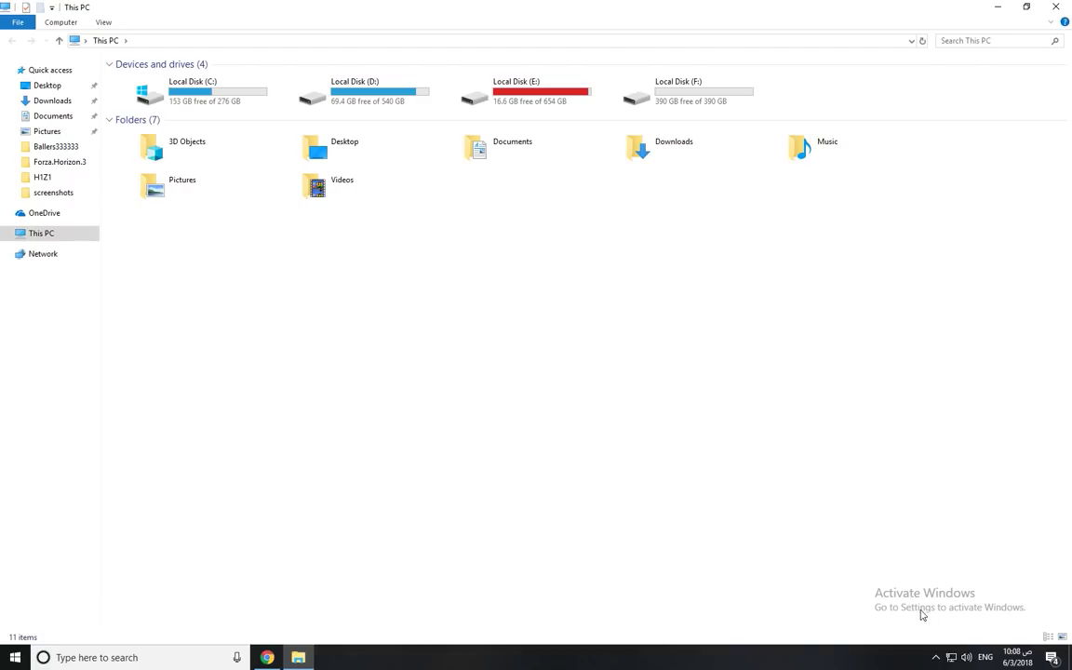
{"action": "mouse_move", "coordinate": [1059, 7]}
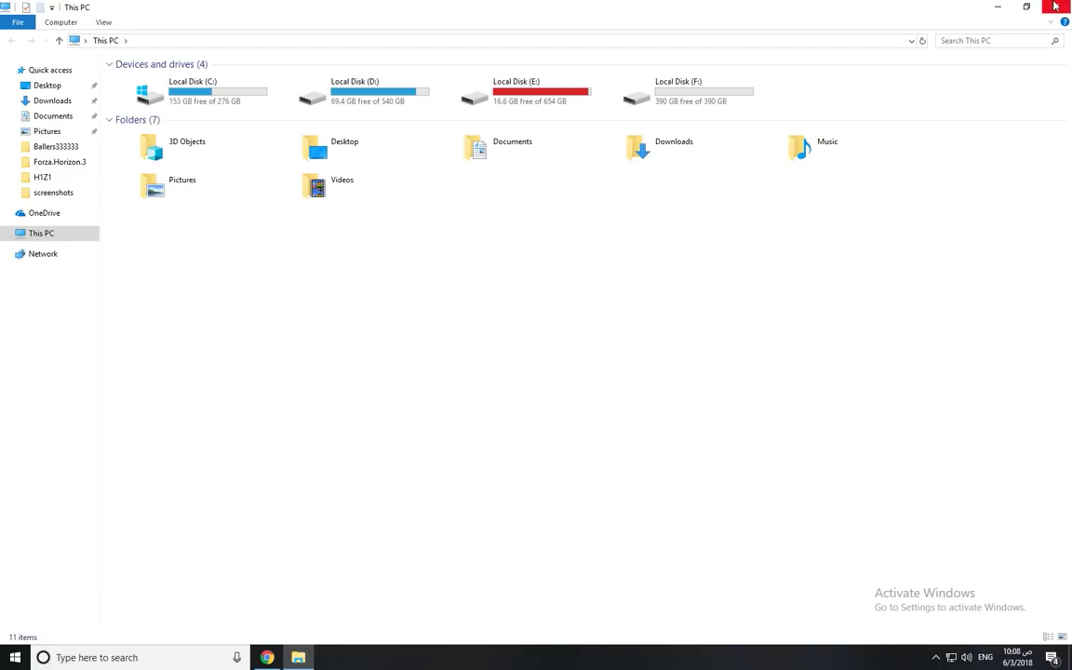
Close the This PC window to return to the desktop.
{"action": "left_click", "coordinate": [1054, 8]}
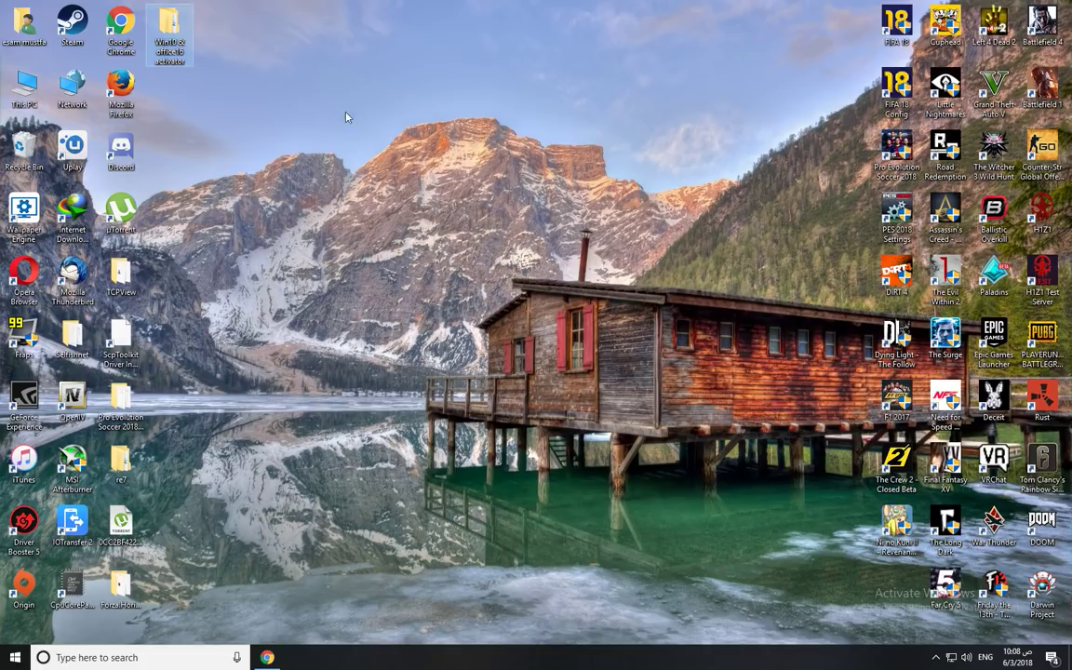
{"action": "mouse_move", "coordinate": [562, 283]}
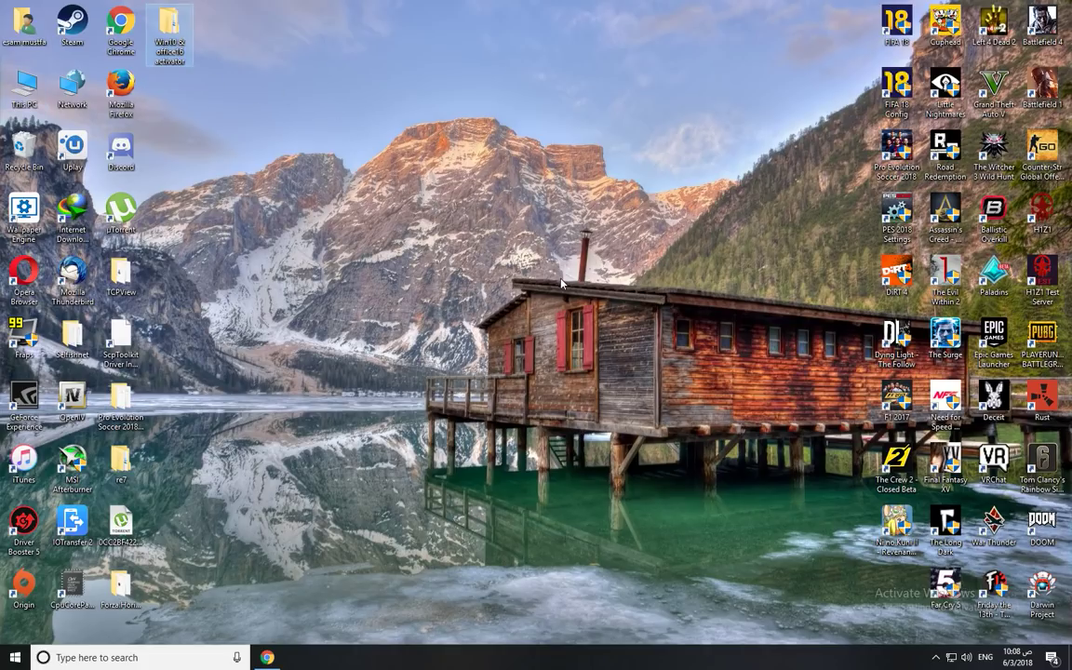
{"action": "mouse_move", "coordinate": [257, 165]}
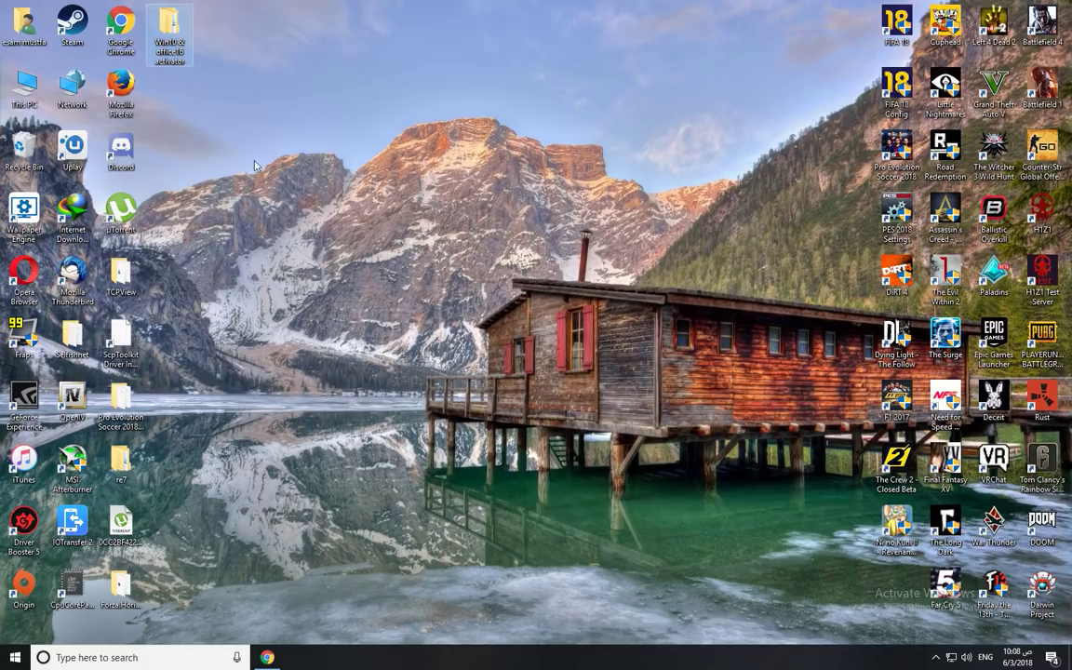
{"action": "mouse_move", "coordinate": [171, 41]}
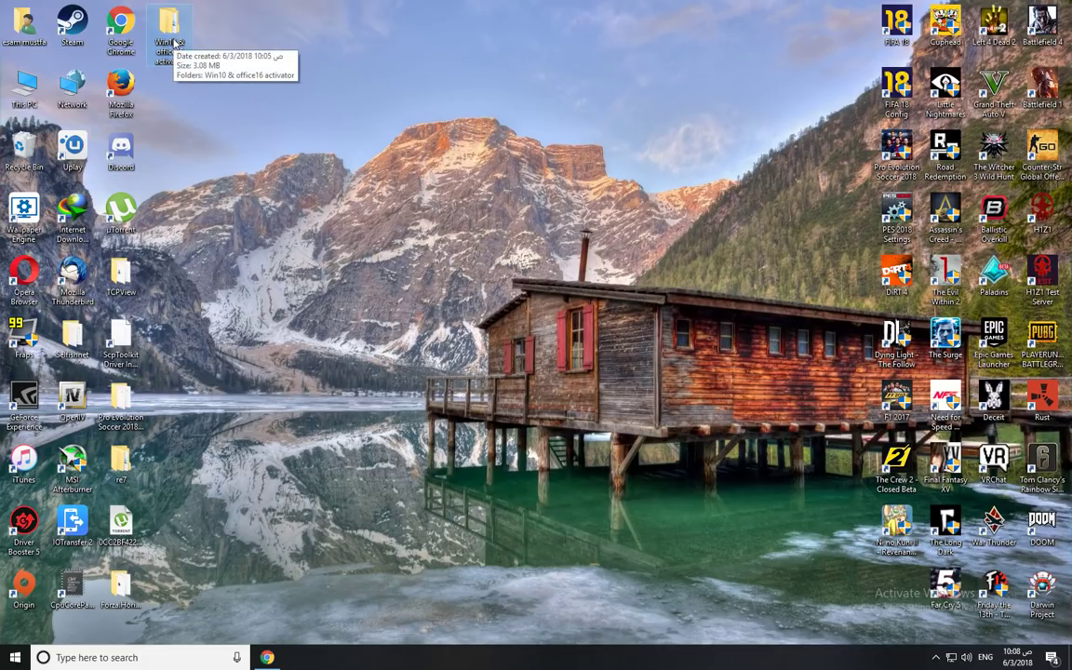
Go into the inner Win10 & office16 activator folder and launch the activator application.
{"action": "double_click", "coordinate": [171, 23]}
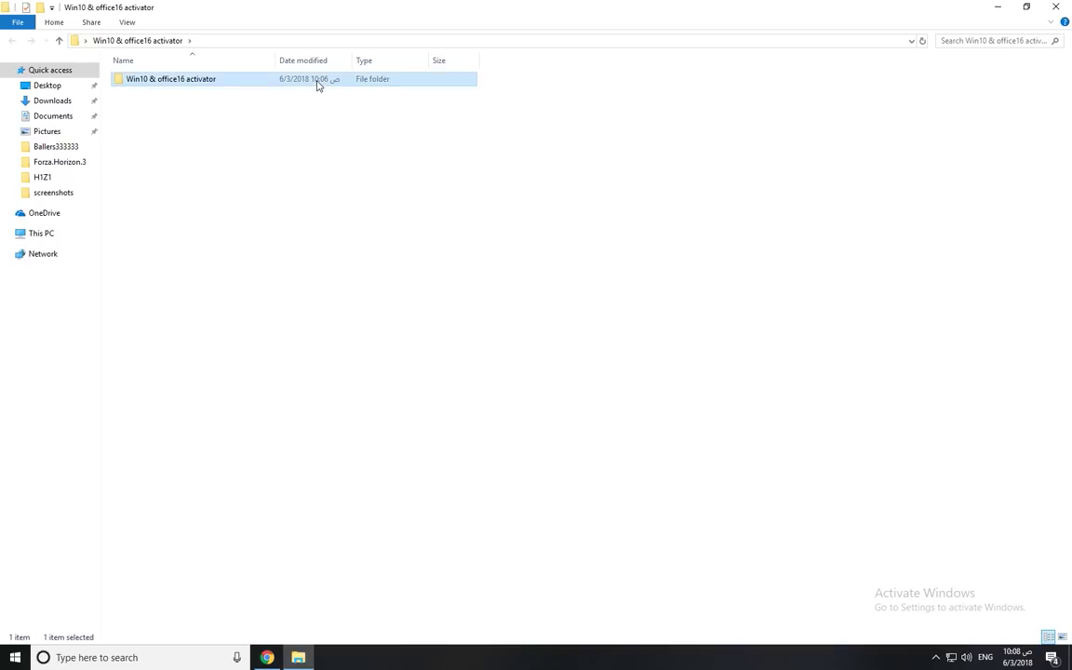
{"action": "double_click", "coordinate": [171, 79]}
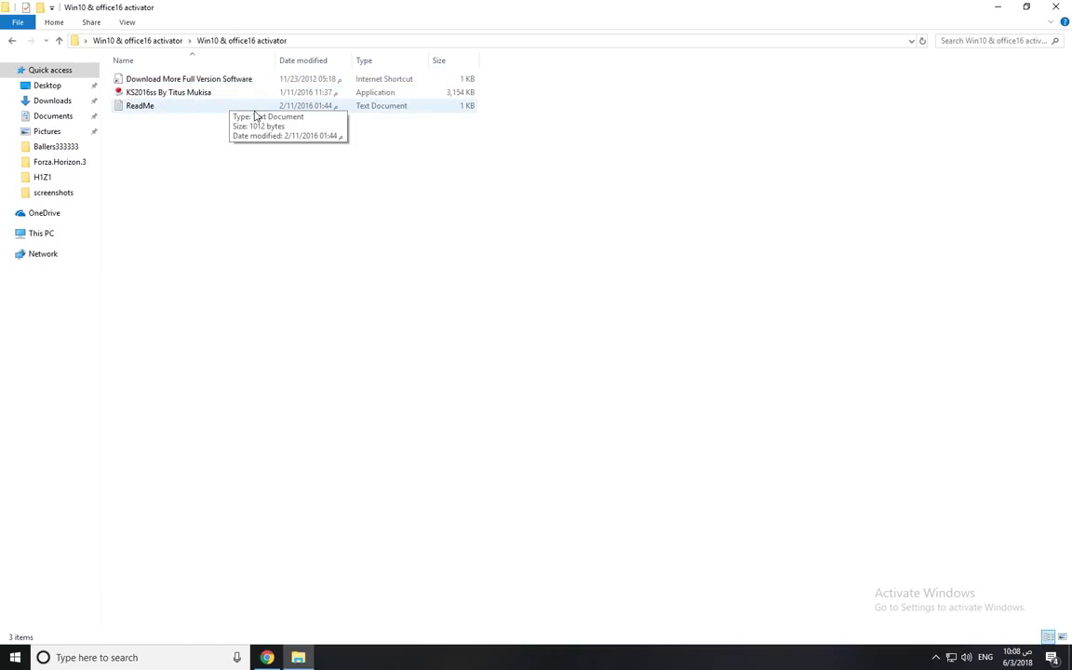
{"action": "mouse_move", "coordinate": [559, 324]}
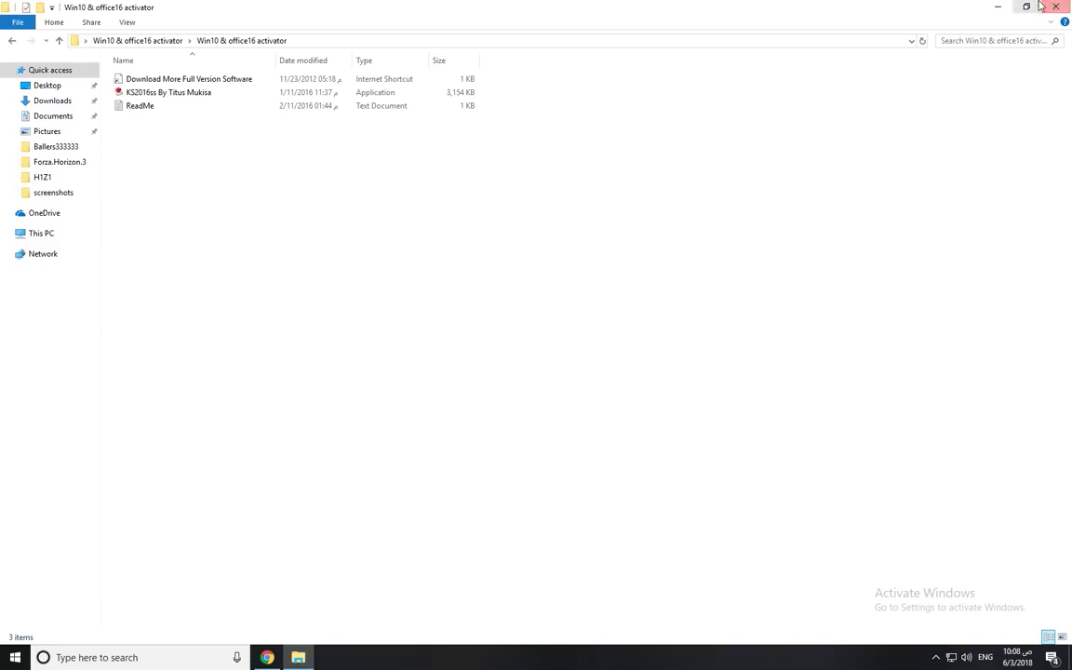
{"action": "left_click", "coordinate": [1054, 7]}
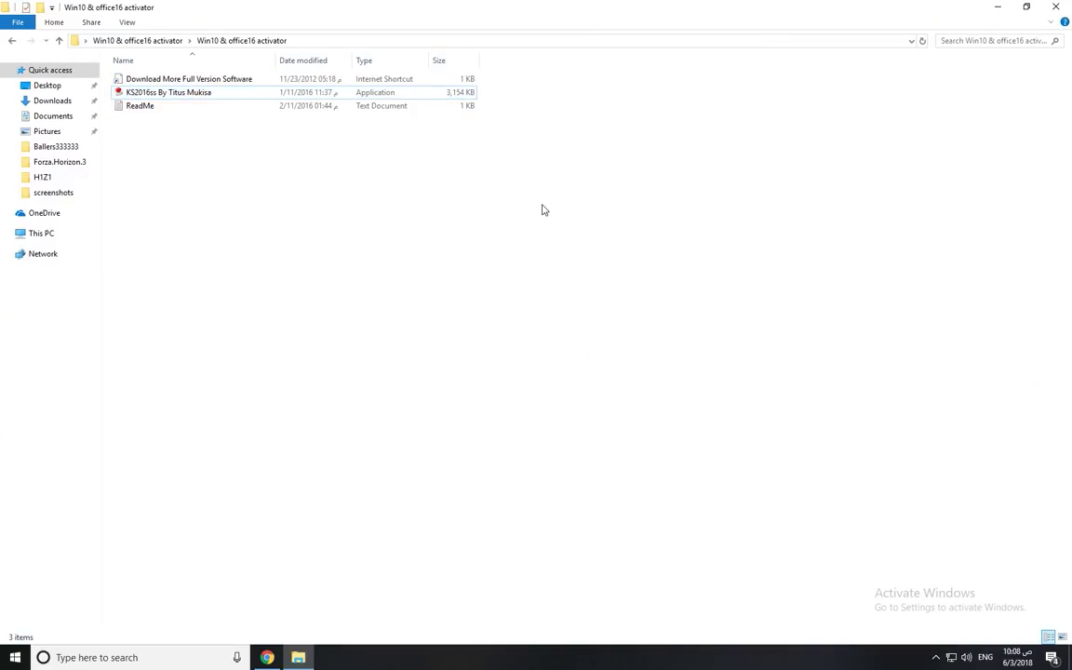
{"action": "mouse_move", "coordinate": [417, 309]}
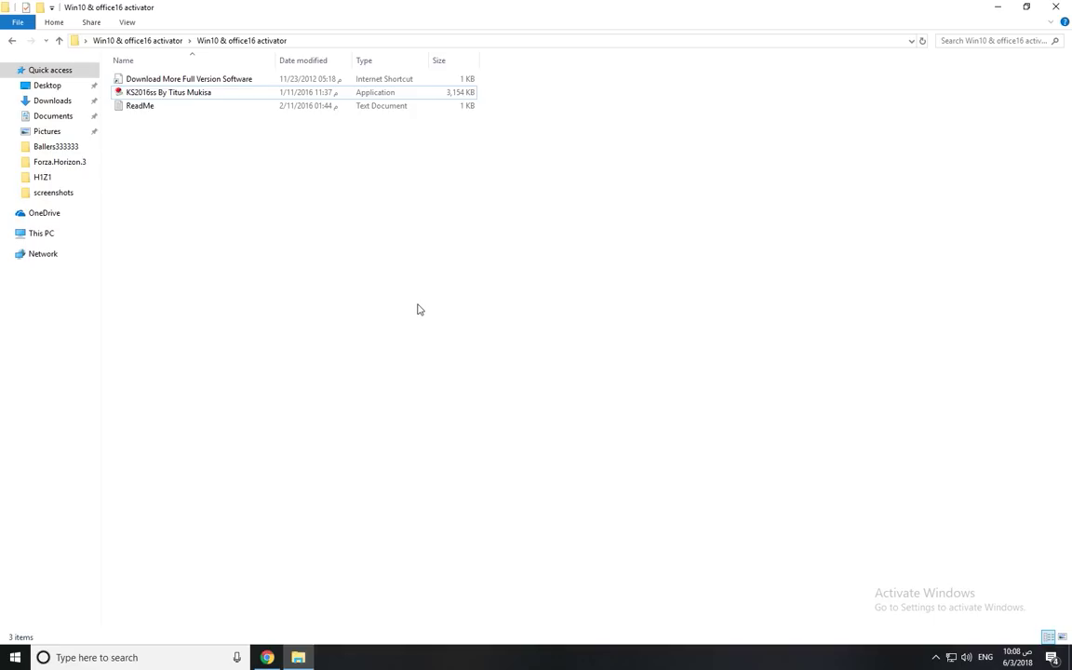
{"action": "mouse_move", "coordinate": [325, 279]}
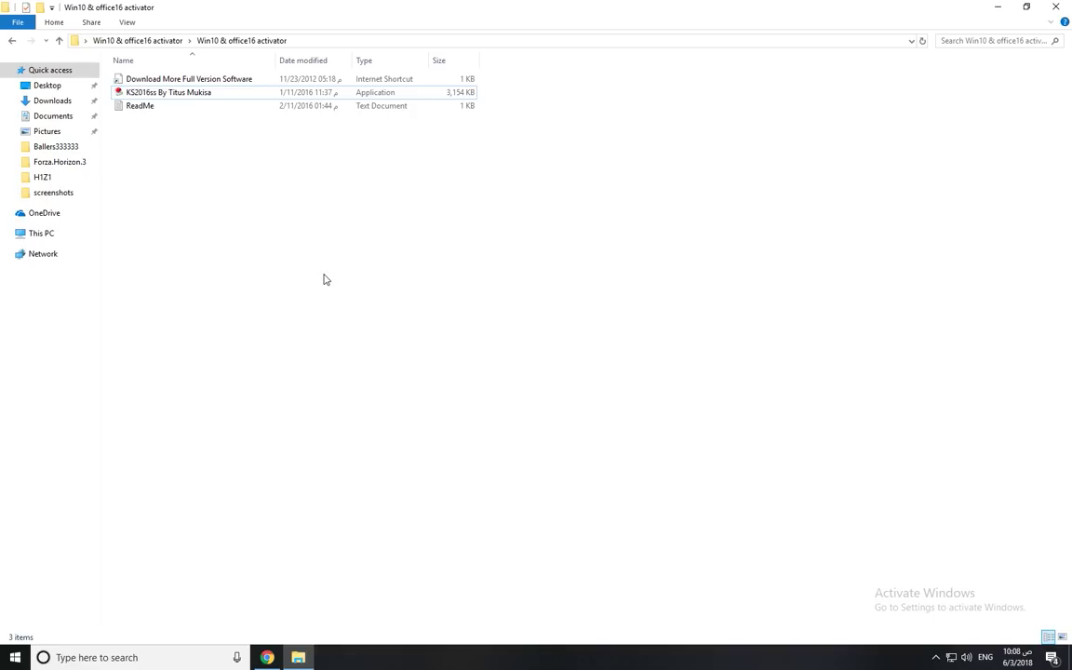
{"action": "left_click", "coordinate": [167, 93]}
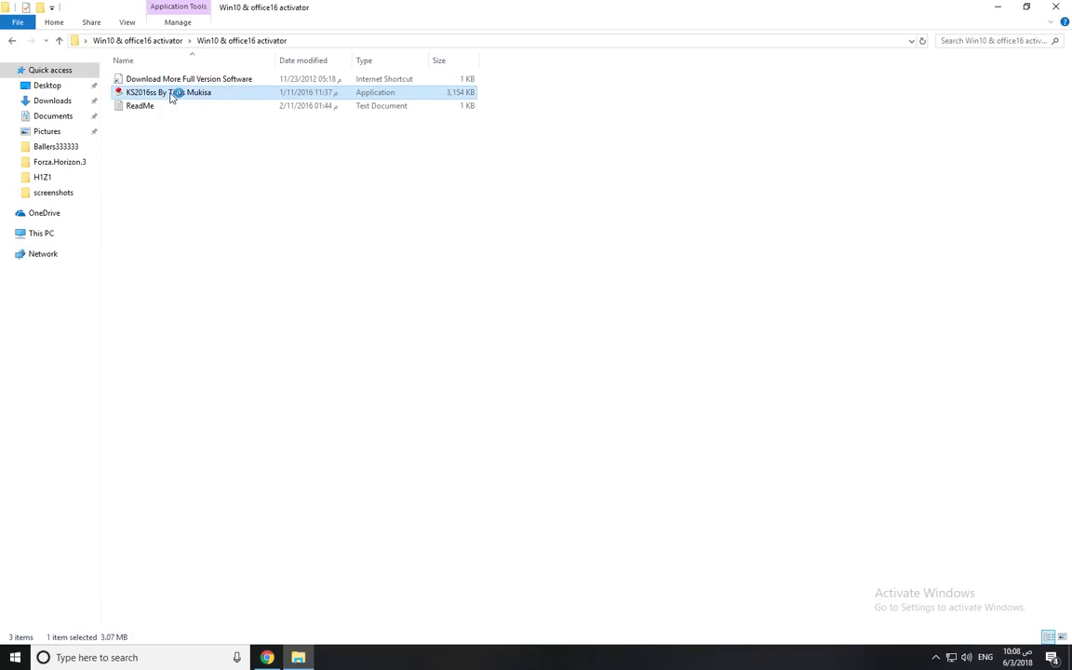
{"action": "double_click", "coordinate": [167, 93]}
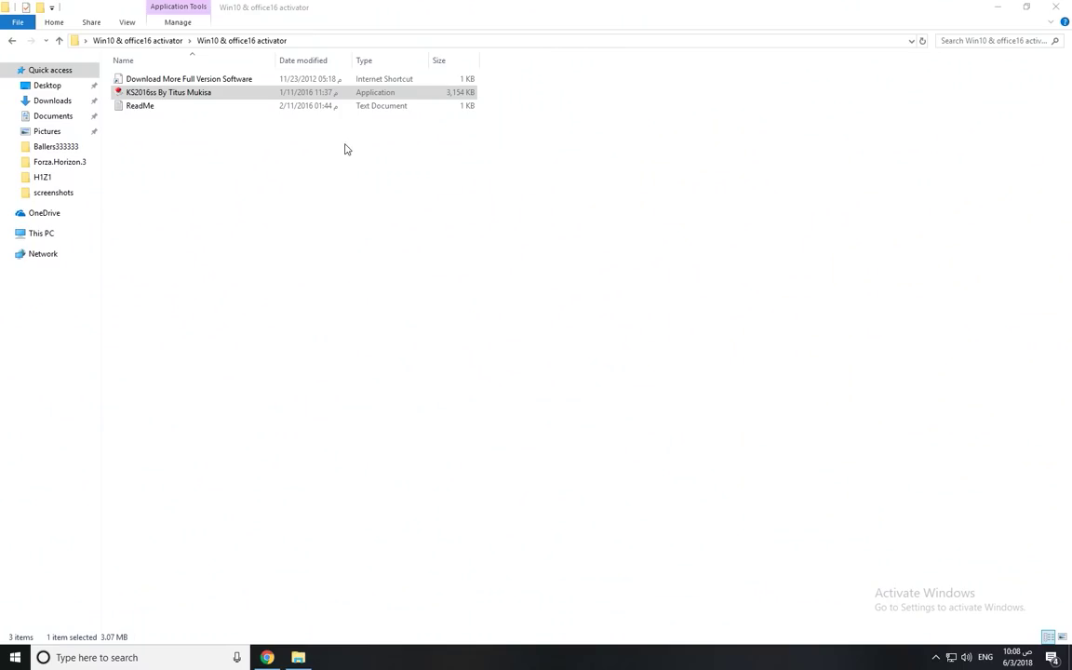
Step through KMSpico Setup with default folders until the virus-blocked error, then dismiss it.
{"action": "double_click", "coordinate": [168, 91]}
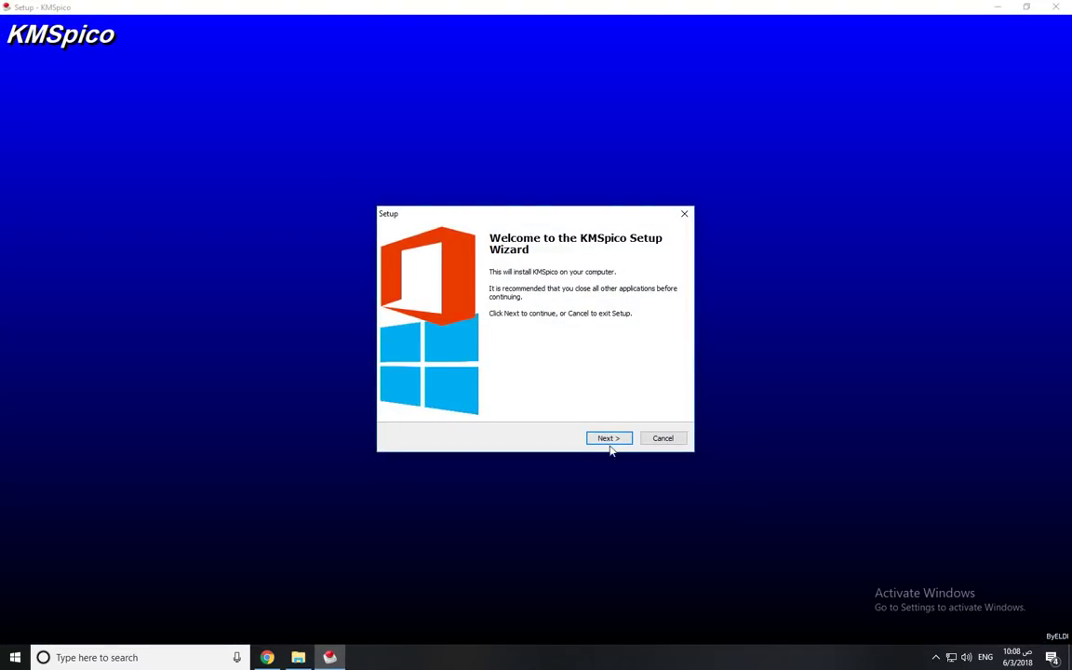
{"action": "left_click", "coordinate": [608, 439]}
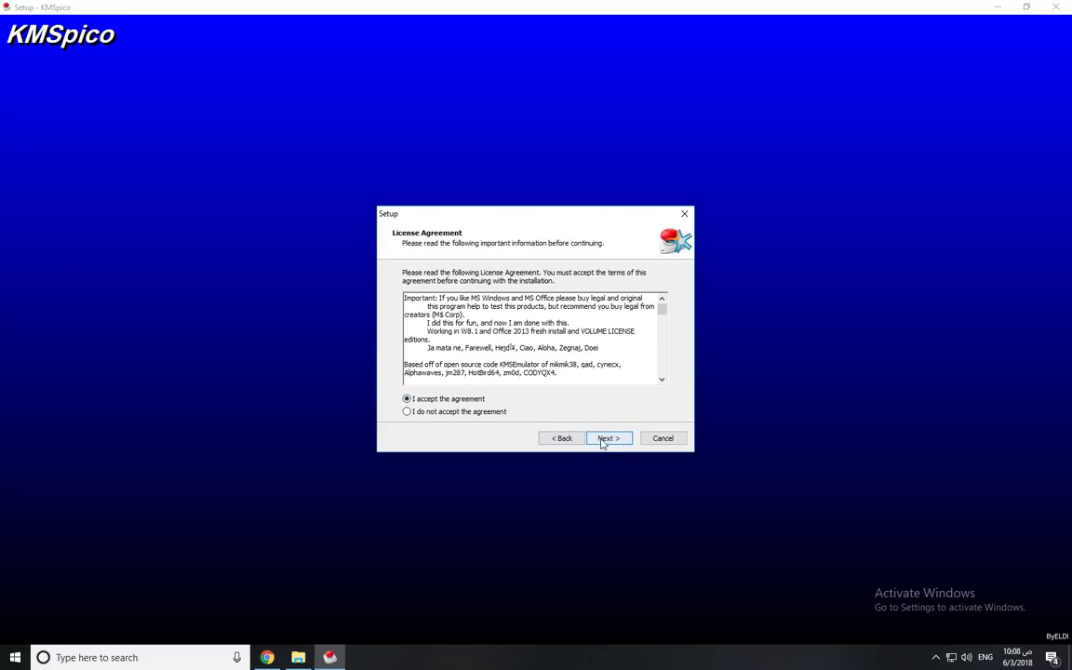
{"action": "left_click", "coordinate": [607, 439]}
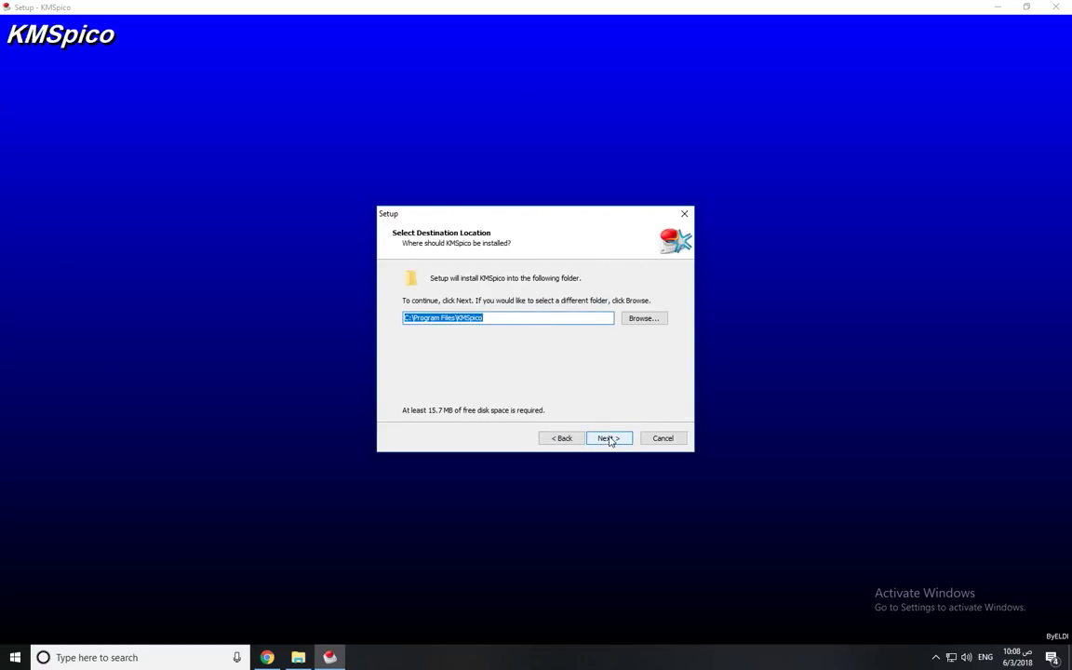
{"action": "left_click", "coordinate": [607, 440]}
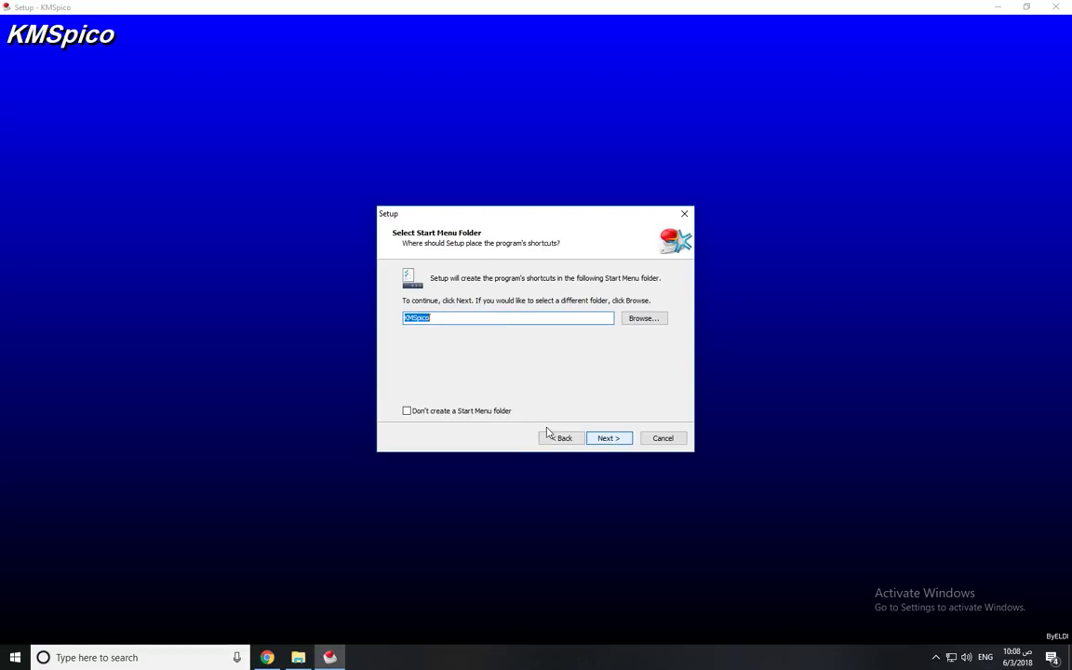
{"action": "left_click", "coordinate": [607, 438]}
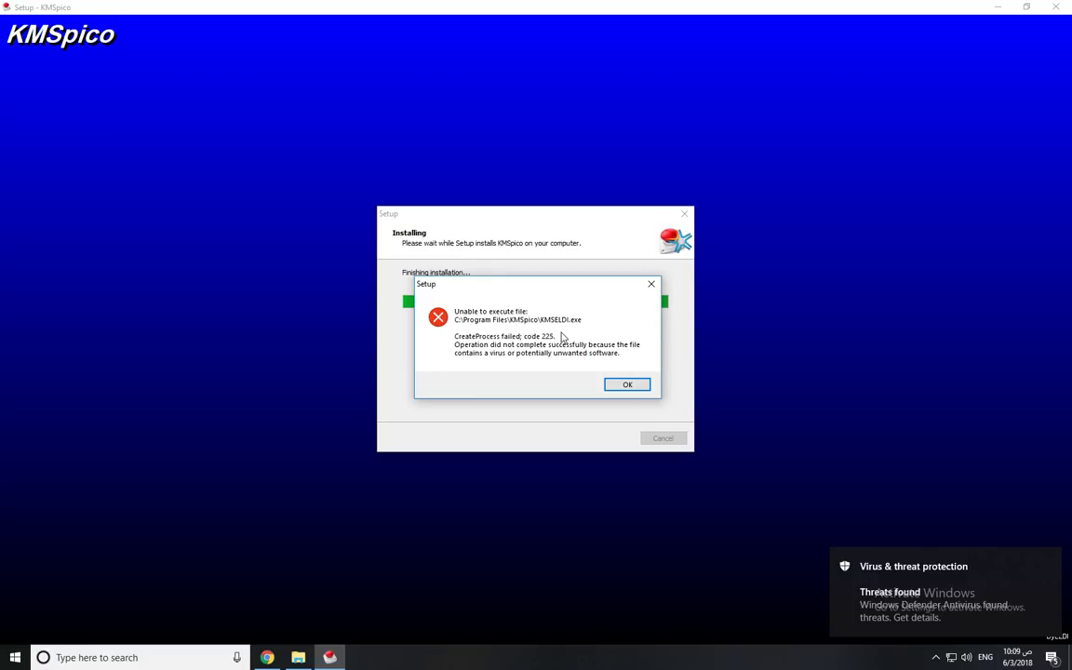
{"action": "mouse_move", "coordinate": [499, 357]}
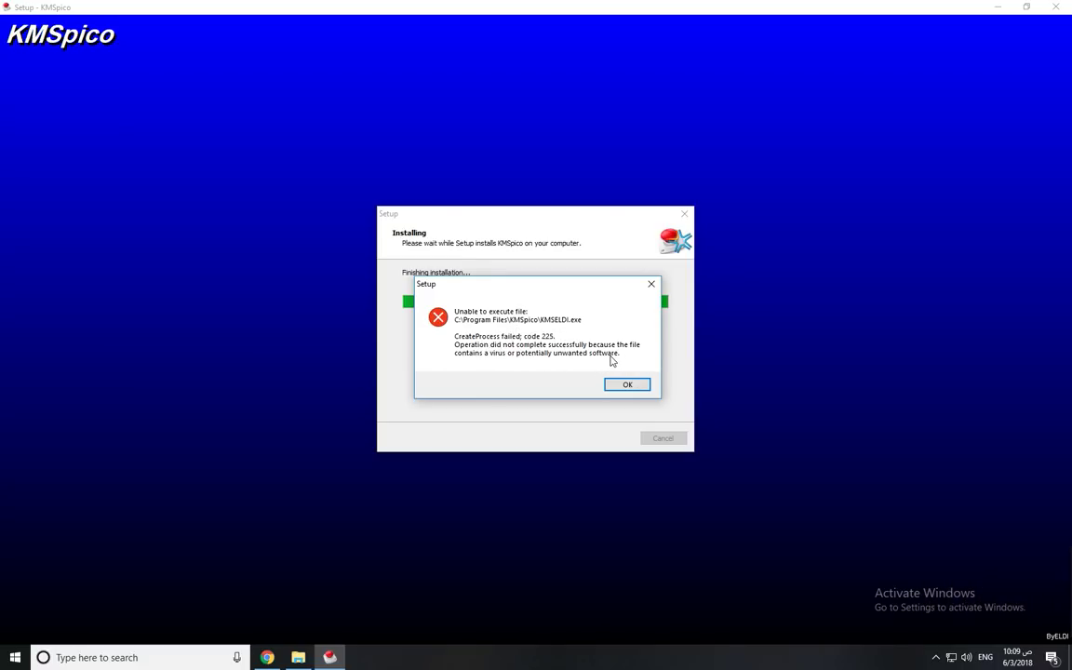
{"action": "left_click", "coordinate": [627, 384]}
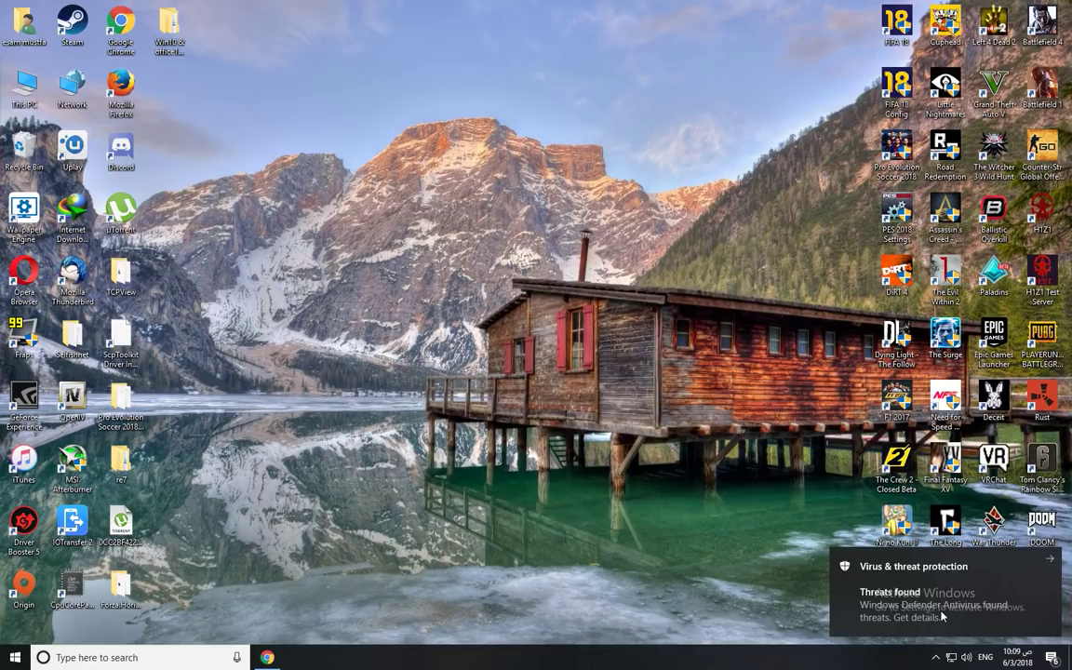
Allow the HackTool:MSIL/AutoKMS threat on the device and close the security center.
{"action": "left_click", "coordinate": [940, 605]}
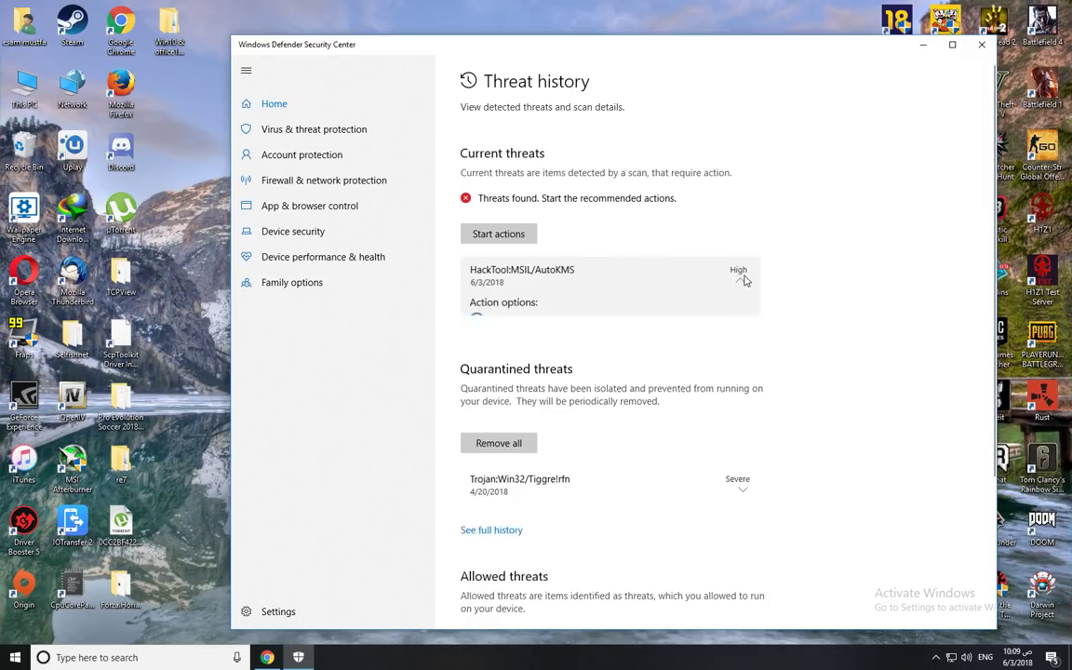
{"action": "left_click", "coordinate": [741, 276]}
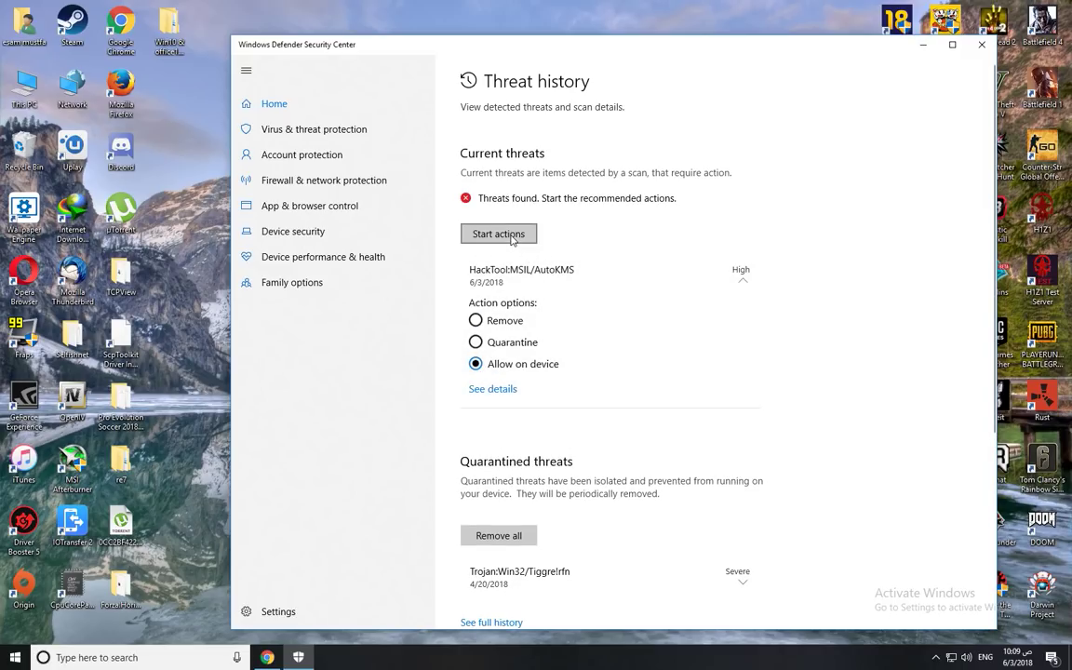
{"action": "left_click", "coordinate": [499, 235]}
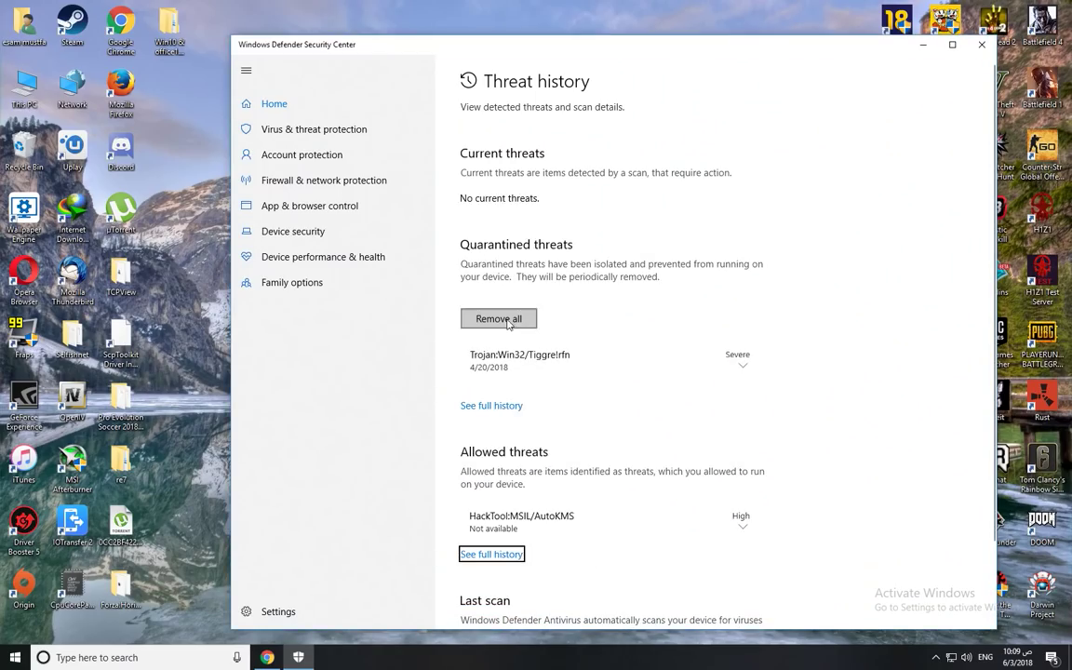
{"action": "scroll", "scroll_direction": "down", "scroll_amount": 3}
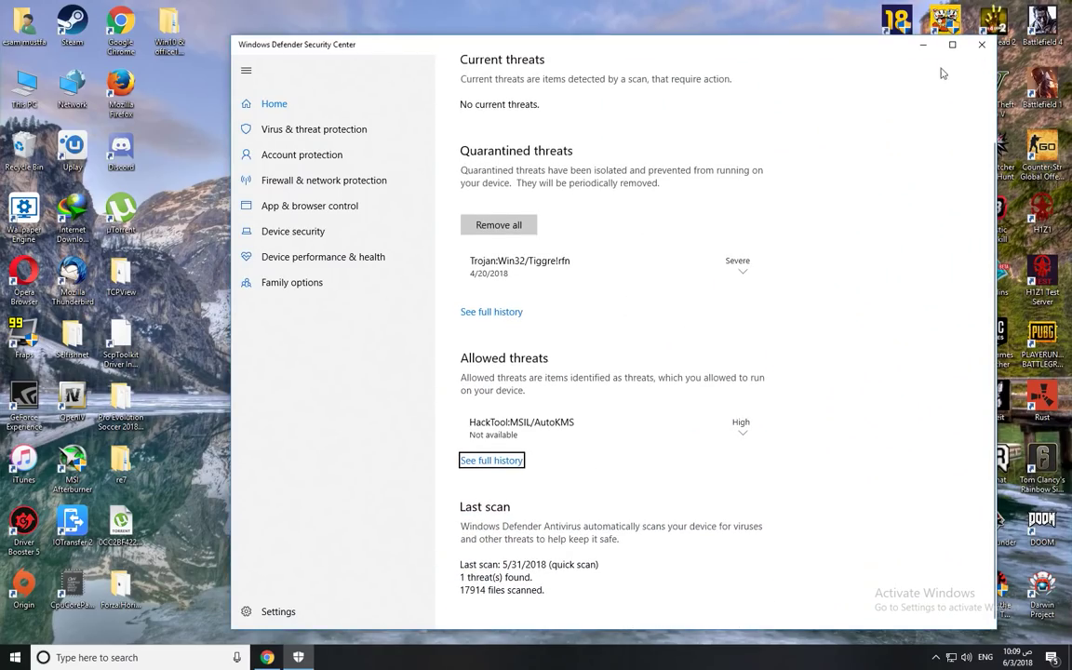
{"action": "left_click", "coordinate": [979, 44]}
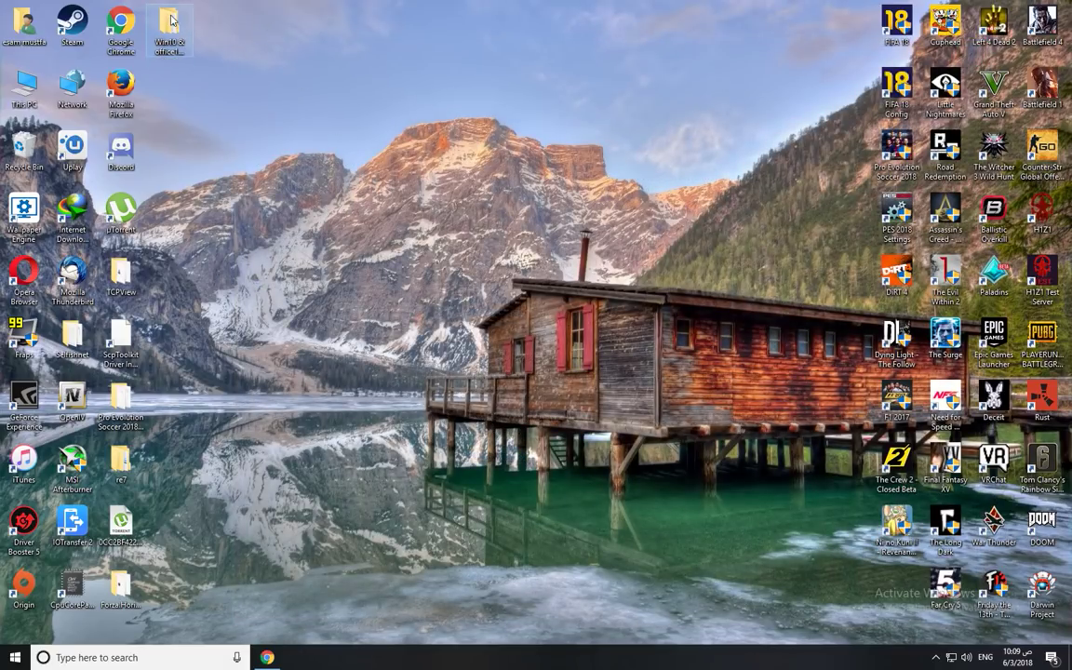
Run the KMSpico installer from the activator folder as administrator, approving the UAC prompt.
{"action": "double_click", "coordinate": [172, 28]}
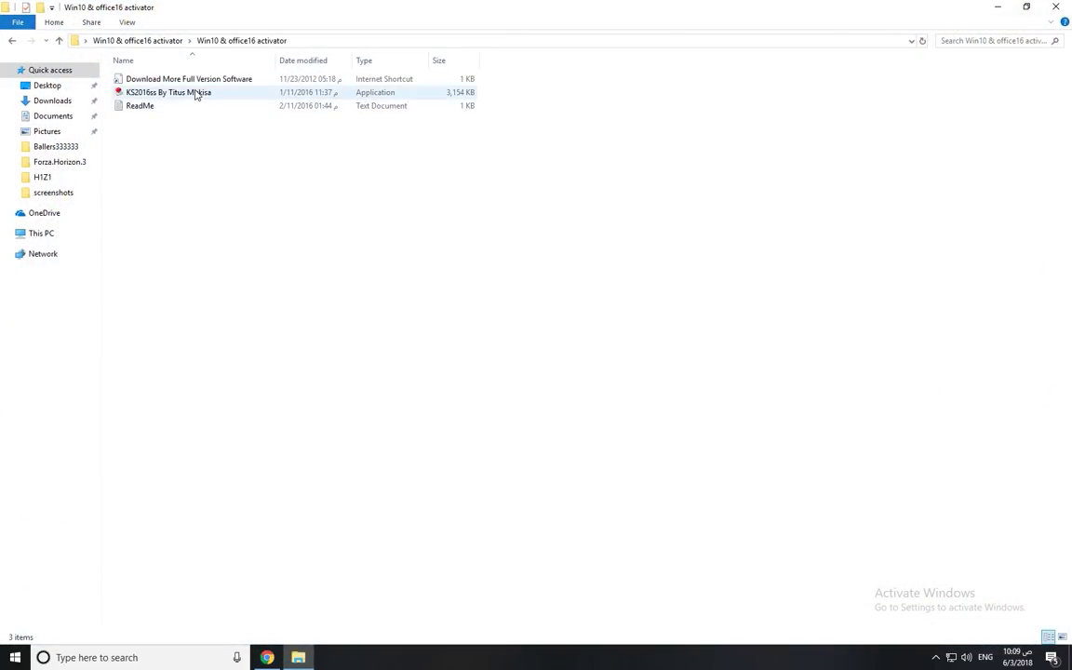
{"action": "right_click", "coordinate": [167, 93]}
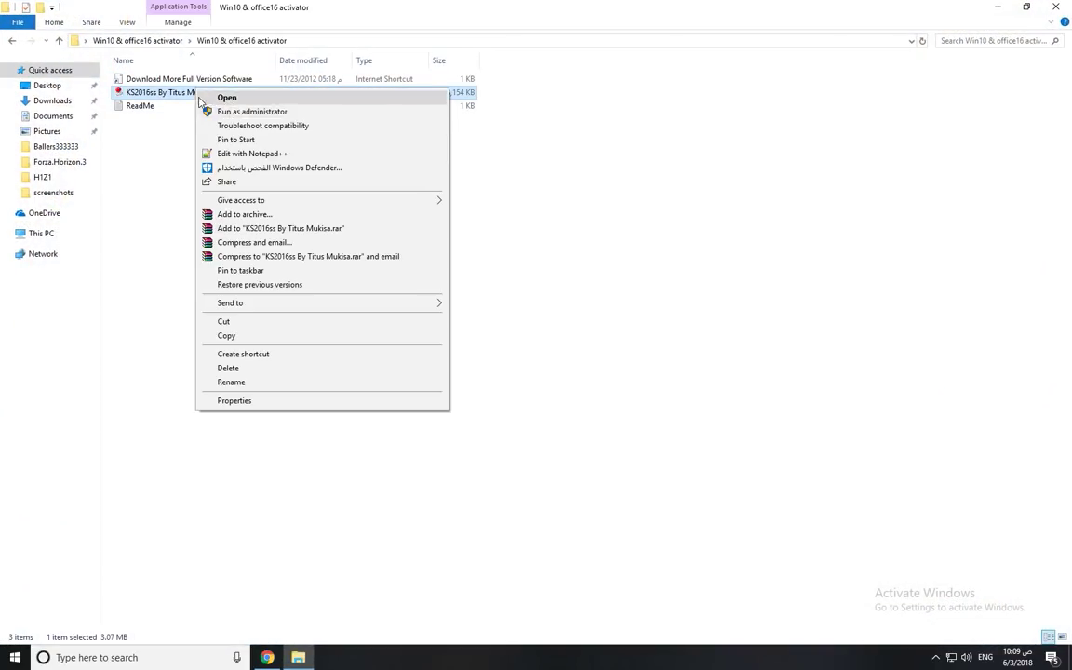
{"action": "left_click", "coordinate": [251, 111]}
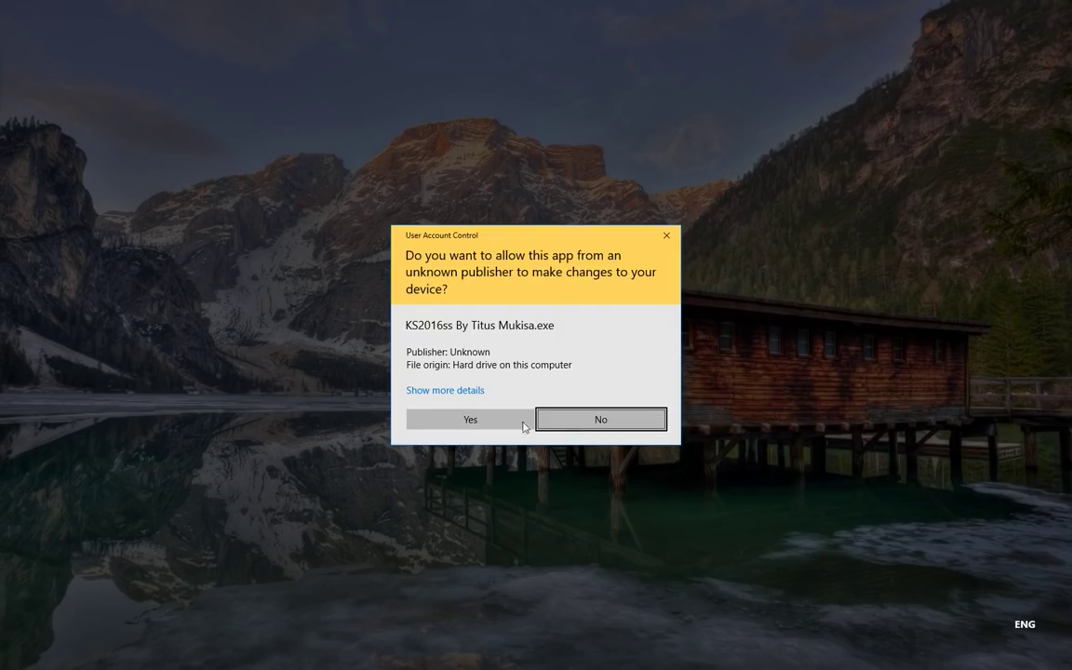
{"action": "left_click", "coordinate": [469, 419]}
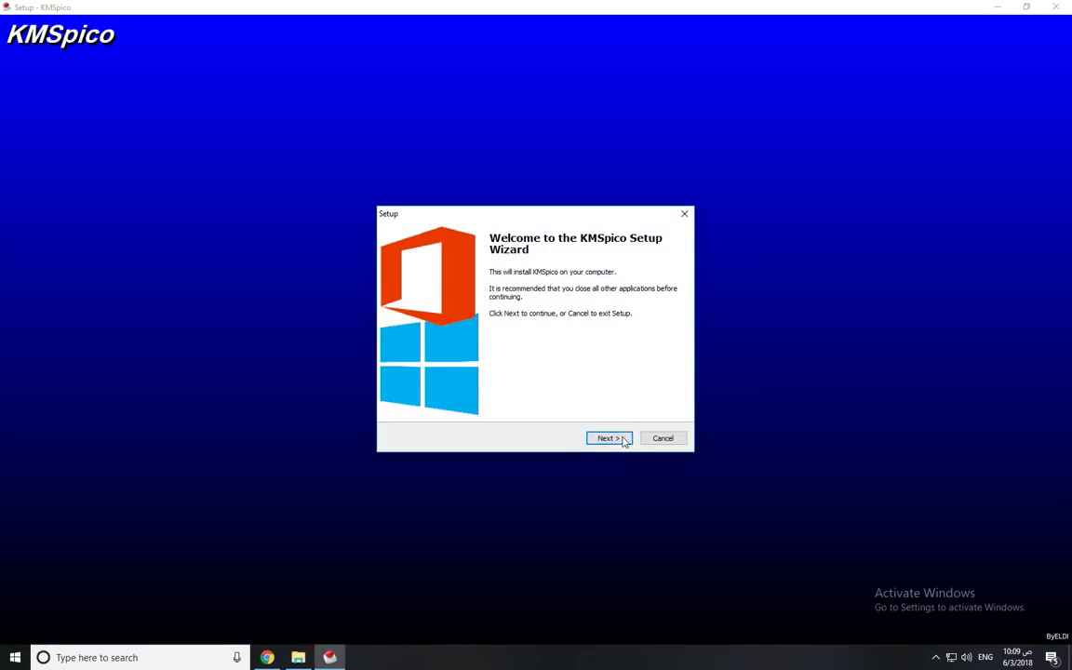
Continue Setup with default folders until the virus-blocked error, then dismiss it.
{"action": "left_click", "coordinate": [607, 439]}
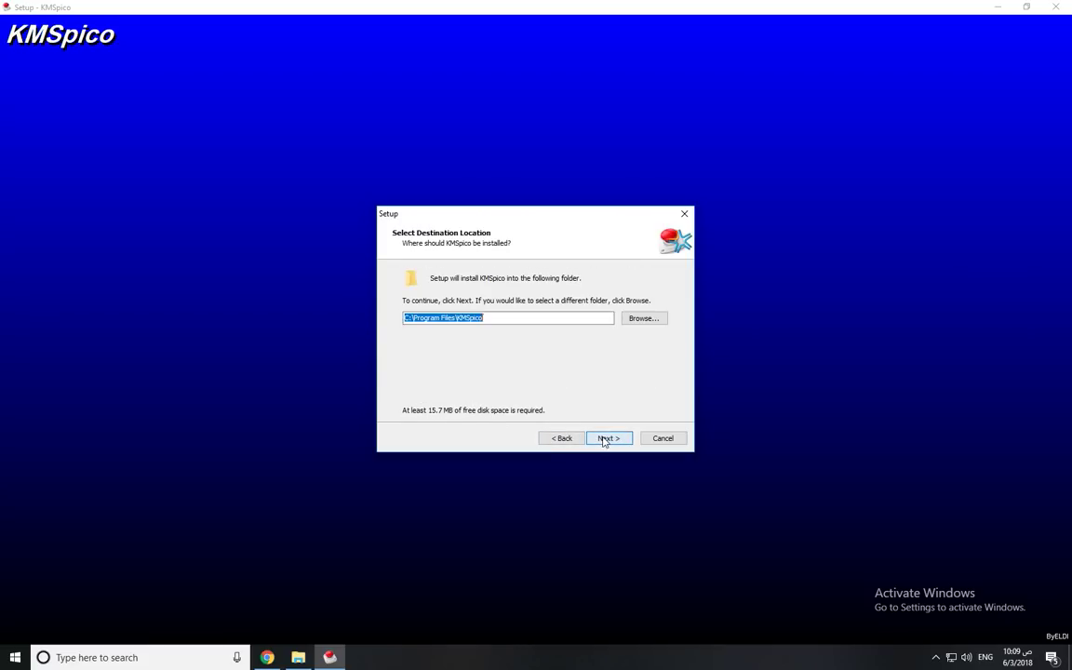
{"action": "left_click", "coordinate": [607, 438]}
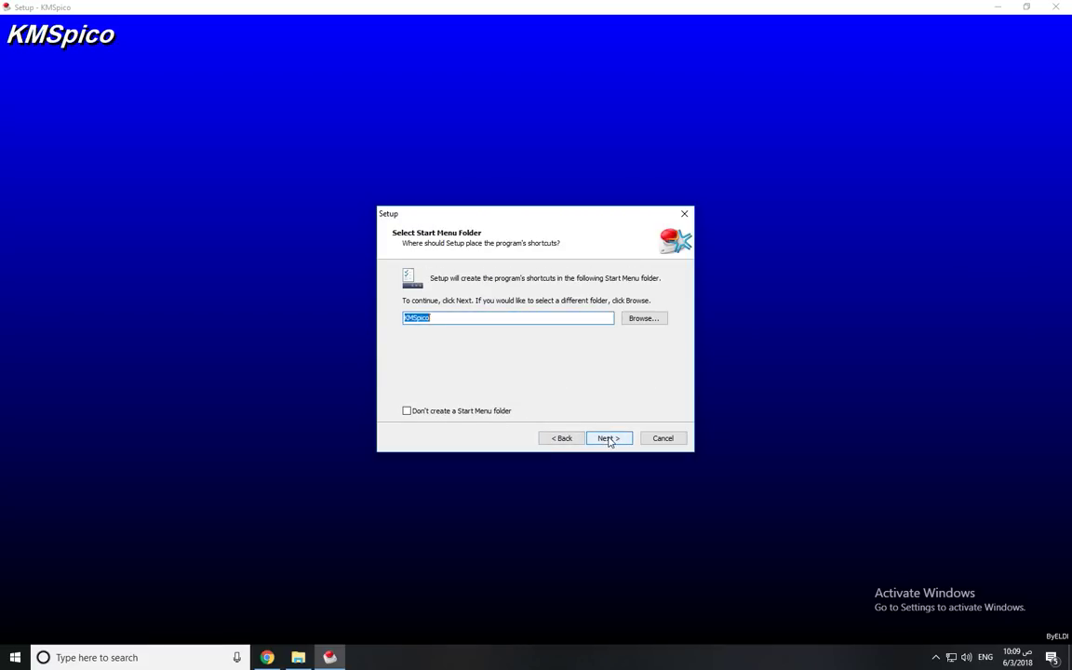
{"action": "left_click", "coordinate": [606, 439]}
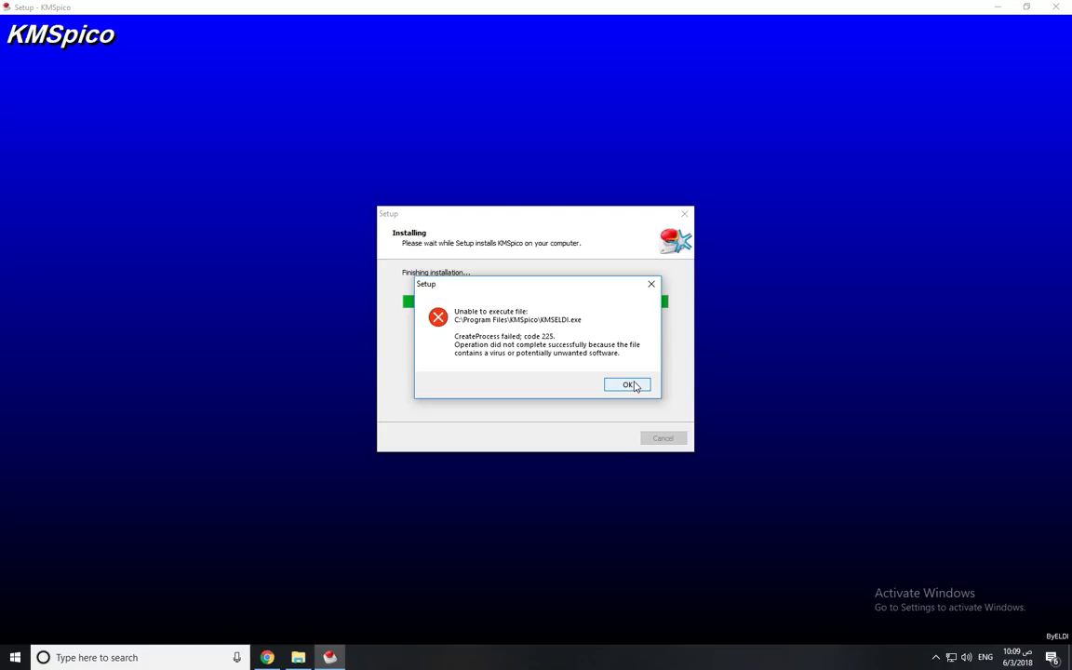
{"action": "left_click", "coordinate": [629, 383]}
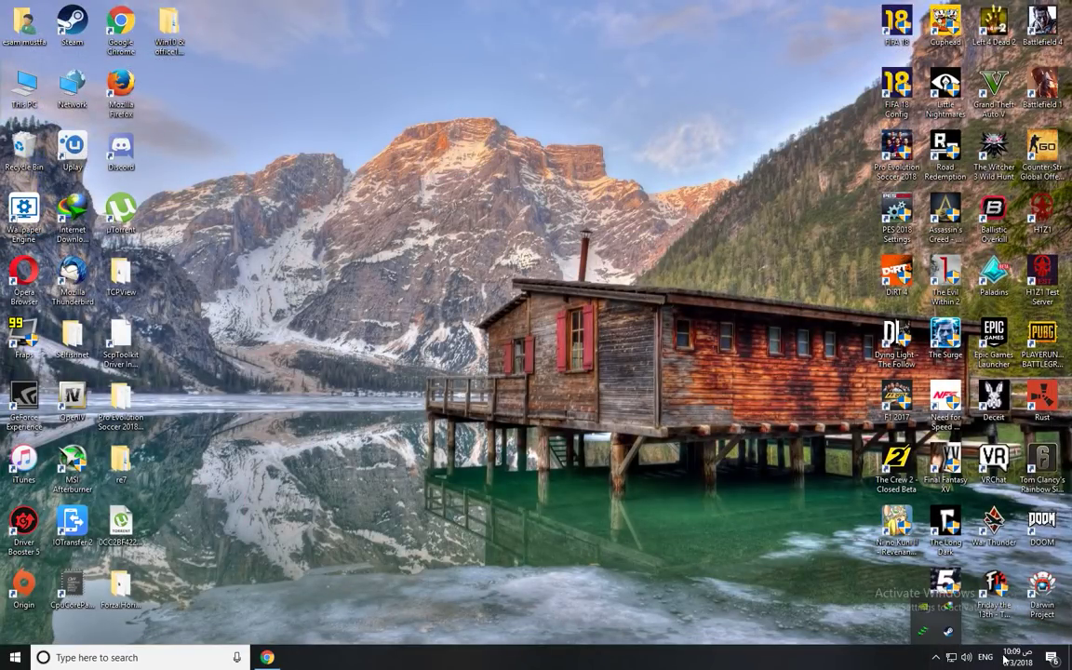
From the threat notification, reach the detailed threat history in Windows Defender Security Center.
{"action": "left_click", "coordinate": [1052, 658]}
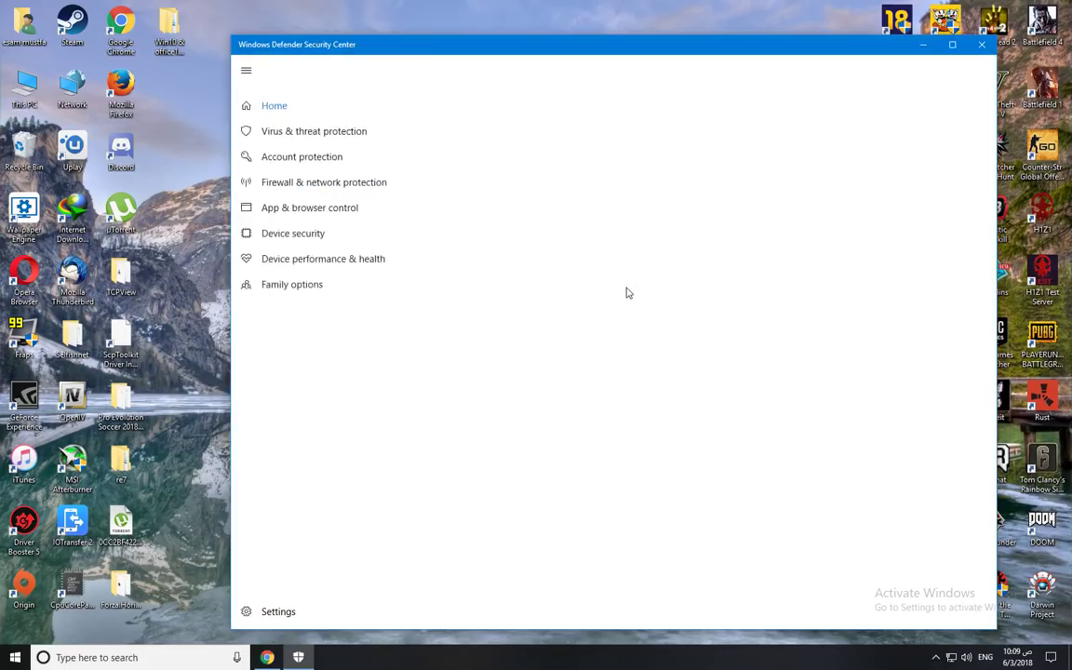
{"action": "left_click", "coordinate": [313, 130]}
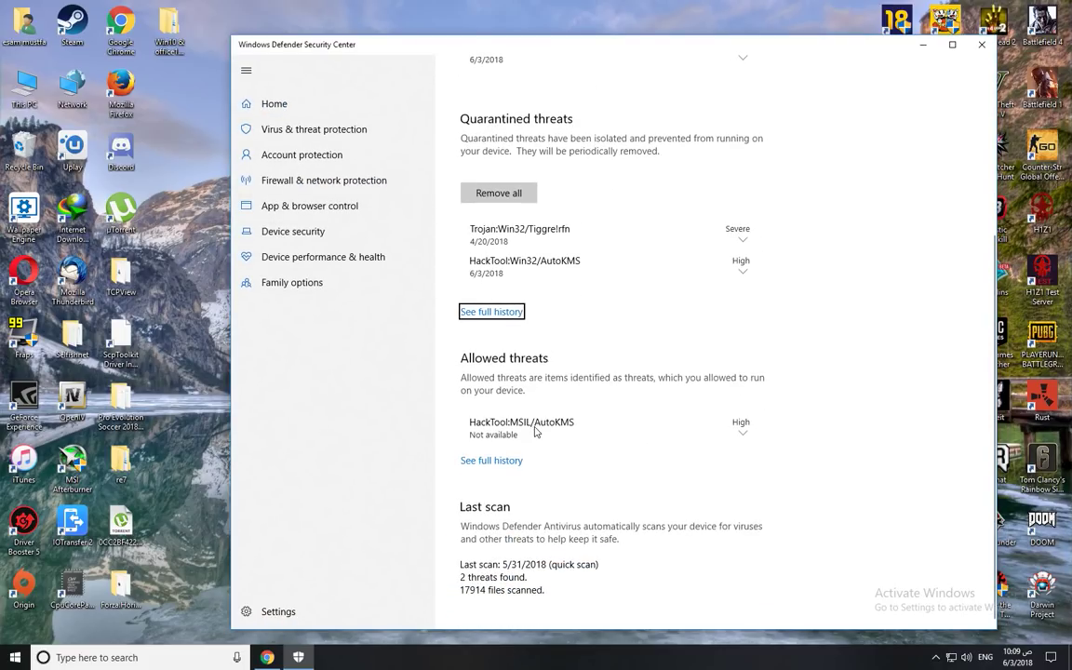
{"action": "mouse_move", "coordinate": [326, 212]}
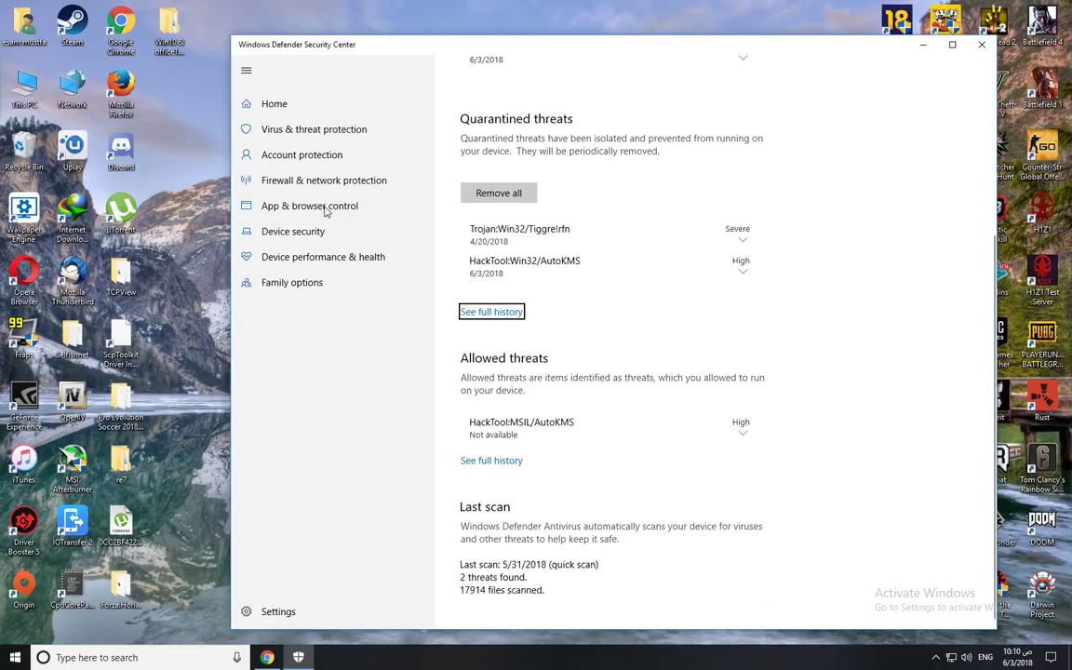
{"action": "mouse_move", "coordinate": [324, 179]}
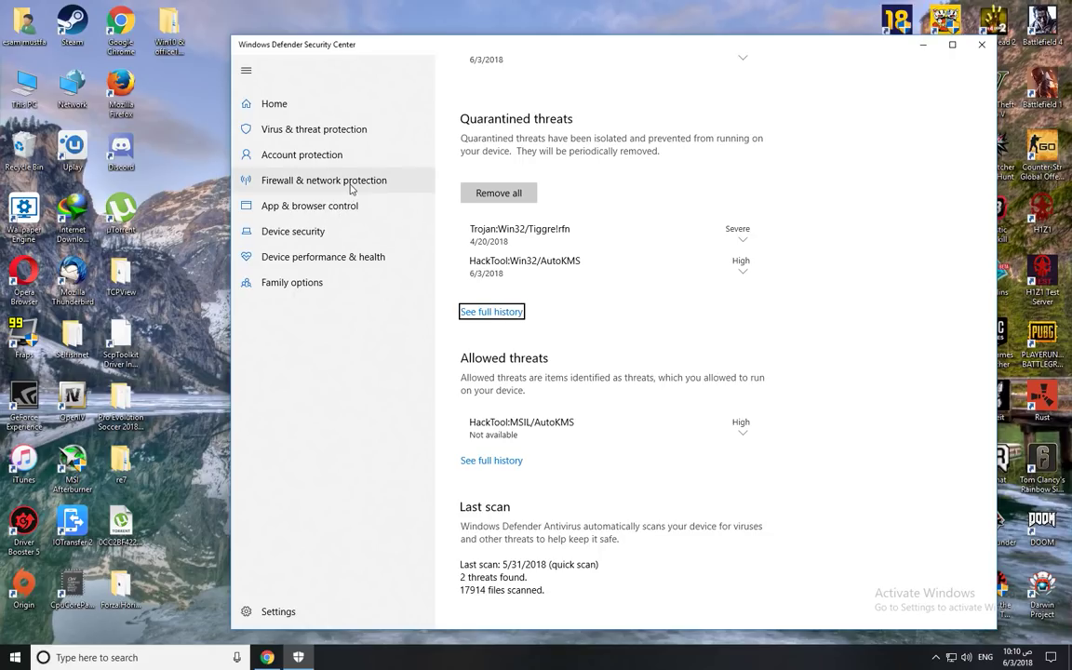
{"action": "left_click", "coordinate": [324, 179]}
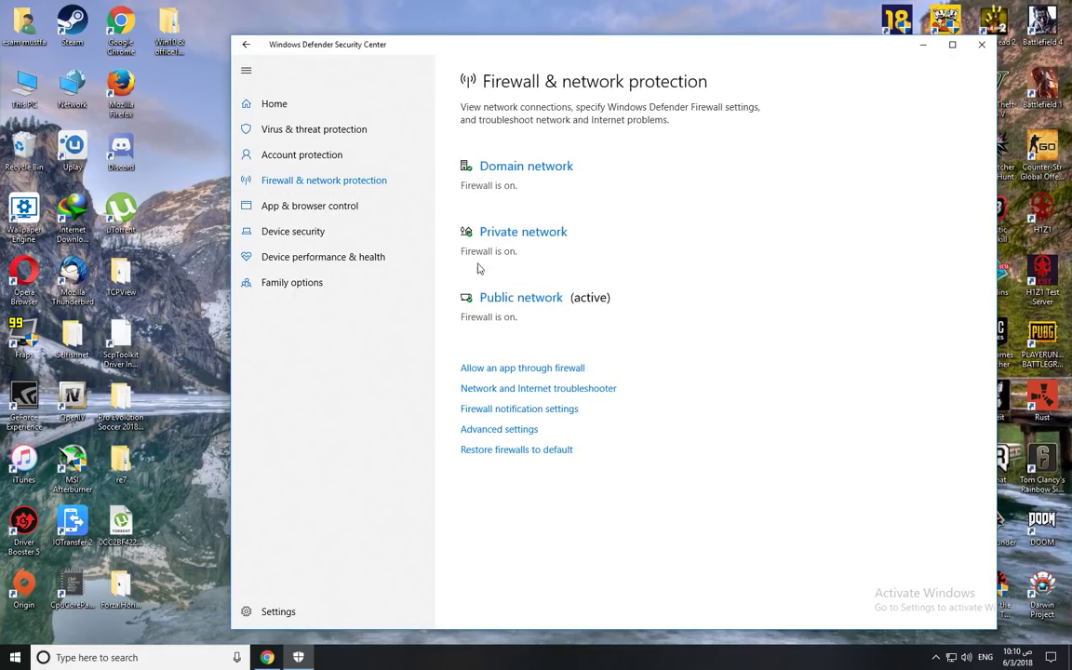
{"action": "mouse_move", "coordinate": [508, 356]}
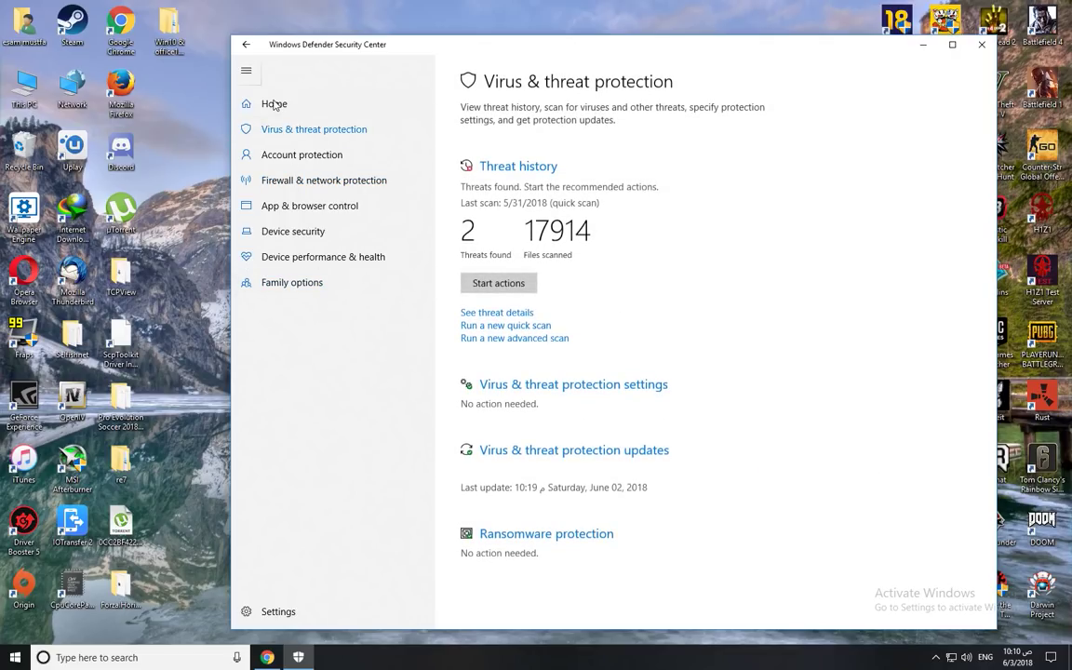
{"action": "mouse_move", "coordinate": [276, 104]}
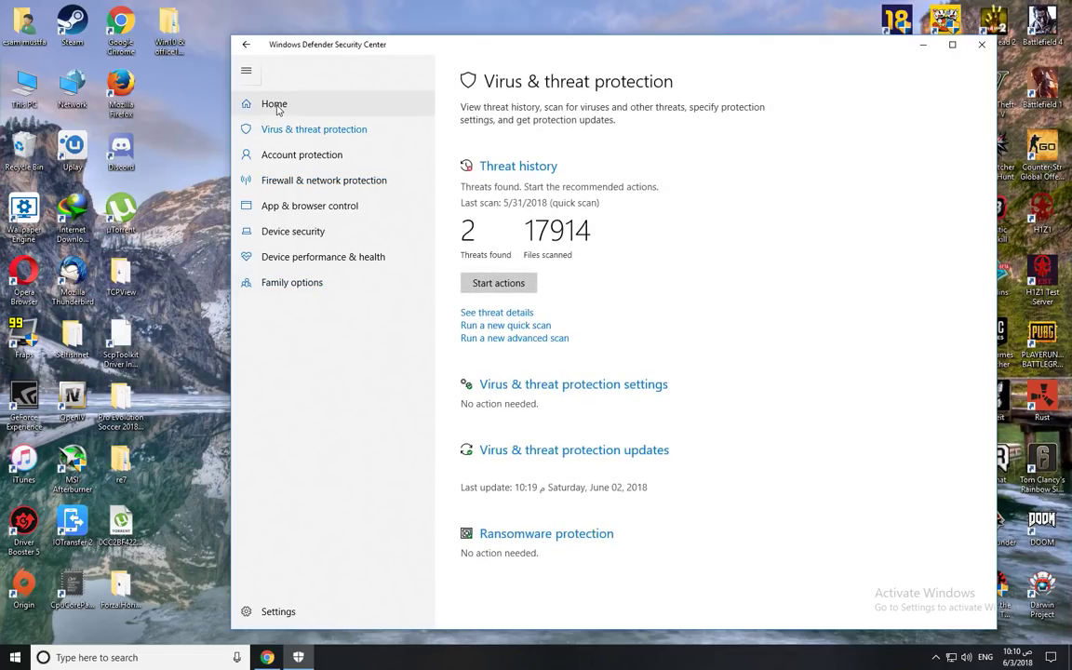
{"action": "left_click", "coordinate": [313, 130]}
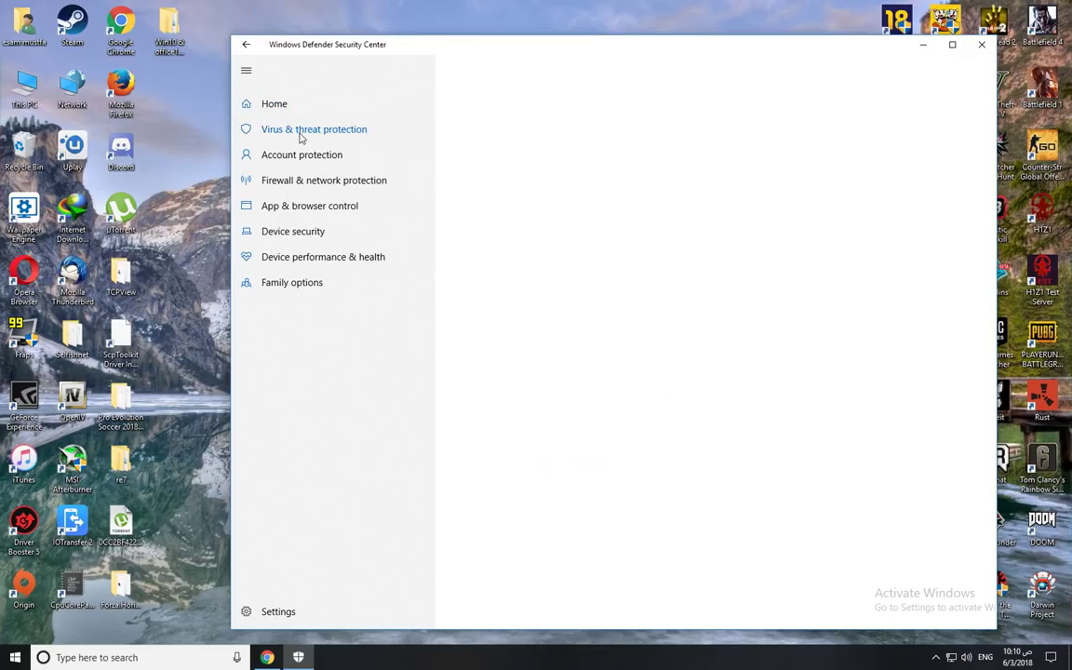
{"action": "left_click", "coordinate": [313, 131]}
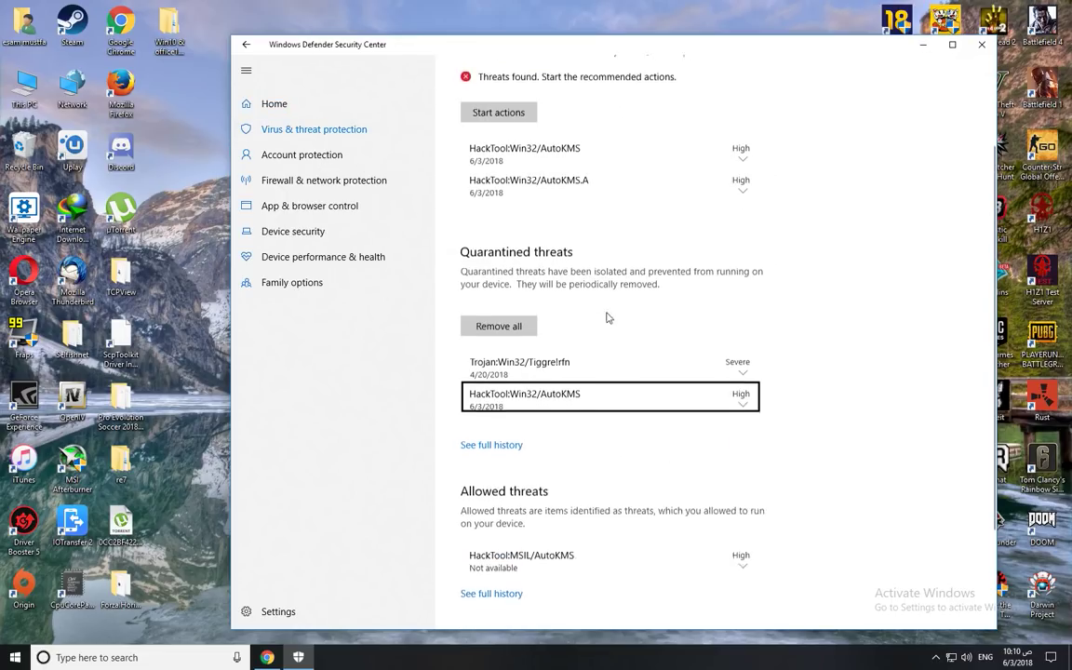
Allow the HackTool:Win32/AutoKMS.A threat on the device and confirm in the Allow threats dialog.
{"action": "left_click", "coordinate": [741, 190]}
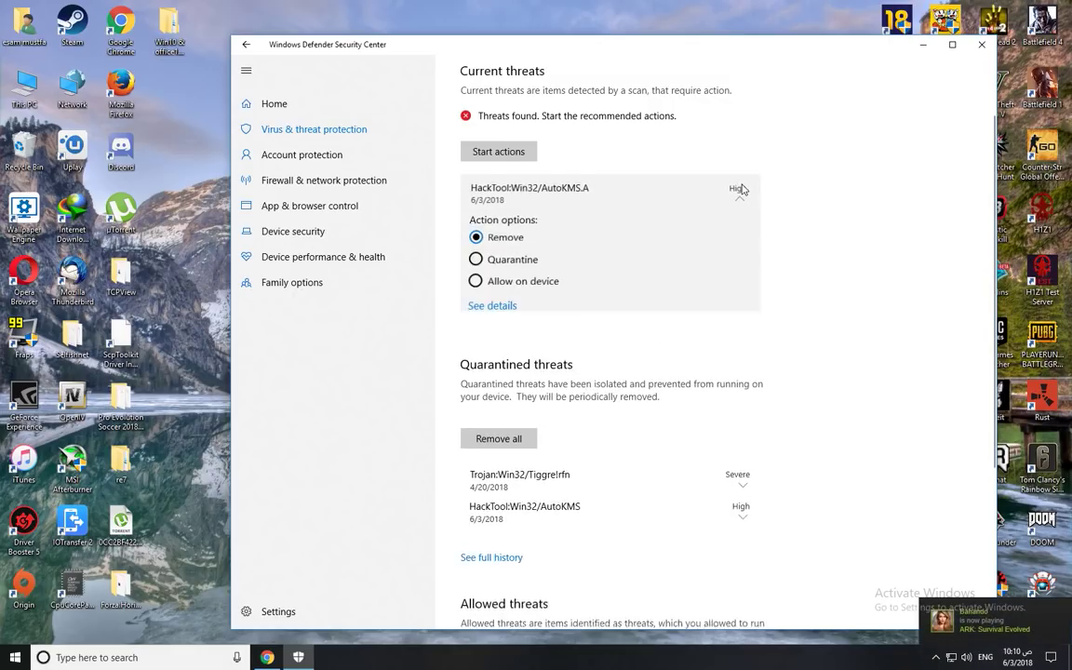
{"action": "left_click", "coordinate": [476, 282]}
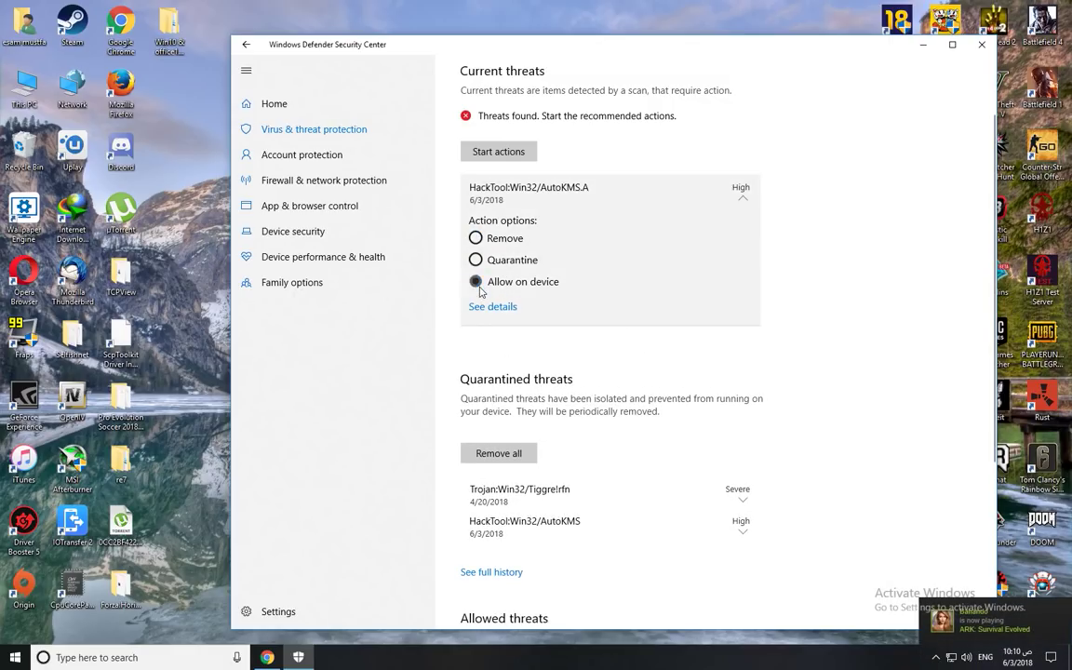
{"action": "left_click", "coordinate": [477, 281]}
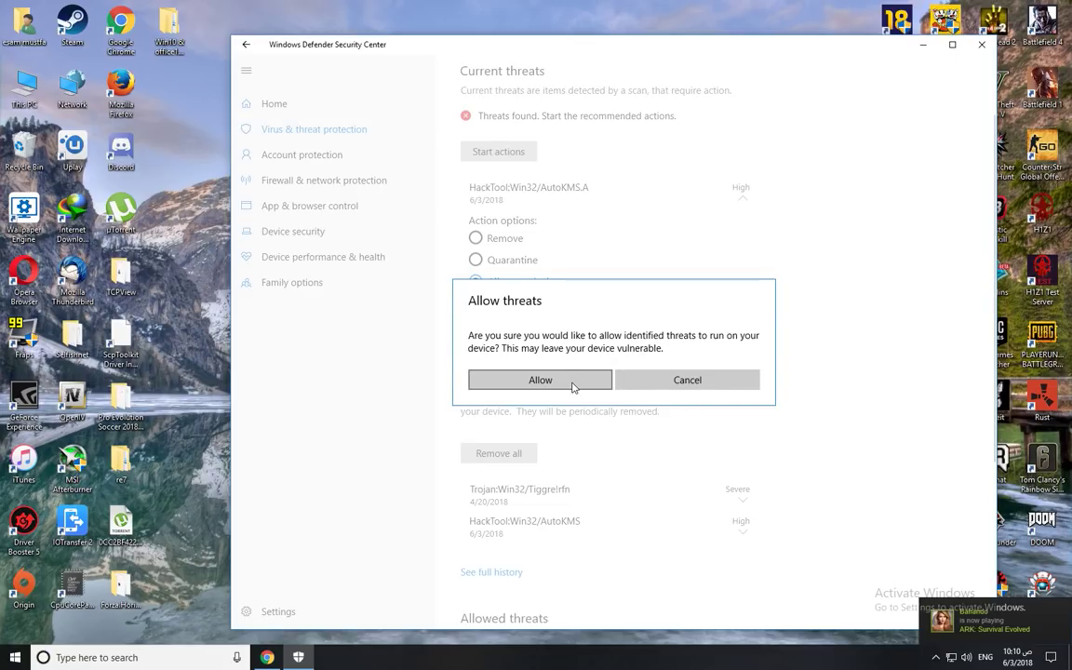
{"action": "left_click", "coordinate": [539, 380]}
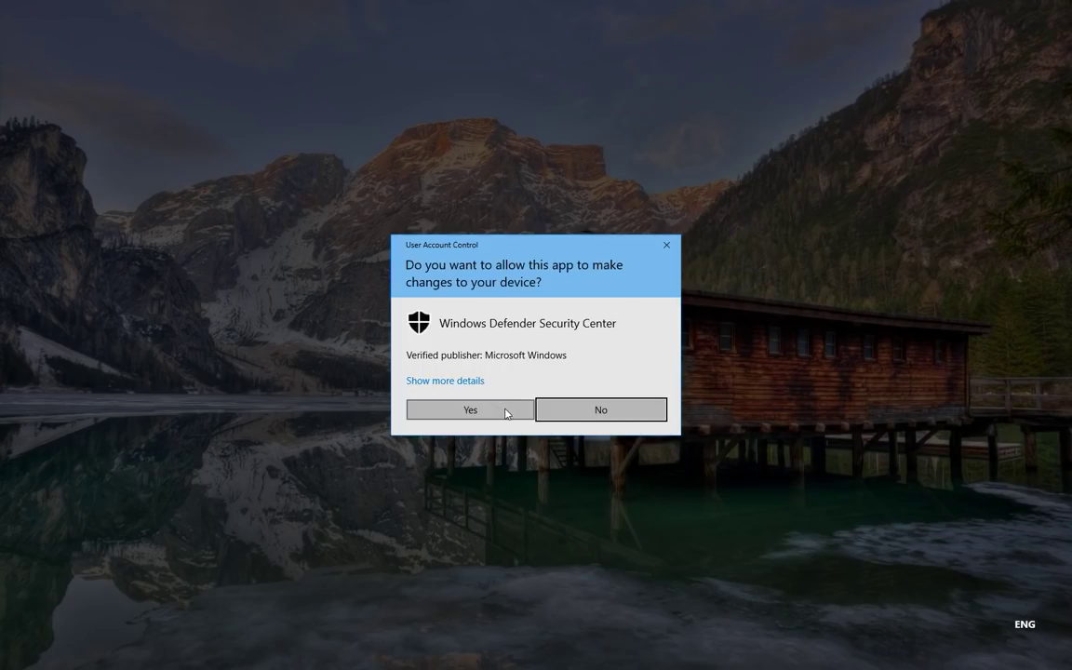
Review the UAC request details and approve Windows Defender Security Center's change.
{"action": "left_click", "coordinate": [445, 380]}
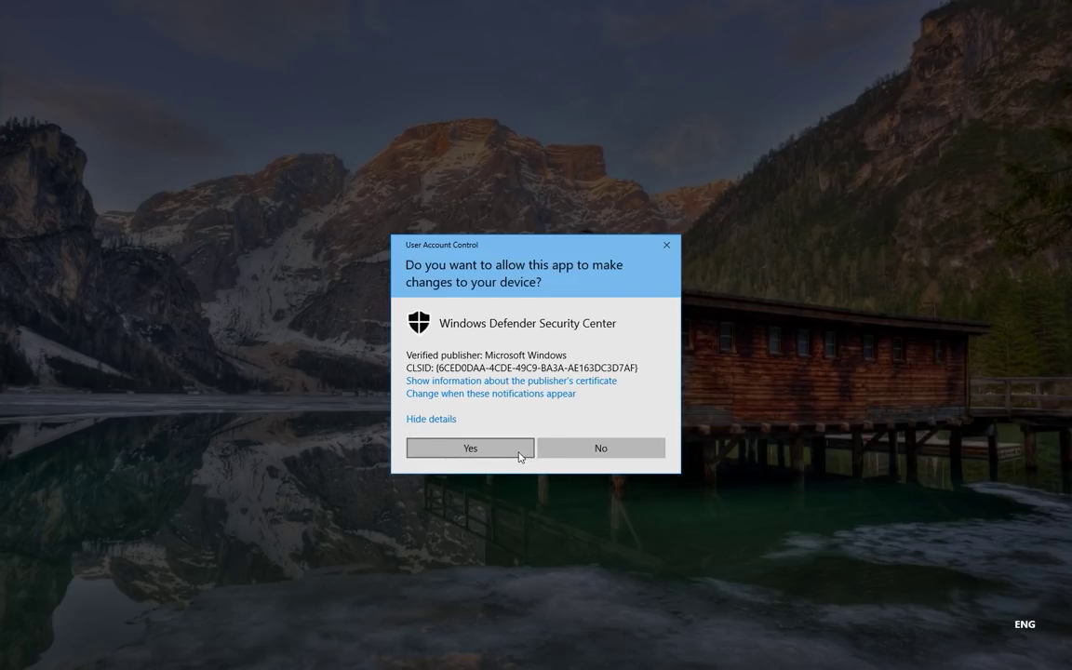
{"action": "mouse_move", "coordinate": [506, 395]}
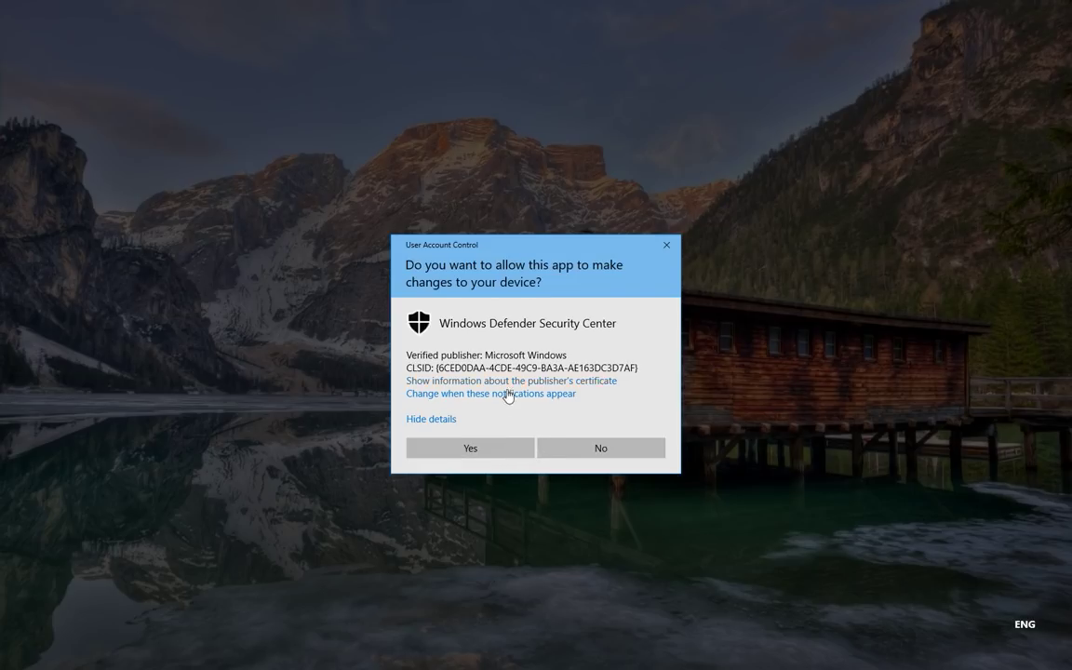
{"action": "left_click", "coordinate": [469, 447]}
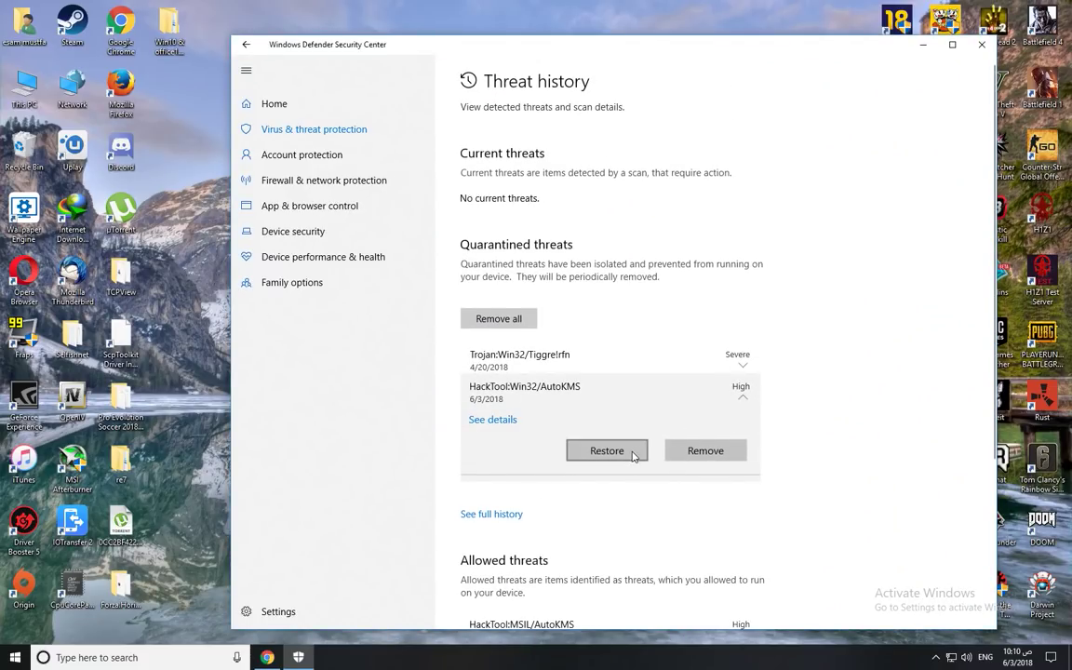
{"action": "mouse_move", "coordinate": [558, 426]}
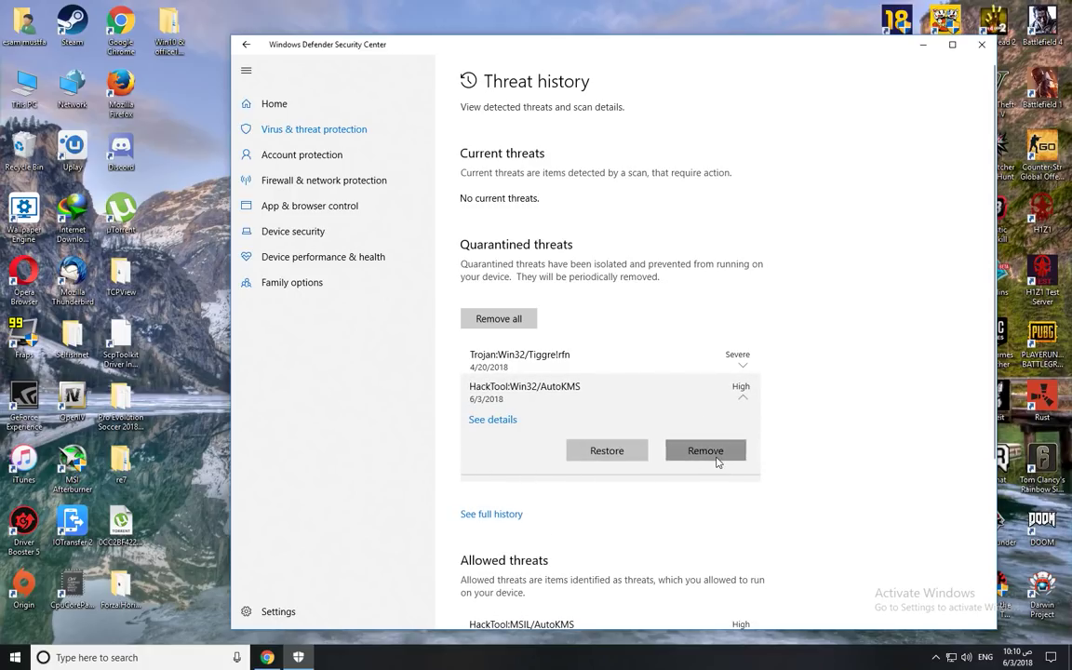
Remove HackTool:Win32/AutoKMS from quarantine and check the allowed threats list.
{"action": "left_click", "coordinate": [706, 450]}
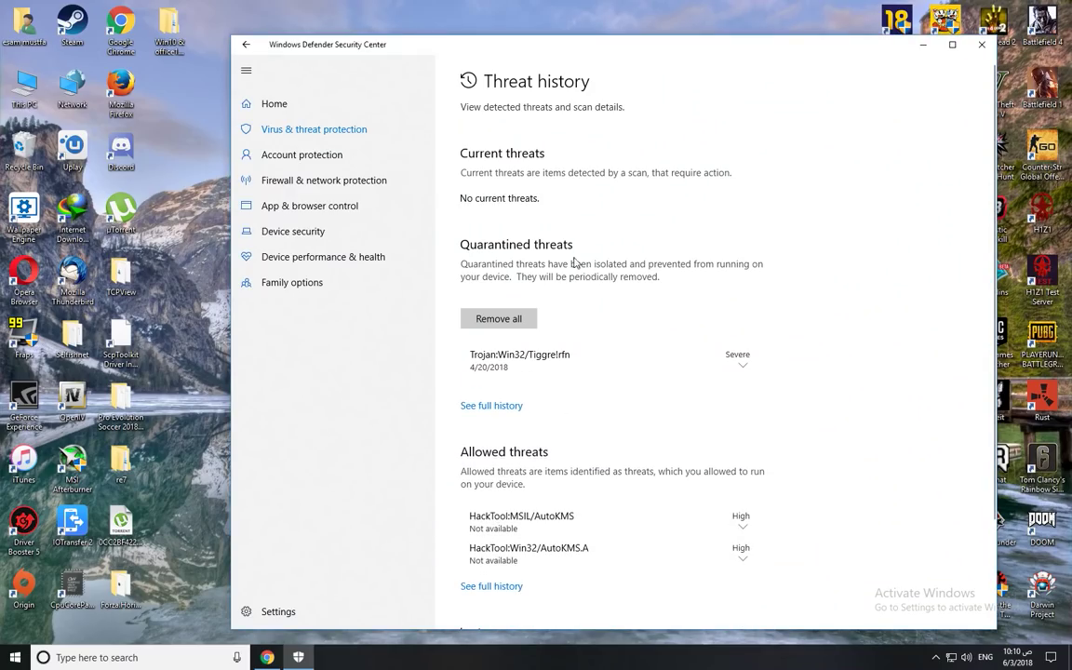
{"action": "scroll", "scroll_direction": "down", "scroll_amount": 3}
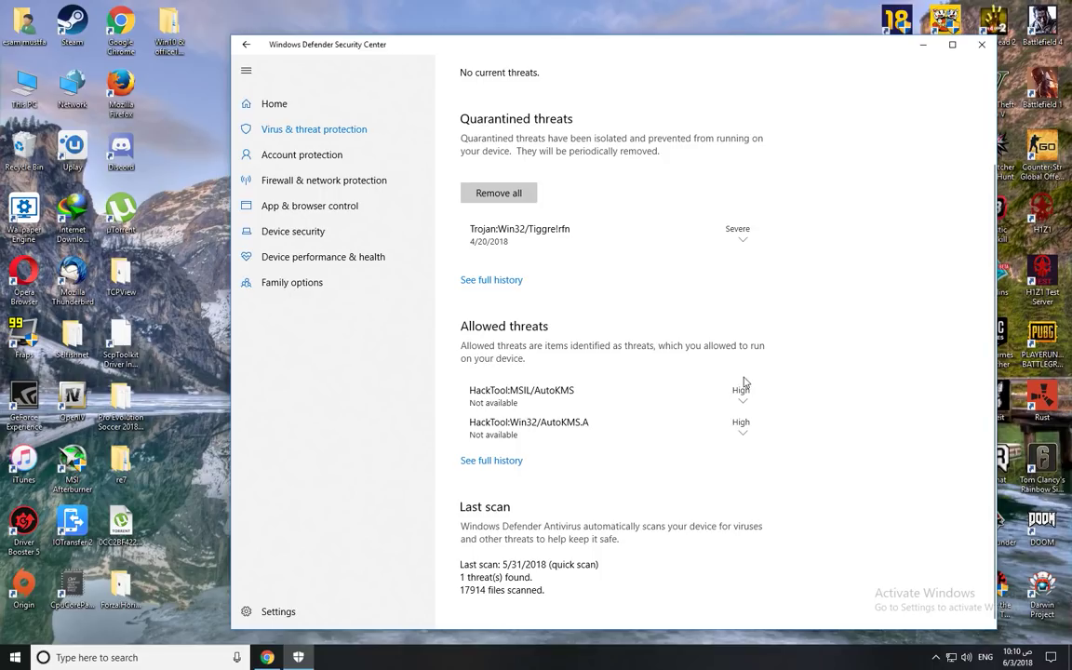
{"action": "mouse_move", "coordinate": [525, 428]}
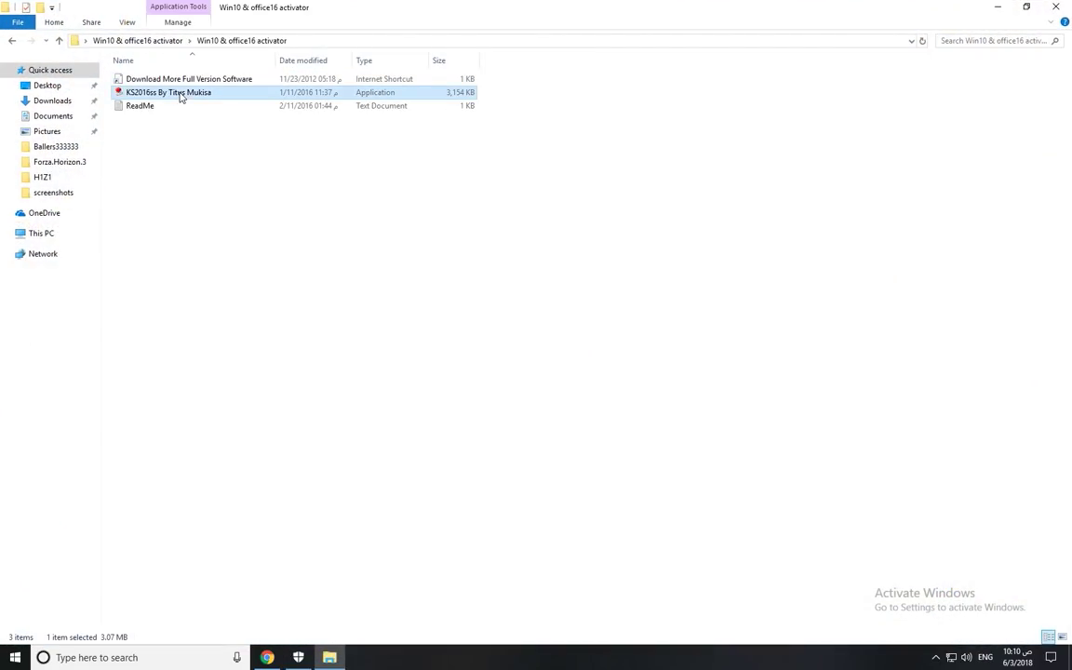
Launch KS2016ss By Titus Mukisa through Setup until the KMSELDI.exe blocked error, then dismiss it.
{"action": "double_click", "coordinate": [168, 93]}
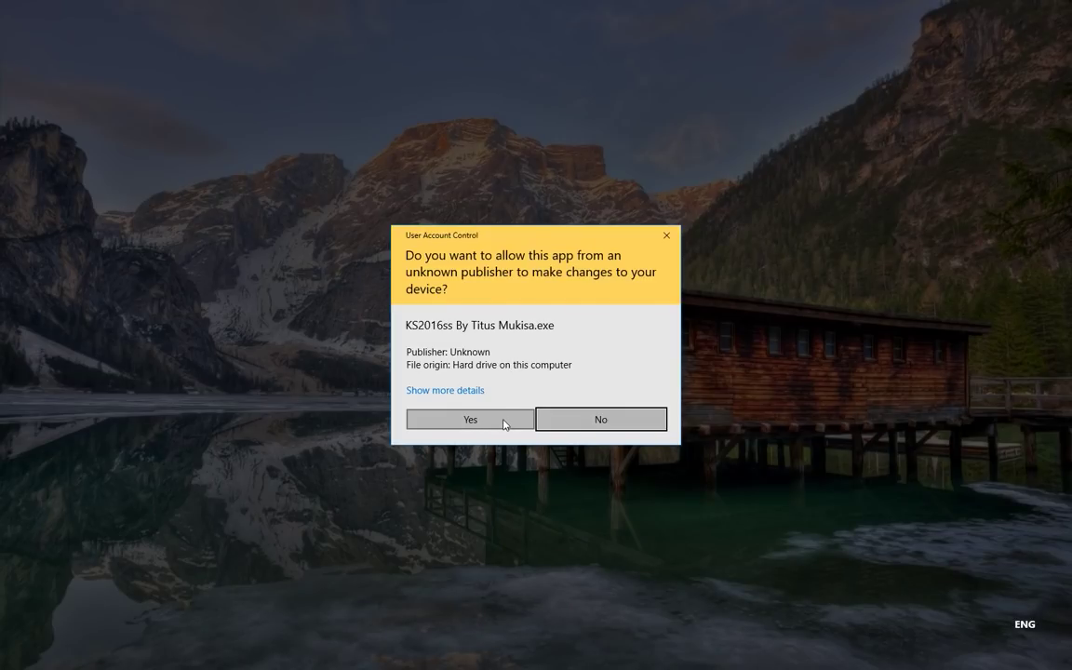
{"action": "left_click", "coordinate": [469, 421]}
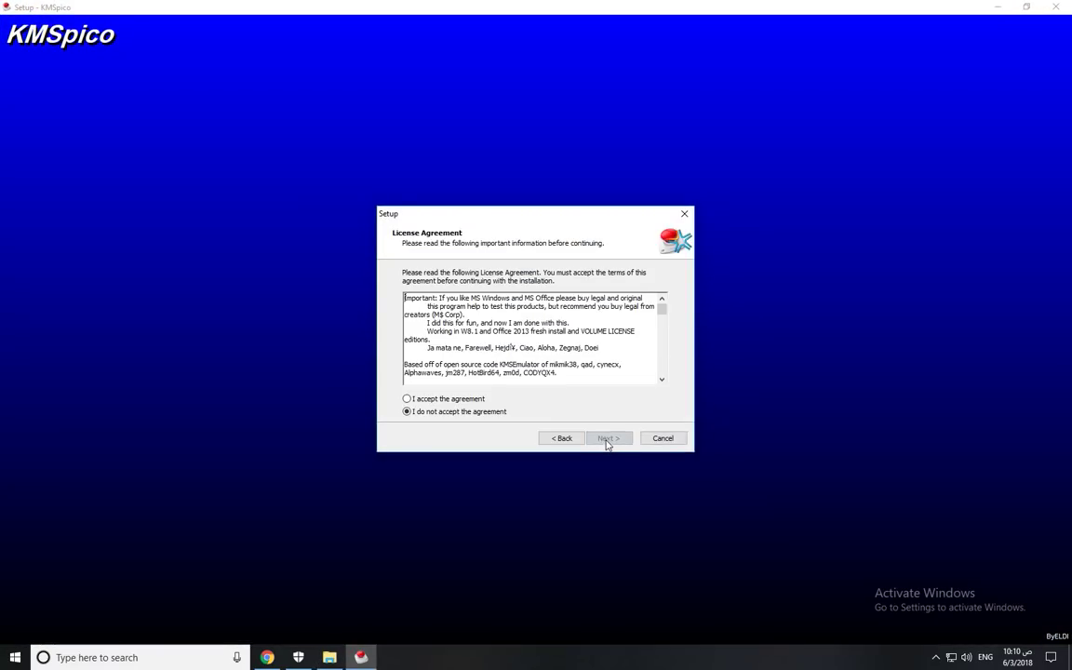
{"action": "left_click", "coordinate": [606, 438]}
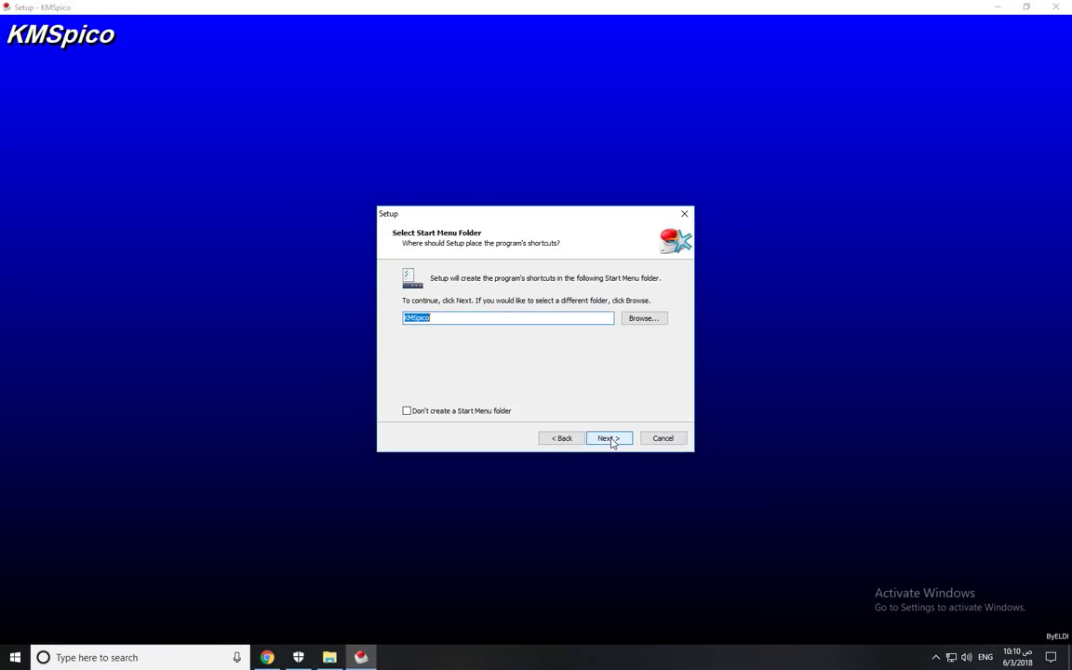
{"action": "left_click", "coordinate": [607, 437]}
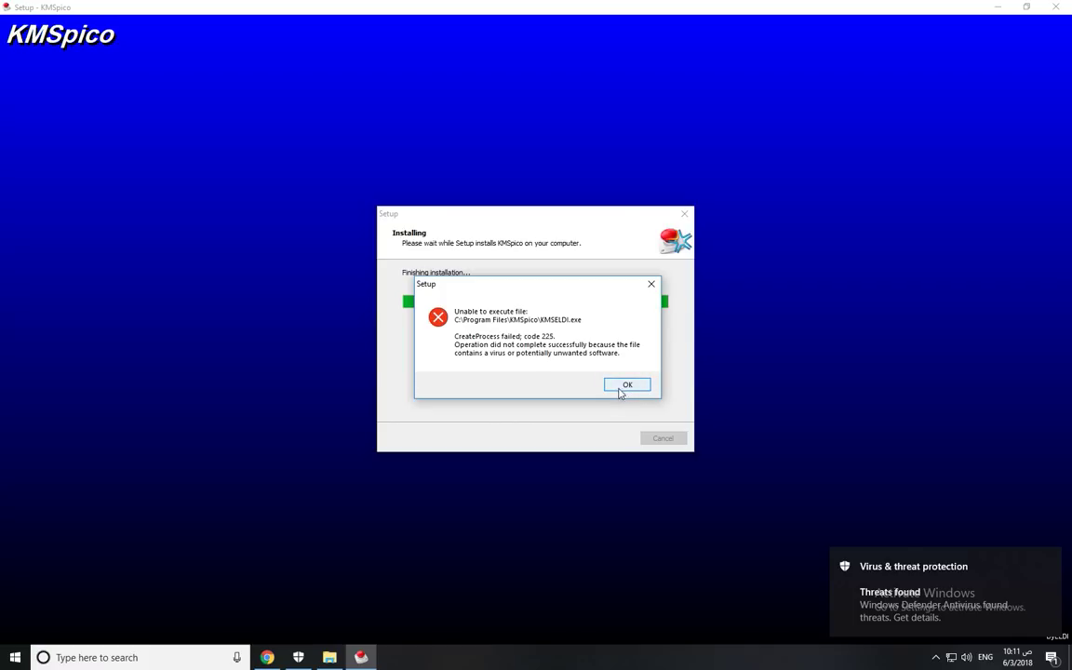
{"action": "left_click", "coordinate": [628, 383]}
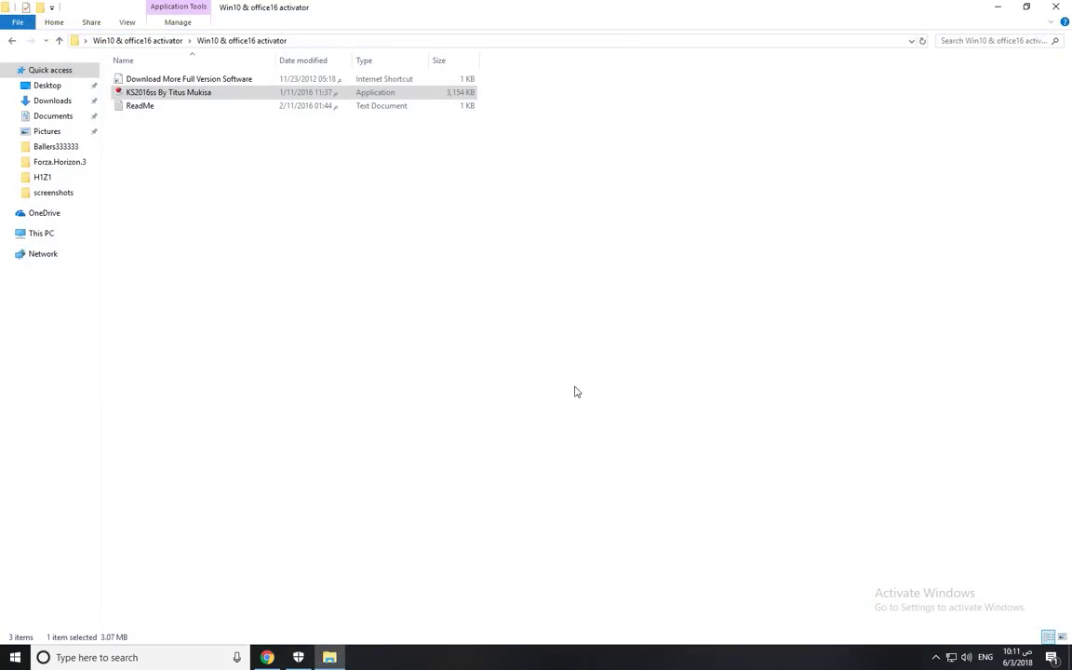
Open the activator's ReadMe in Notepad to review supported products and install steps.
{"action": "double_click", "coordinate": [140, 104]}
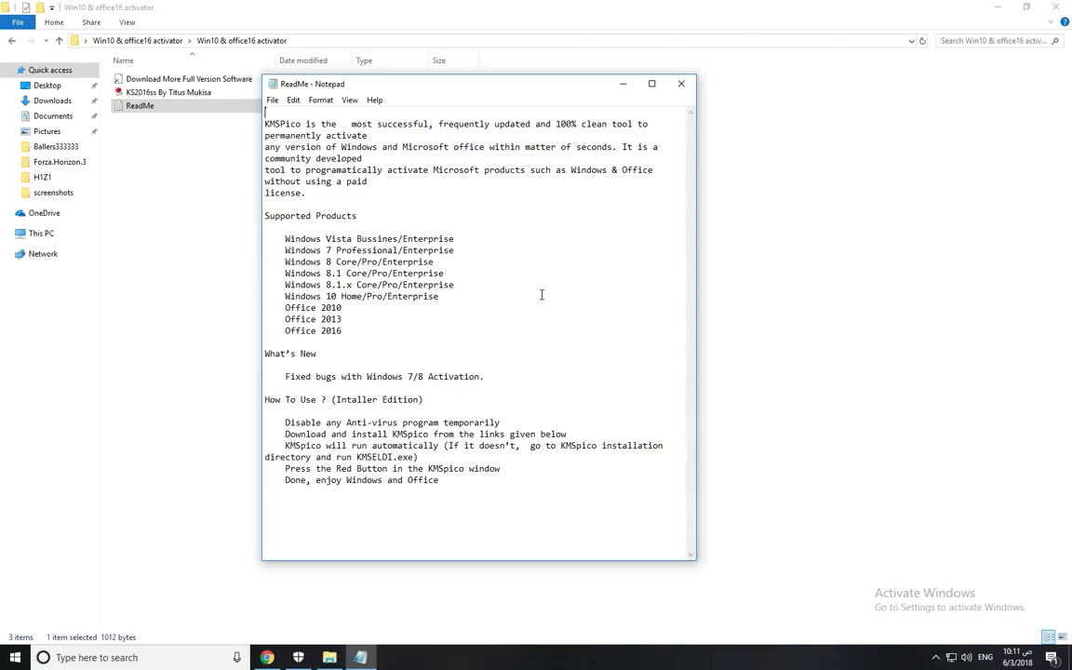
{"action": "mouse_move", "coordinate": [678, 238]}
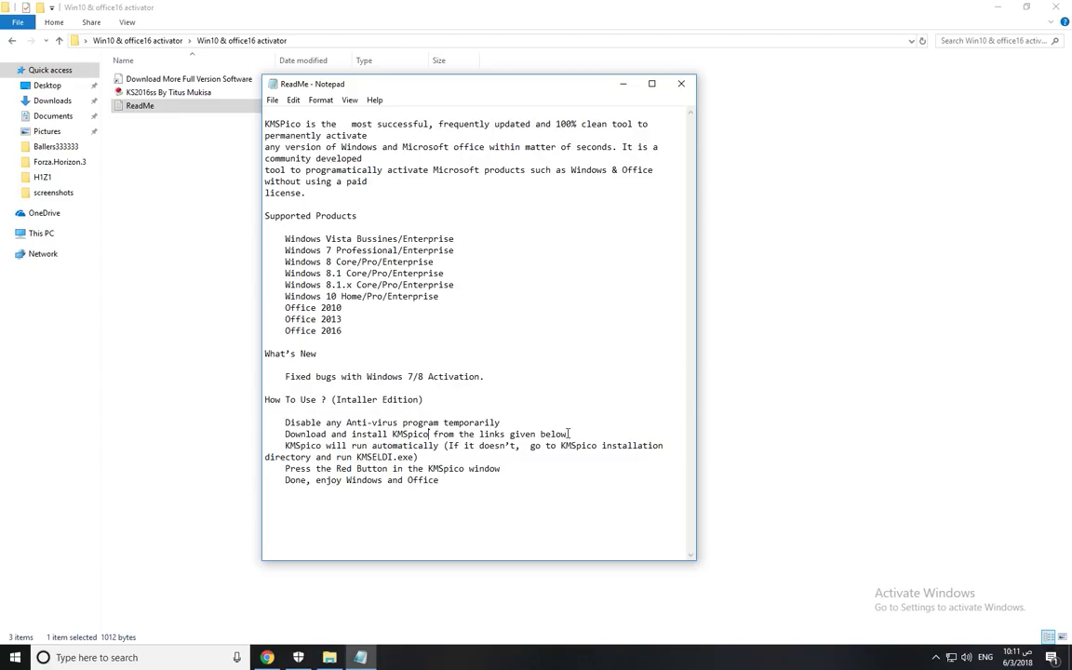
{"action": "mouse_move", "coordinate": [693, 106]}
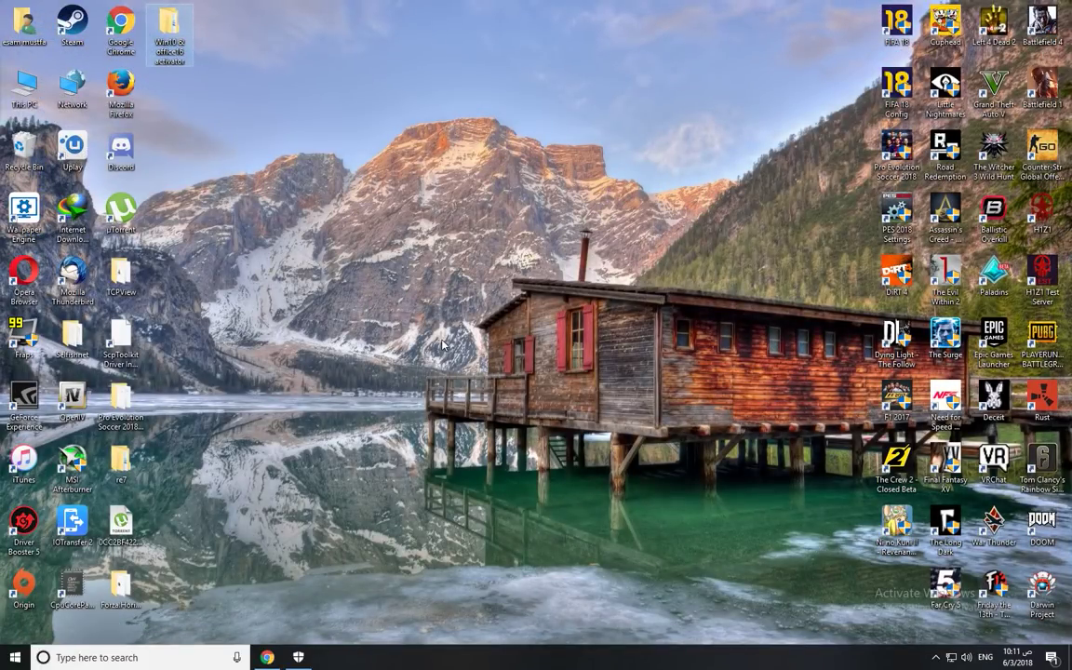
{"action": "mouse_move", "coordinate": [298, 657]}
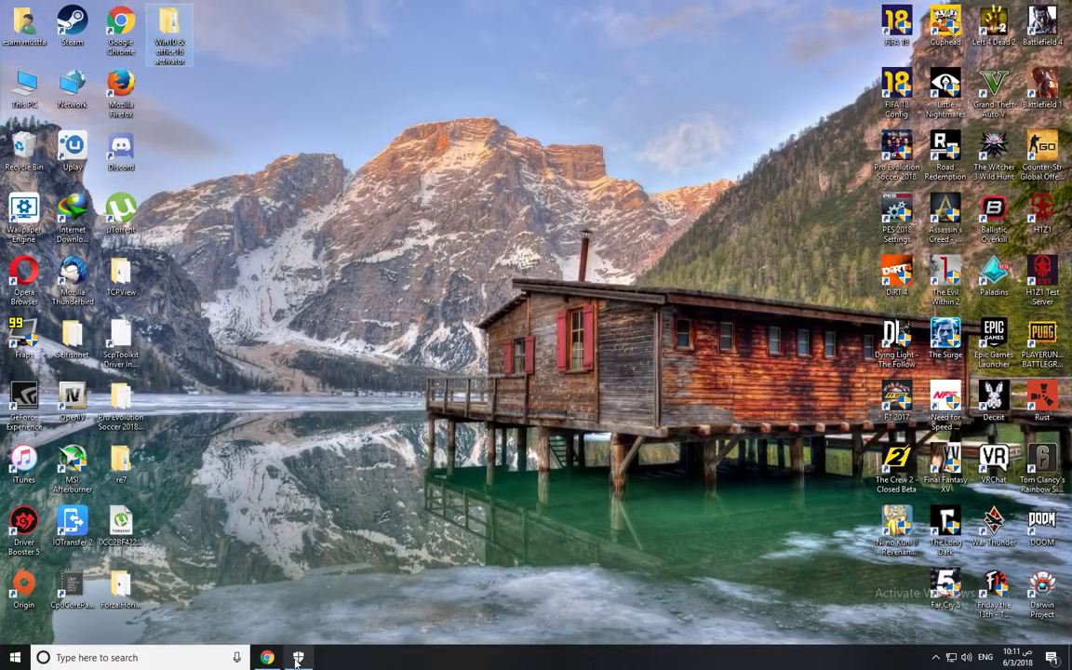
Turn off SmartScreen checks and virus protection in Windows Defender Security Center, approving the admin prompt.
{"action": "left_click", "coordinate": [298, 657]}
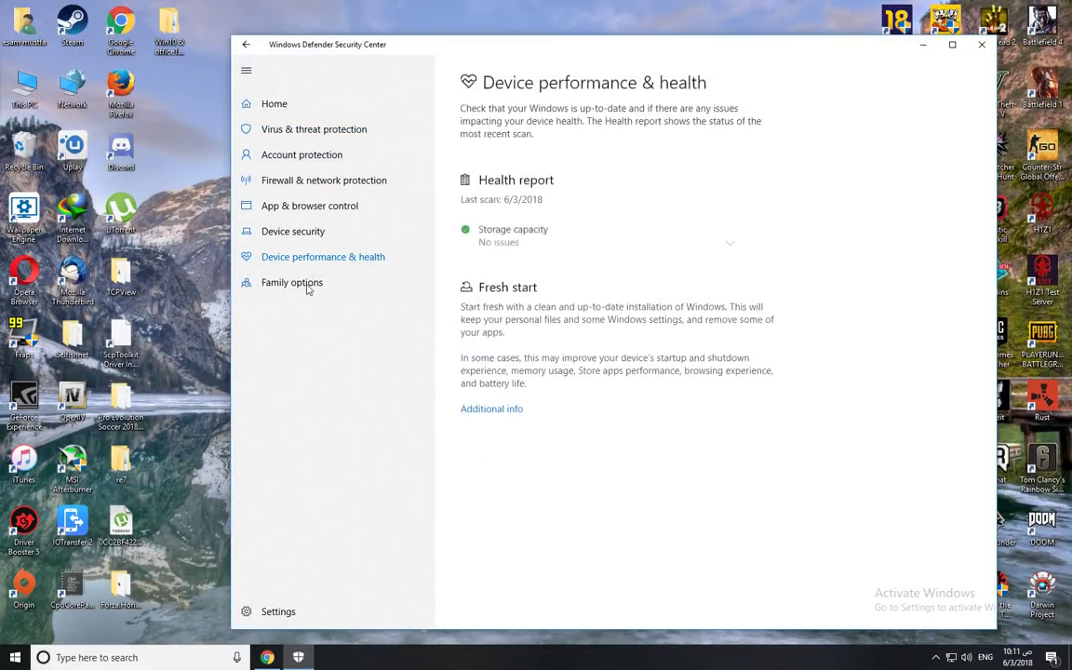
{"action": "left_click", "coordinate": [290, 283]}
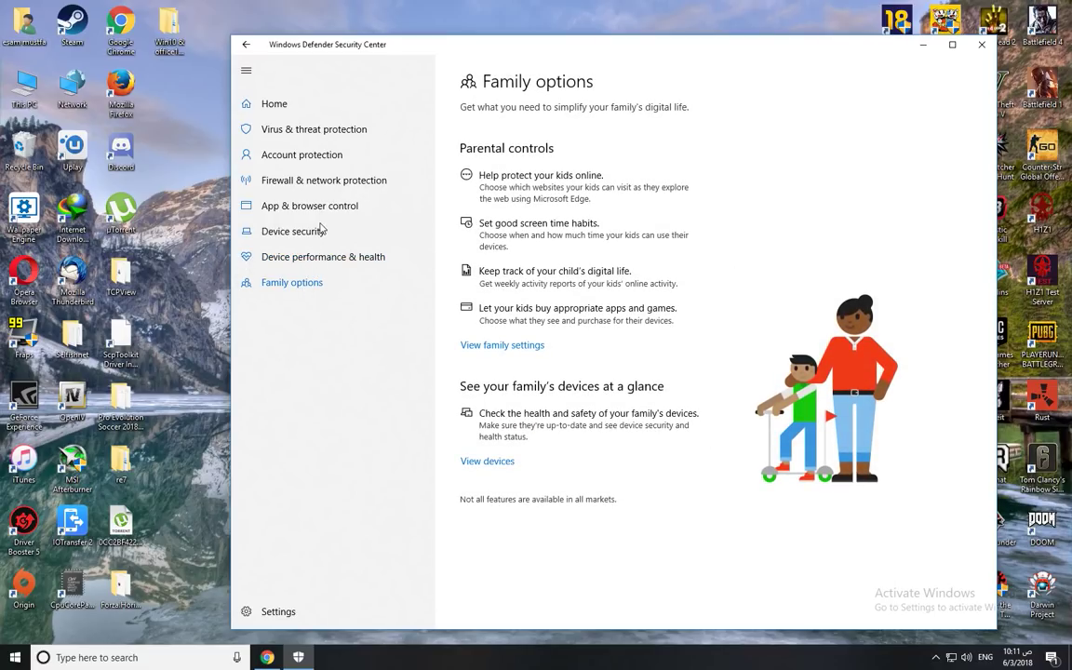
{"action": "left_click", "coordinate": [309, 205]}
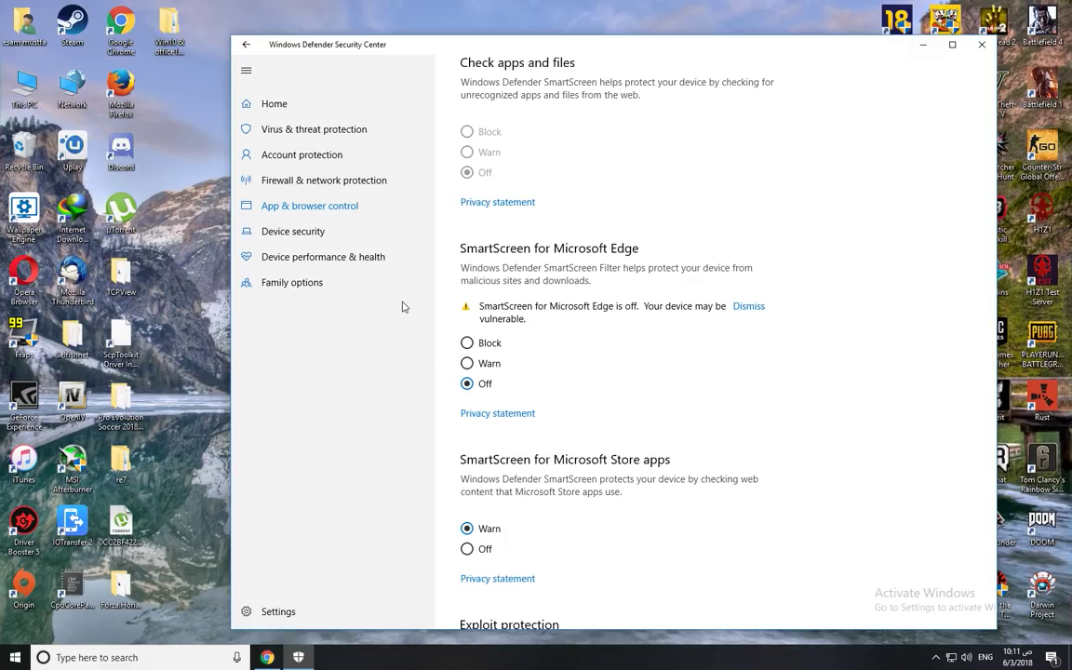
{"action": "left_click", "coordinate": [313, 129]}
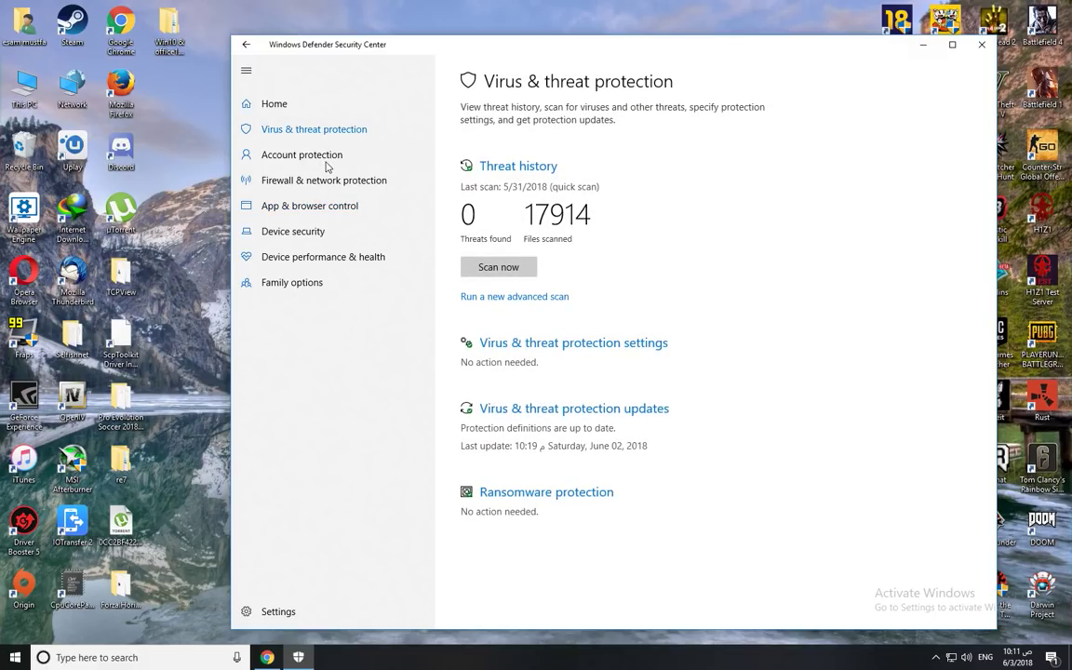
{"action": "mouse_move", "coordinate": [347, 90]}
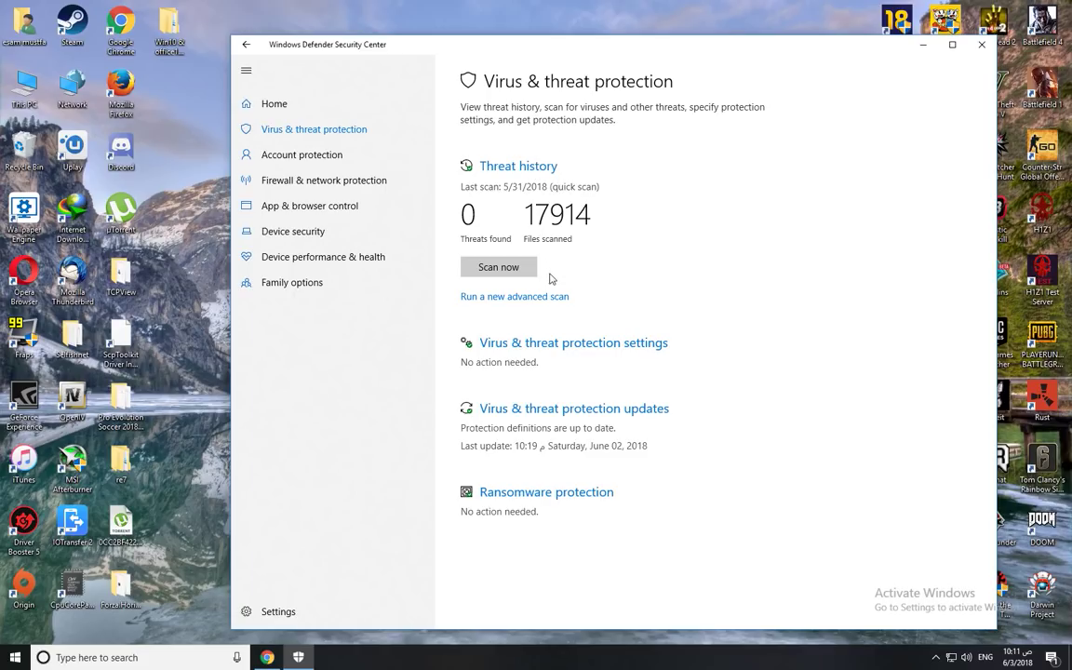
{"action": "mouse_move", "coordinate": [573, 417]}
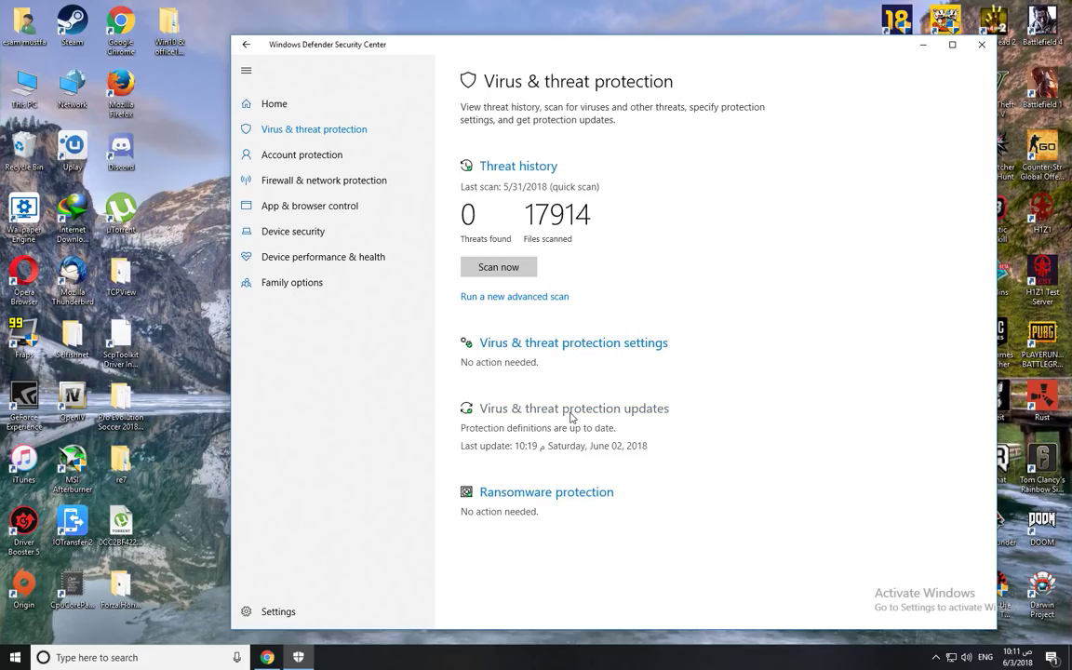
{"action": "left_click", "coordinate": [573, 343]}
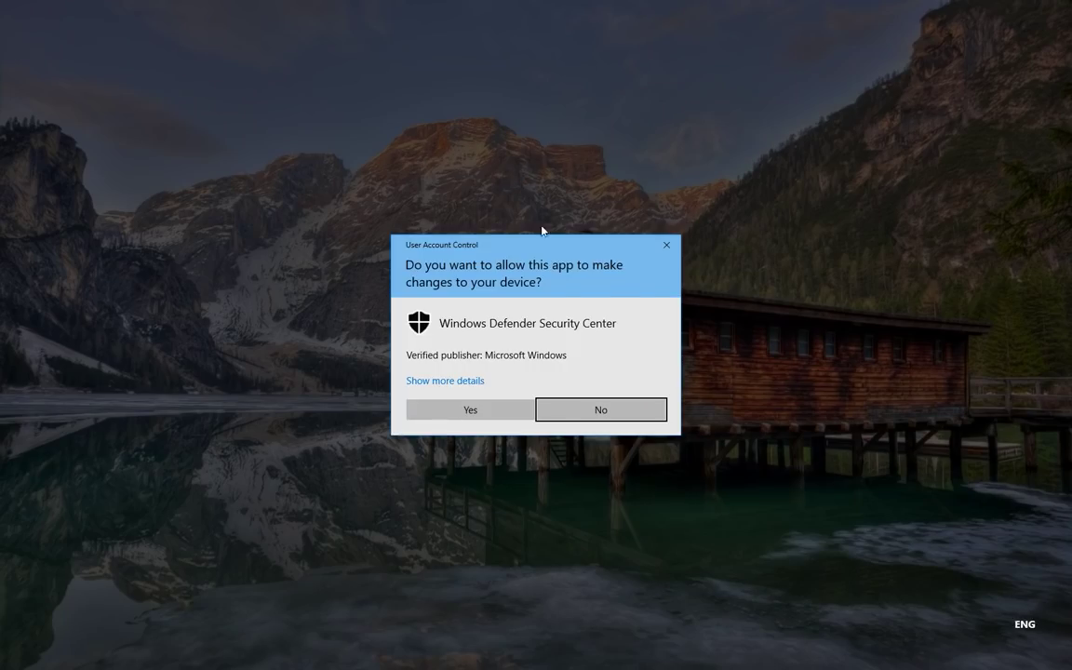
{"action": "left_click", "coordinate": [470, 410]}
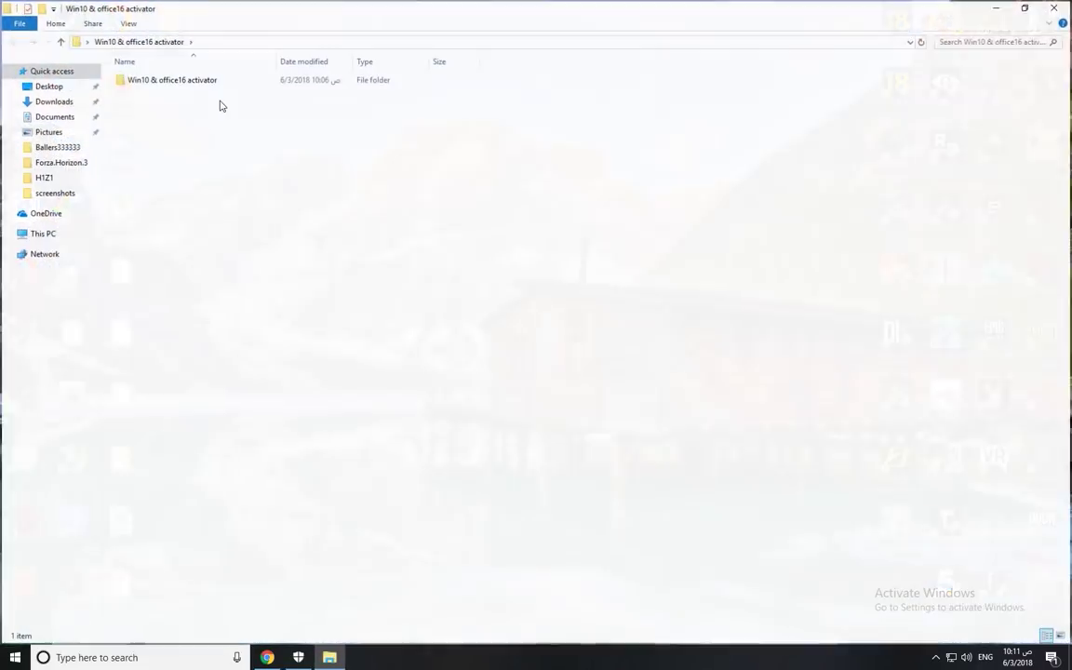
Launch the KMSpico installer from the activator folder to start the setup wizard.
{"action": "double_click", "coordinate": [172, 78]}
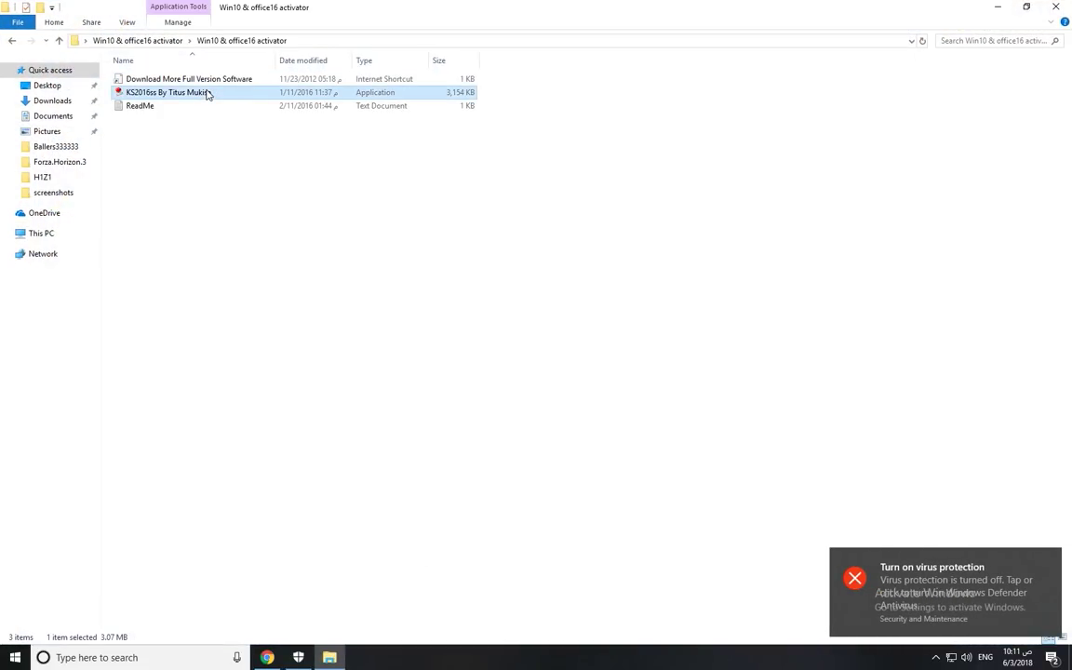
{"action": "double_click", "coordinate": [167, 93]}
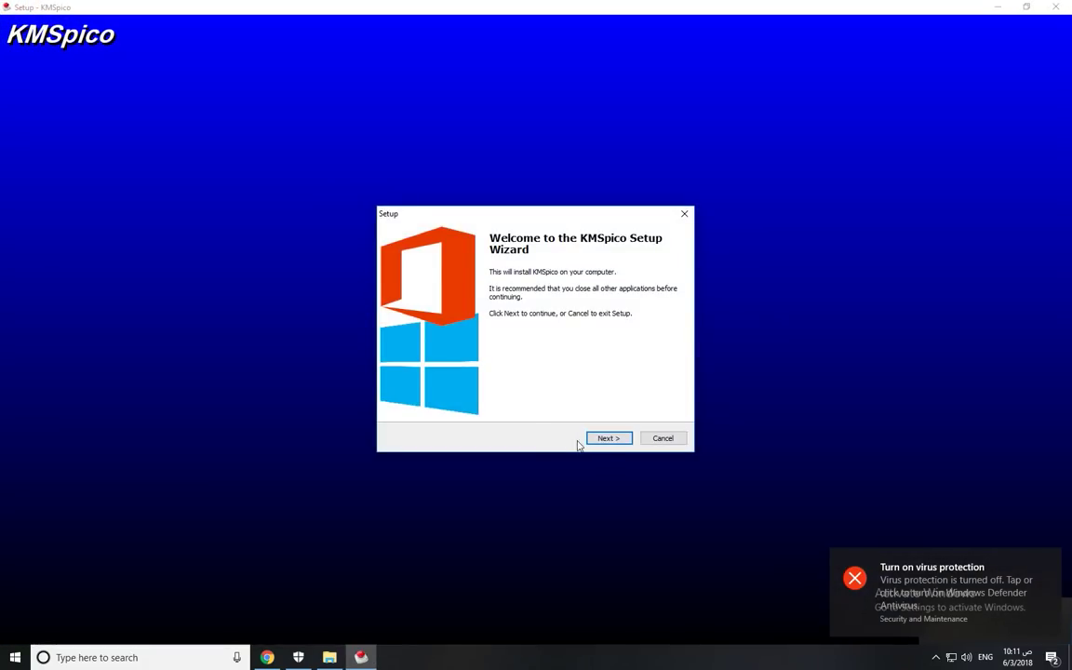
Install KMSpico to the default C:\Program Files\KMSpico folder and let setup proceed.
{"action": "left_click", "coordinate": [609, 440]}
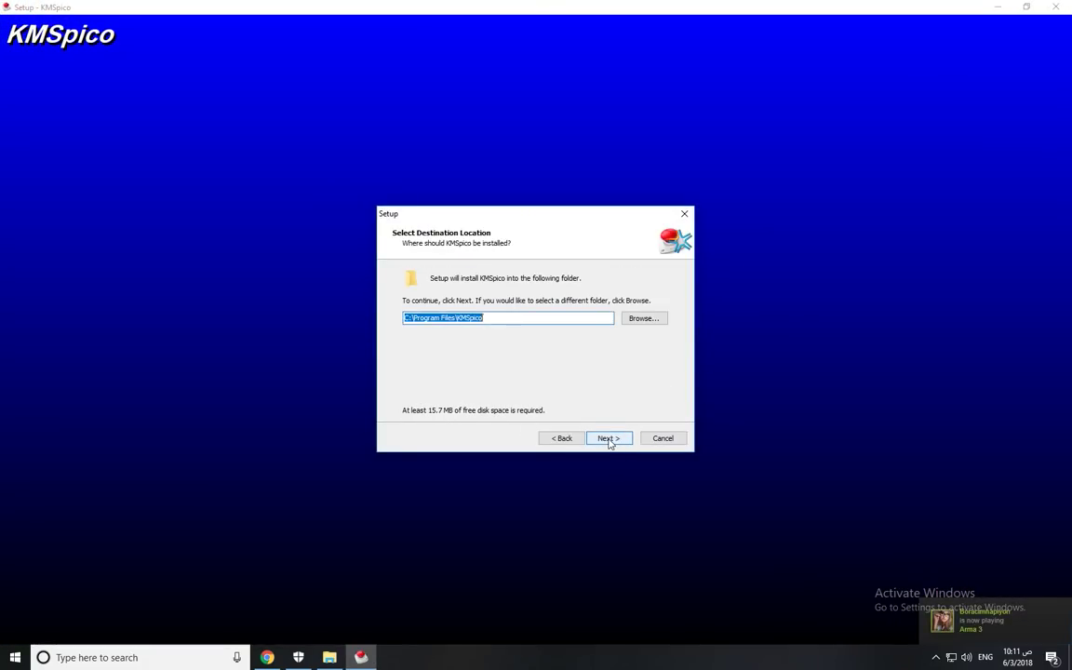
{"action": "left_click", "coordinate": [609, 438]}
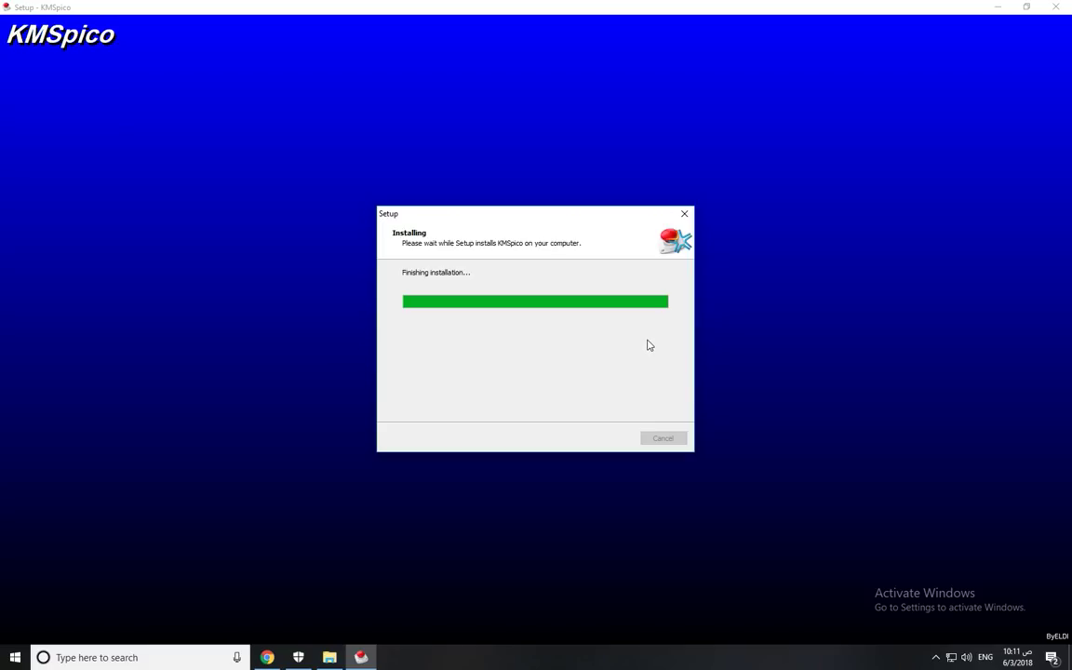
{"action": "mouse_move", "coordinate": [699, 479]}
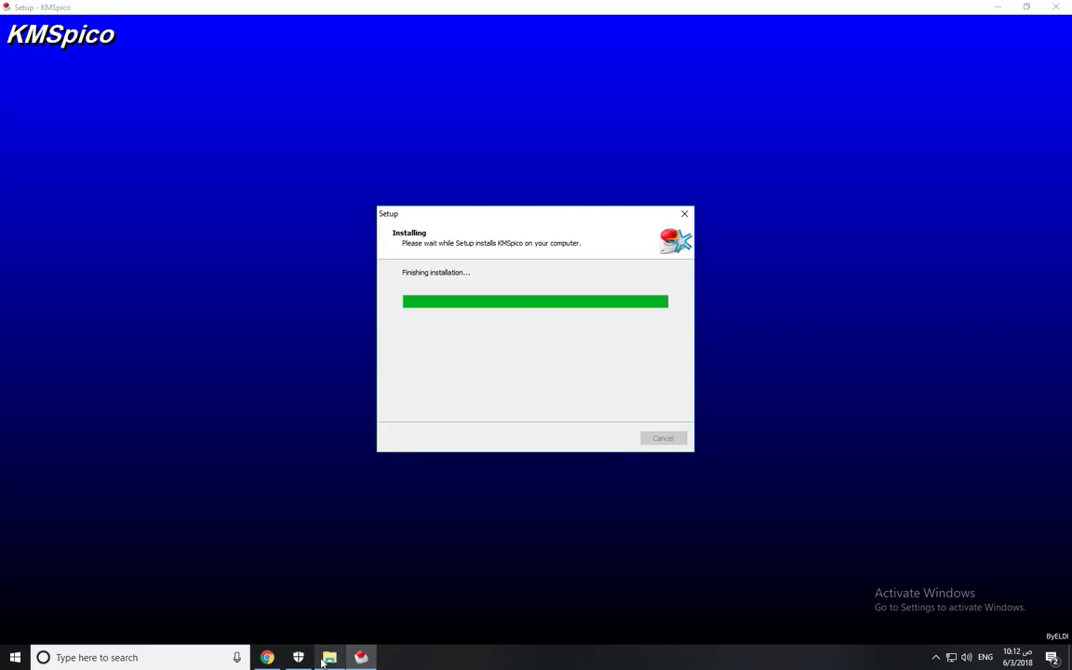
{"action": "left_click", "coordinate": [297, 657]}
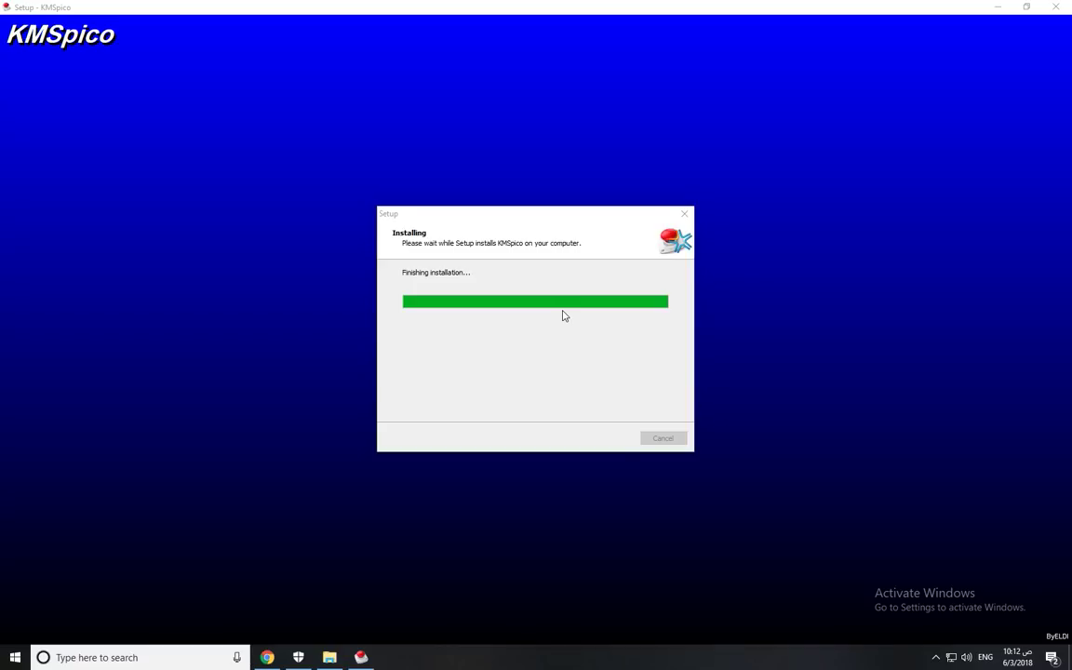
{"action": "mouse_move", "coordinate": [573, 379]}
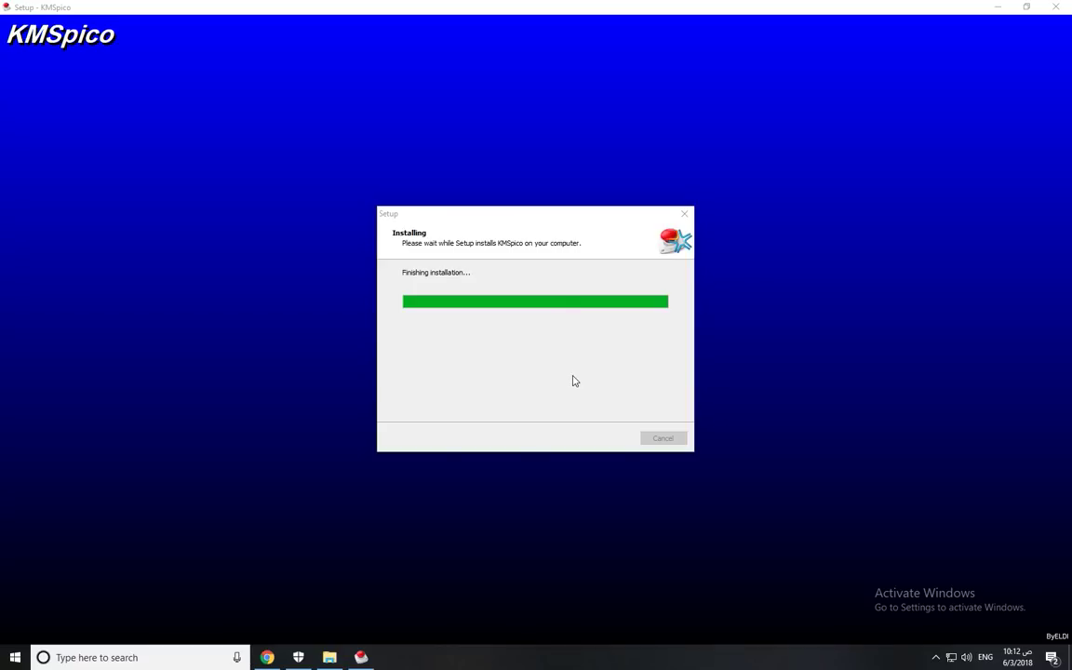
{"action": "mouse_move", "coordinate": [600, 357]}
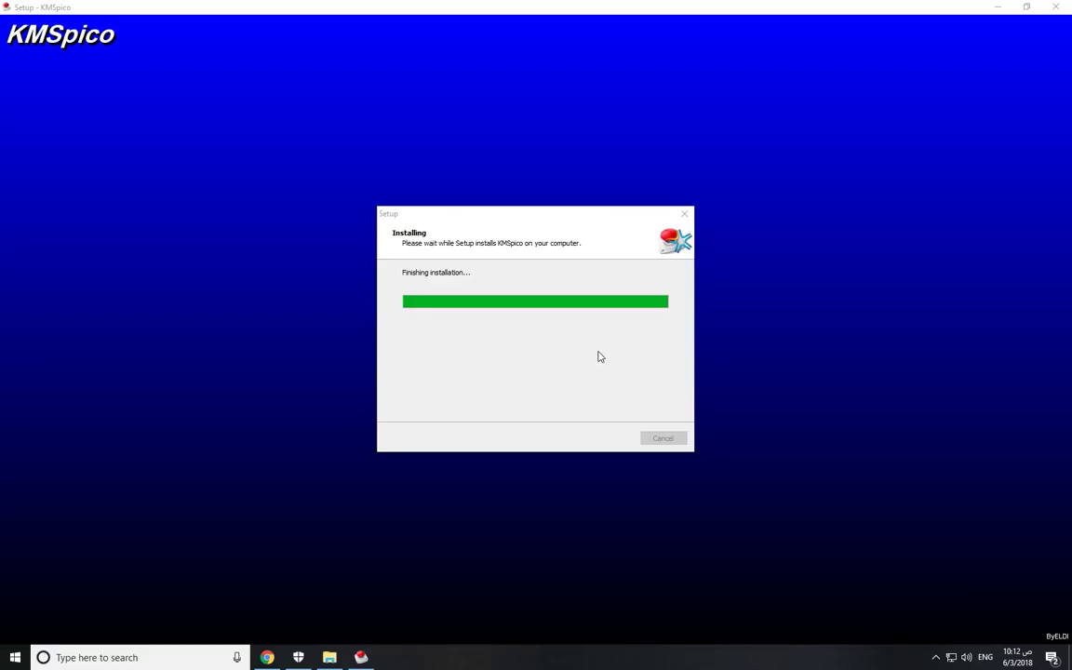
{"action": "mouse_move", "coordinate": [1003, 7]}
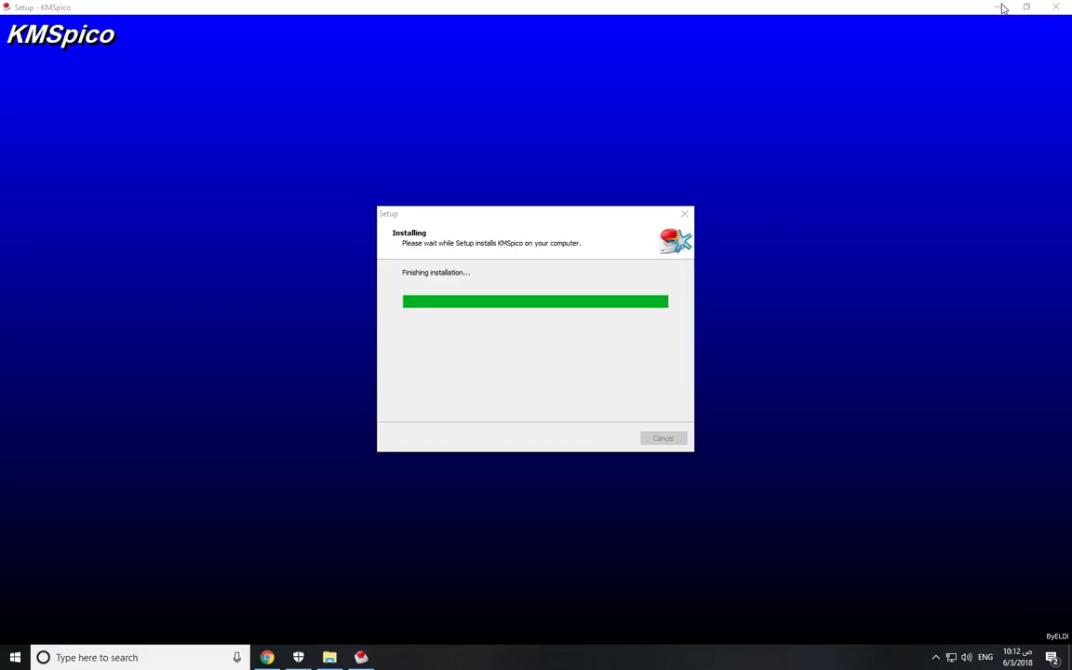
{"action": "mouse_move", "coordinate": [550, 389]}
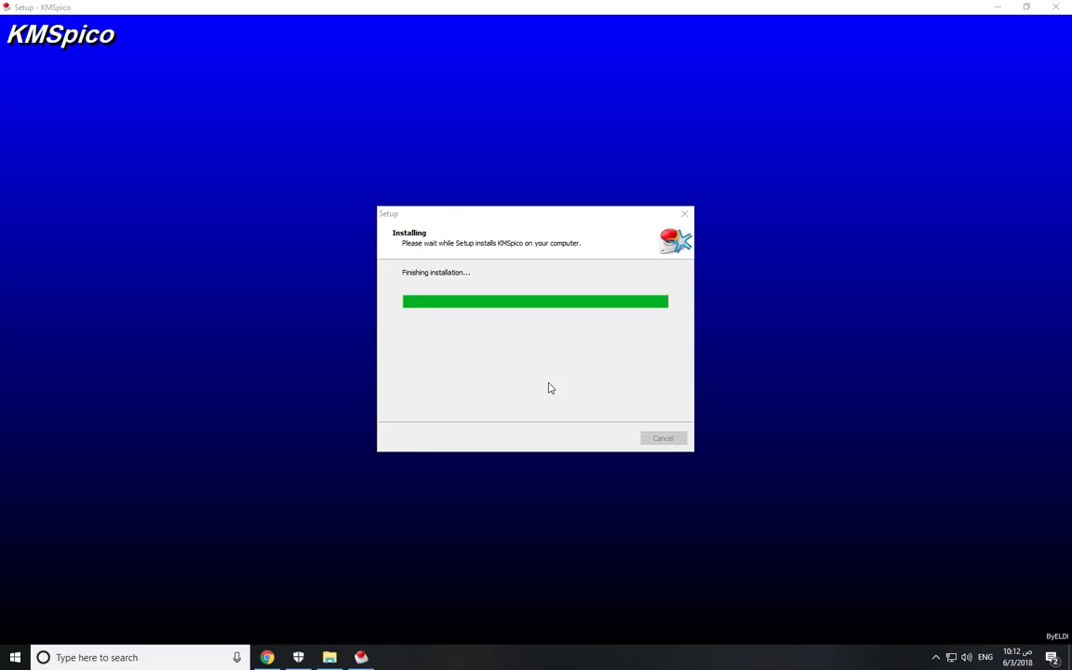
{"action": "mouse_move", "coordinate": [564, 413]}
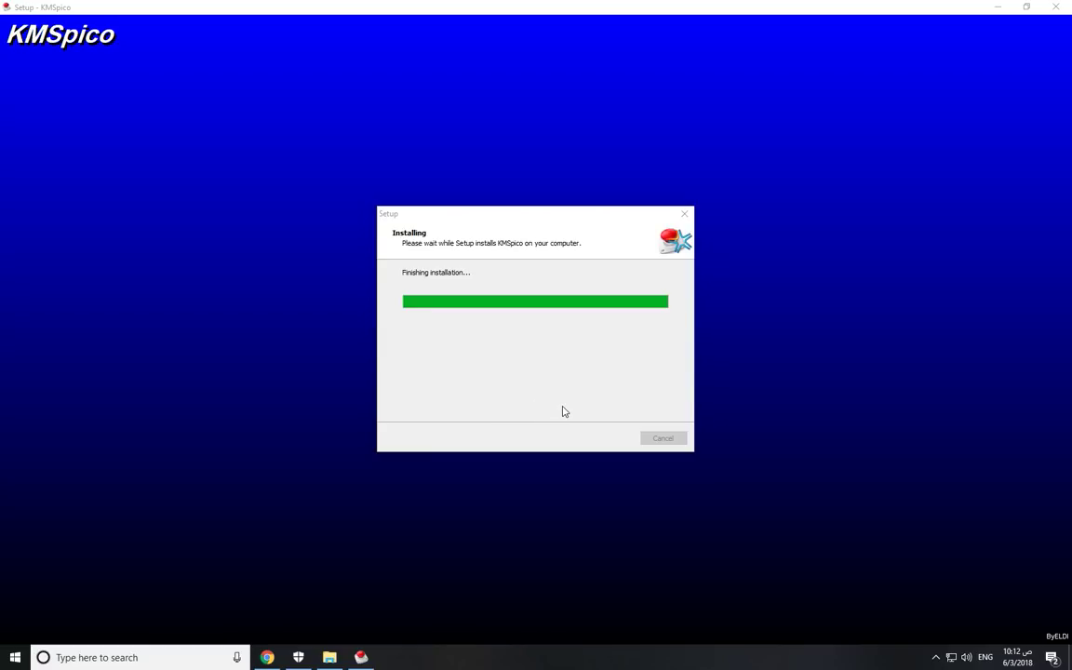
{"action": "mouse_move", "coordinate": [585, 408]}
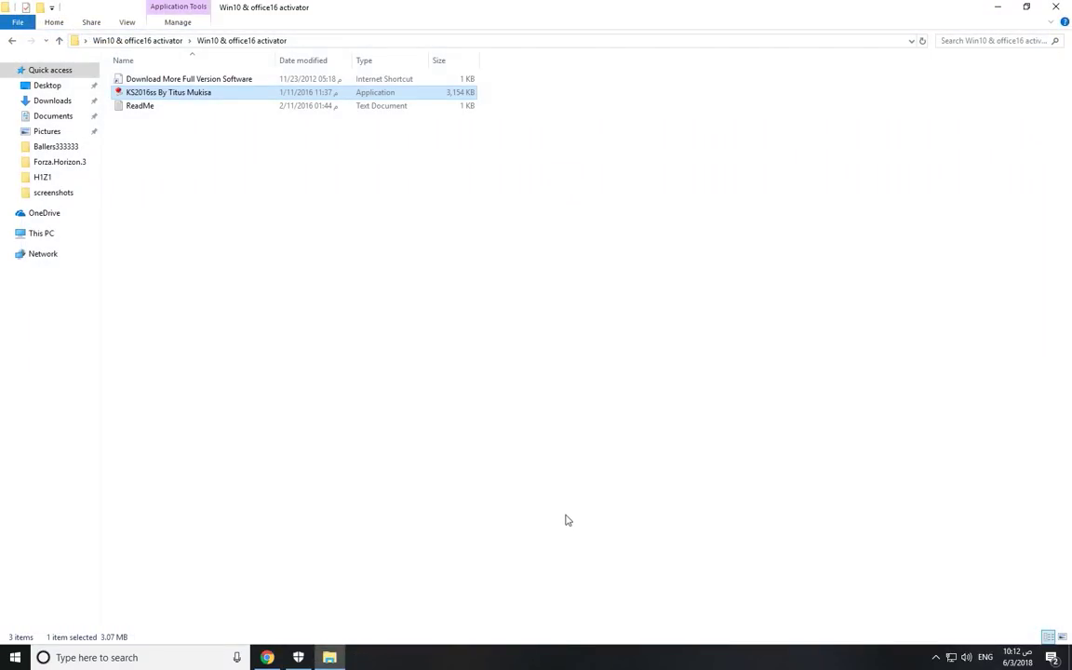
{"action": "mouse_move", "coordinate": [363, 104]}
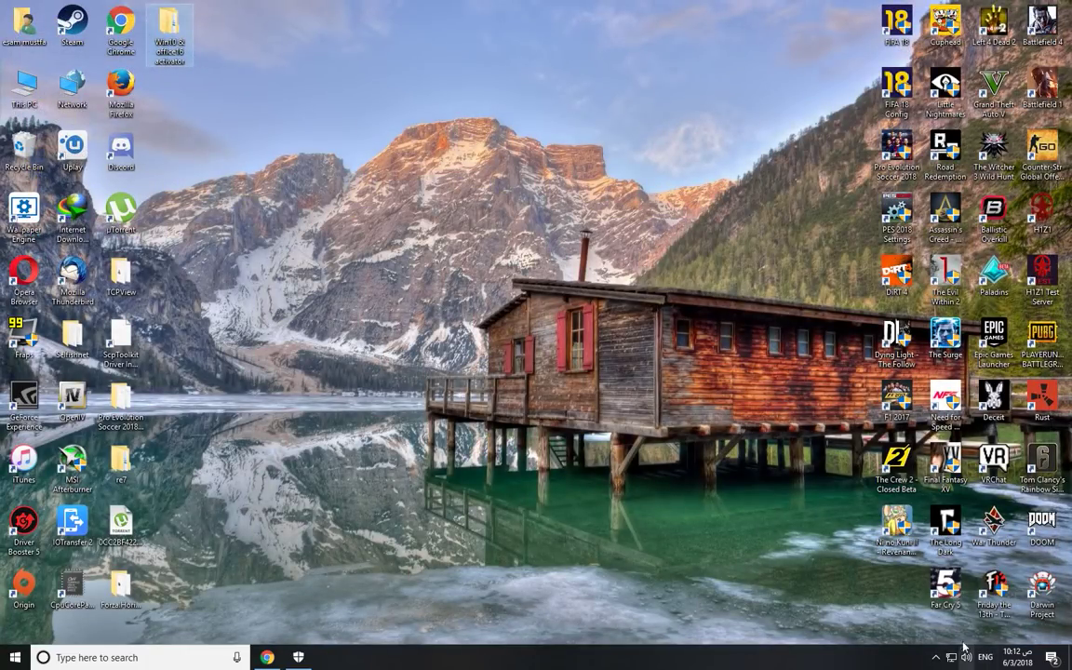
{"action": "mouse_move", "coordinate": [41, 172]}
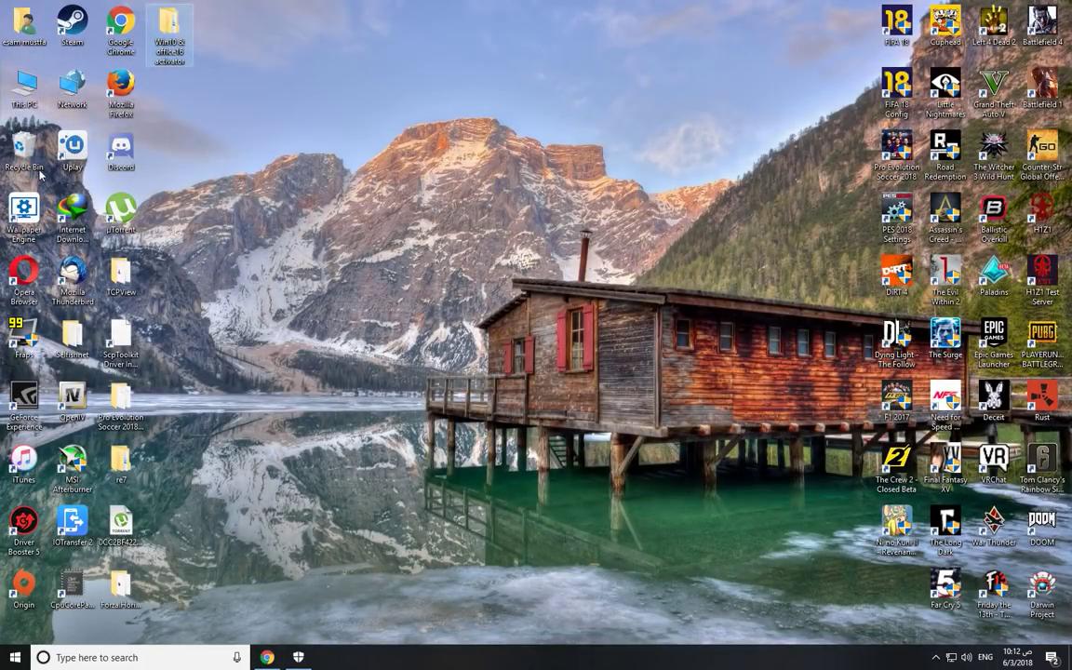
Open This PC in File Explorer showing the local drives.
{"action": "double_click", "coordinate": [25, 83]}
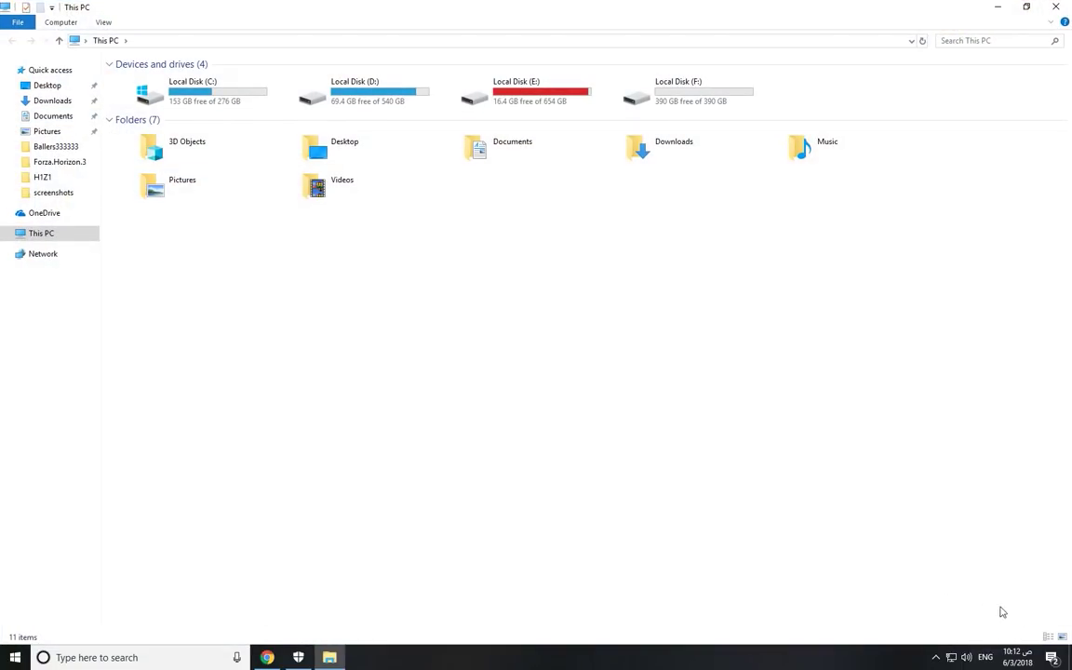
{"action": "mouse_move", "coordinate": [1020, 600]}
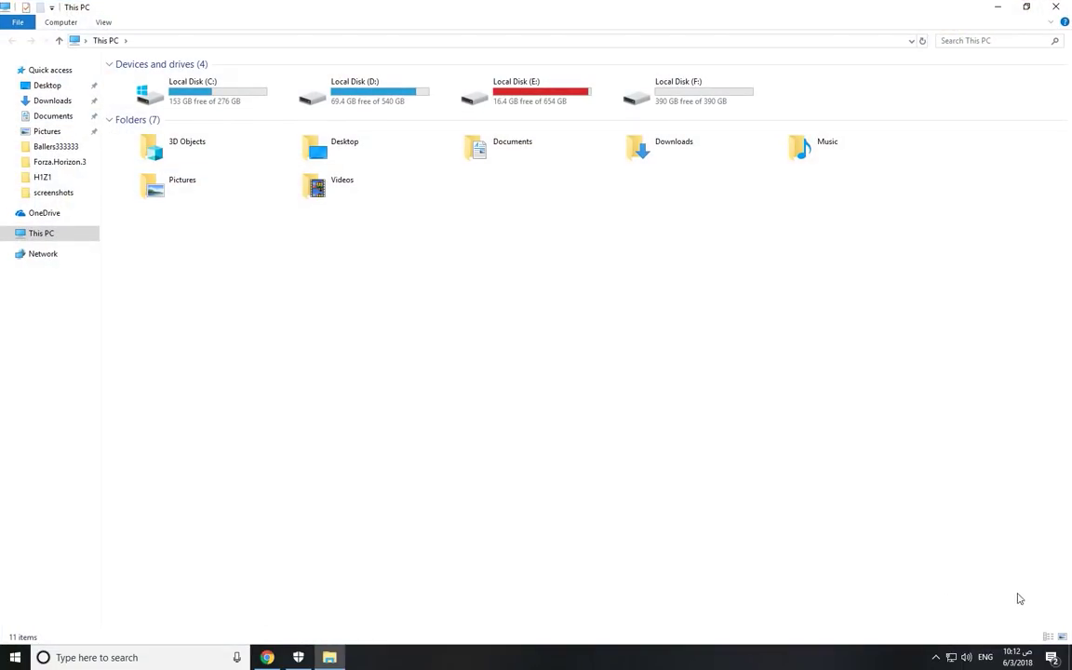
{"action": "mouse_move", "coordinate": [886, 552]}
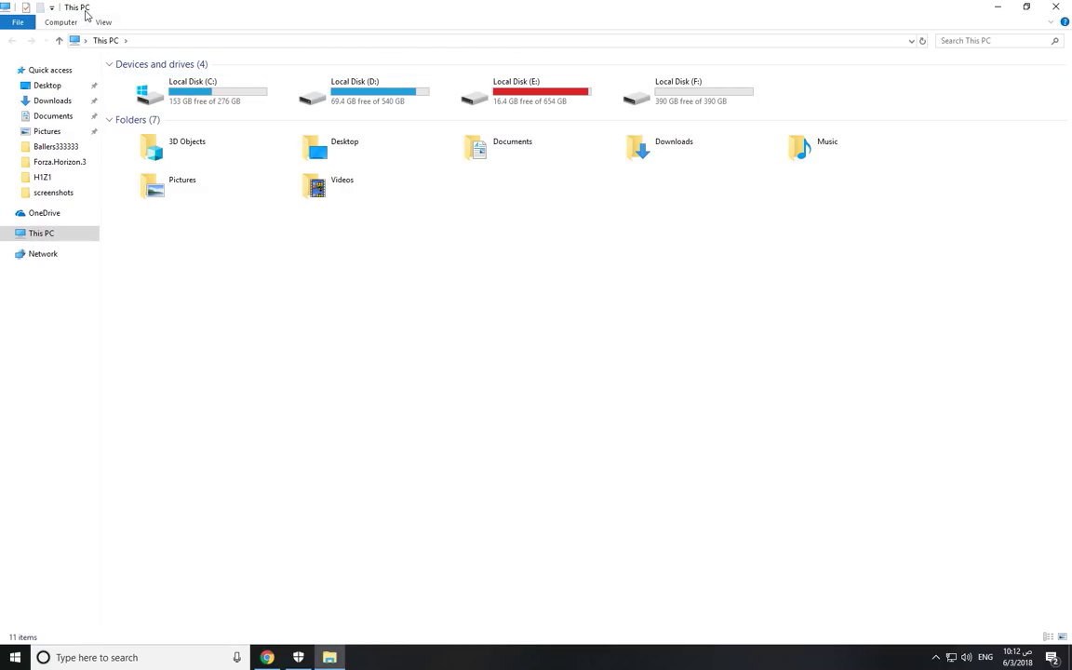
{"action": "mouse_move", "coordinate": [584, 188]}
{"action": "type", "text": "km"}
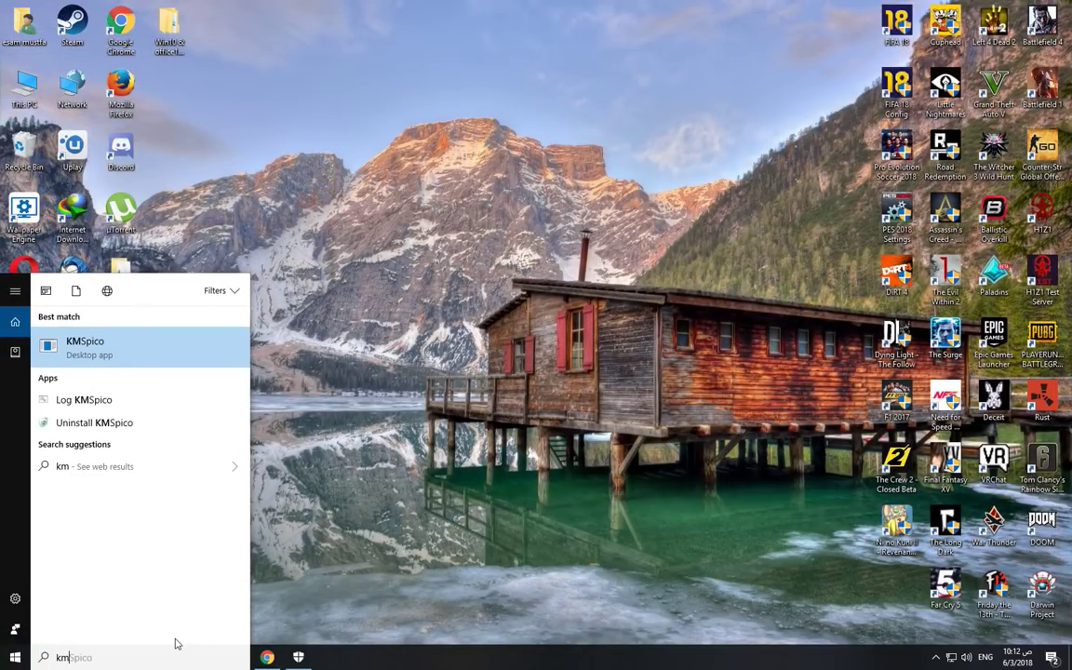
{"action": "mouse_move", "coordinate": [100, 368]}
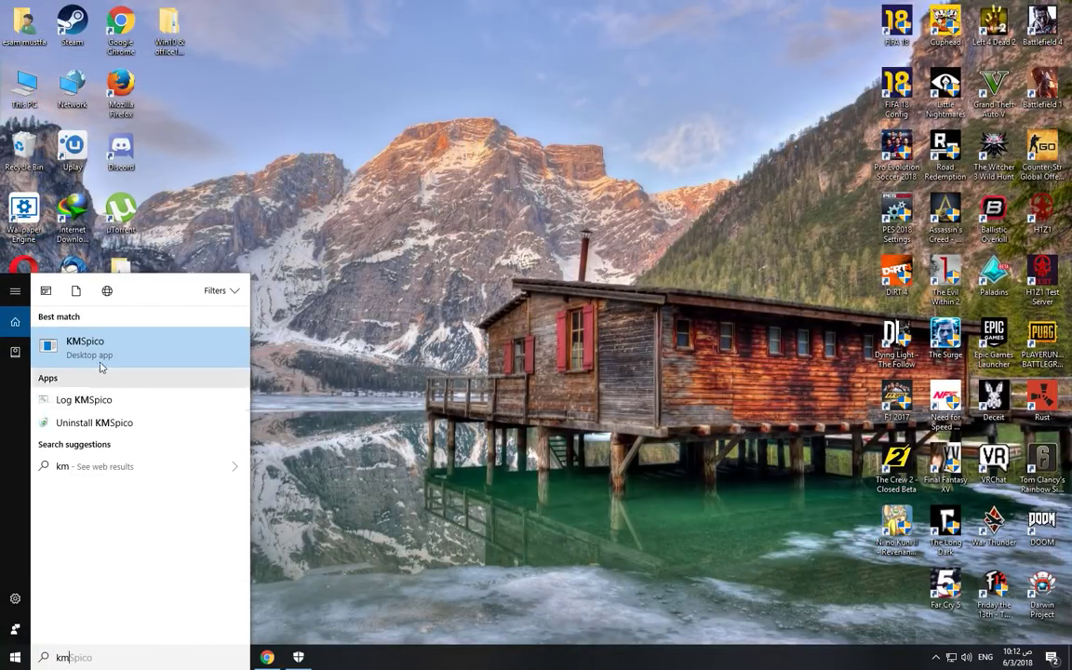
Launch KMSpico from Start search and allow it to make changes to the device.
{"action": "left_click", "coordinate": [86, 348]}
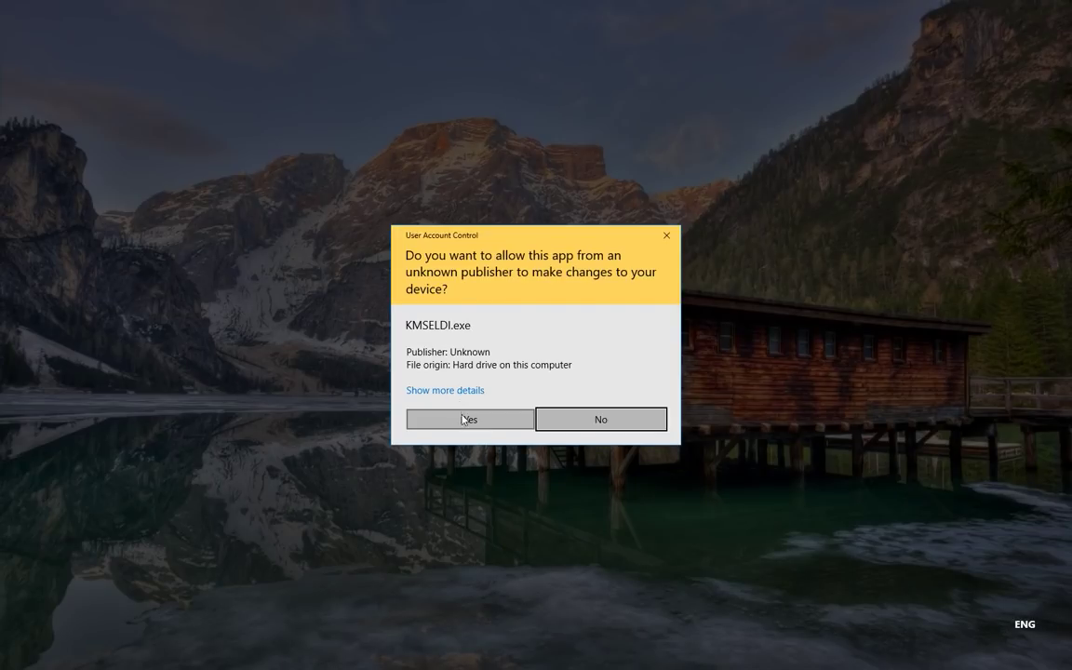
{"action": "left_click", "coordinate": [469, 419]}
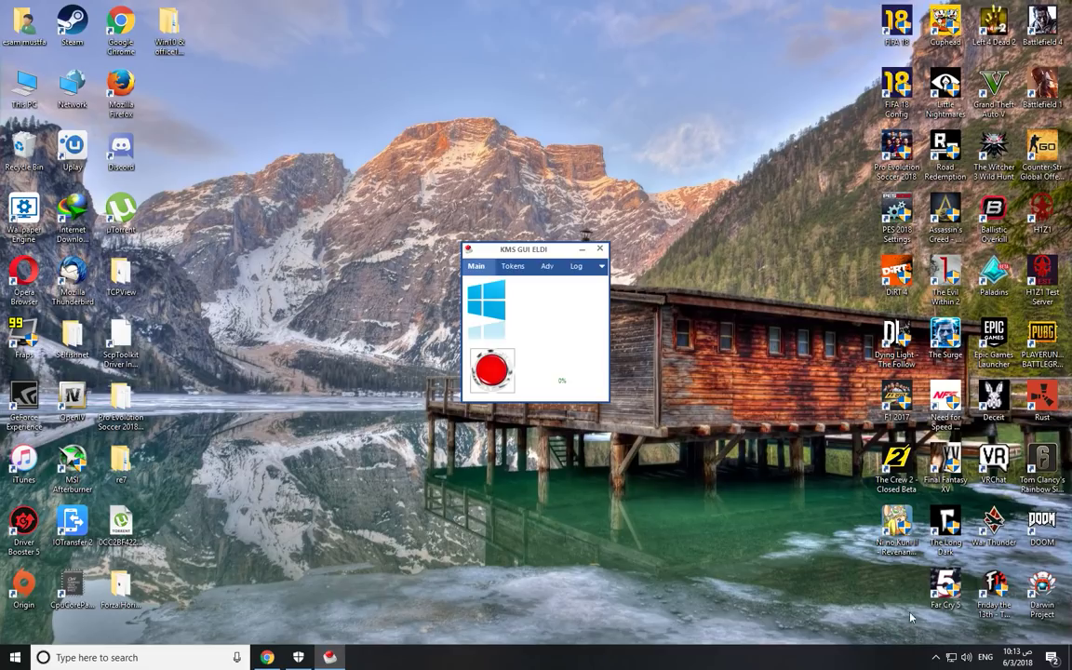
Start the Windows activation with the red button and close the KMS GUI window.
{"action": "left_click", "coordinate": [492, 368]}
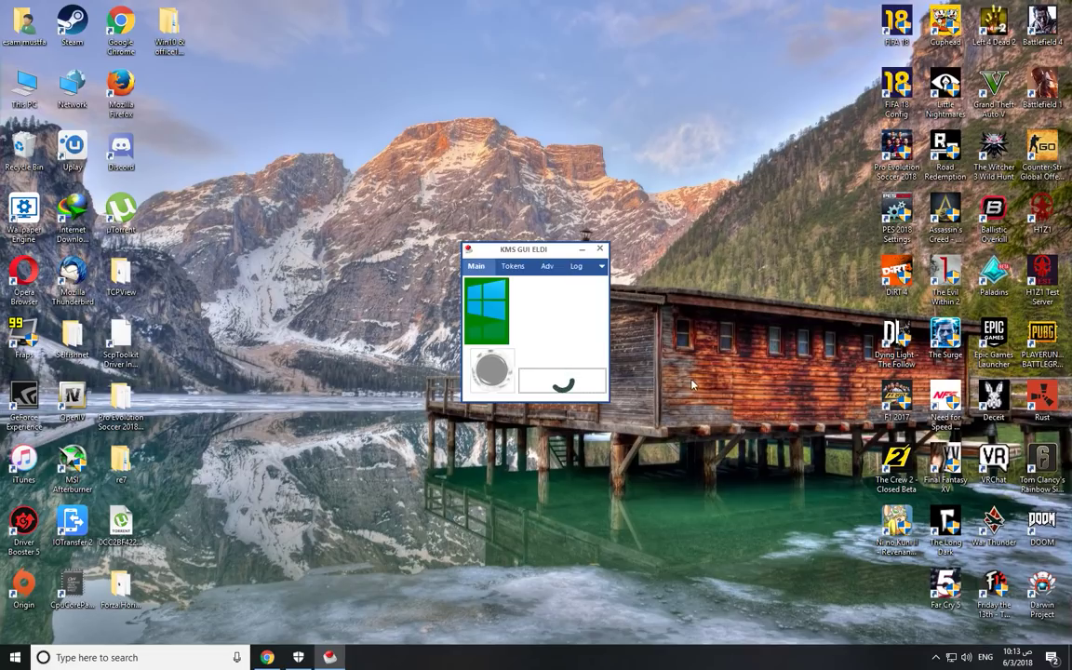
{"action": "left_click", "coordinate": [600, 250]}
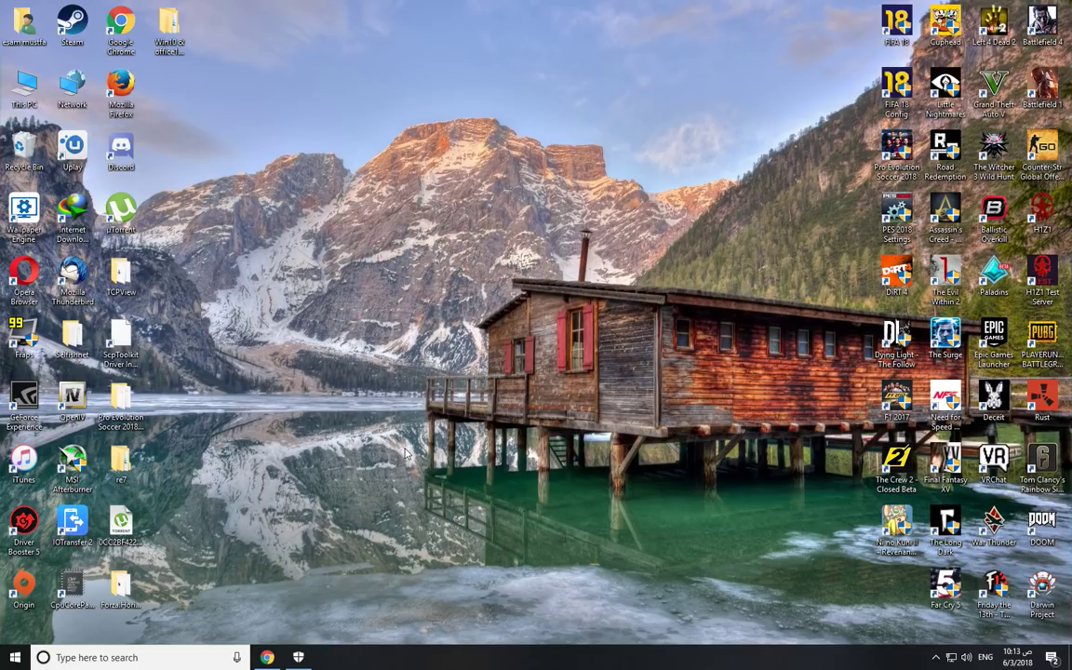
{"action": "mouse_move", "coordinate": [359, 473]}
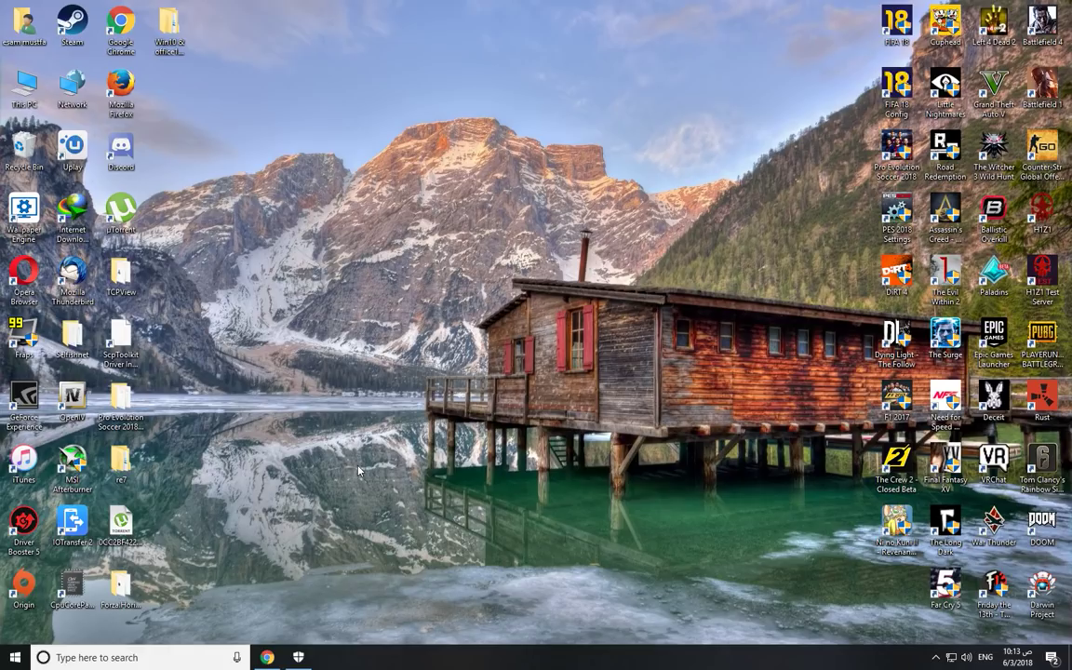